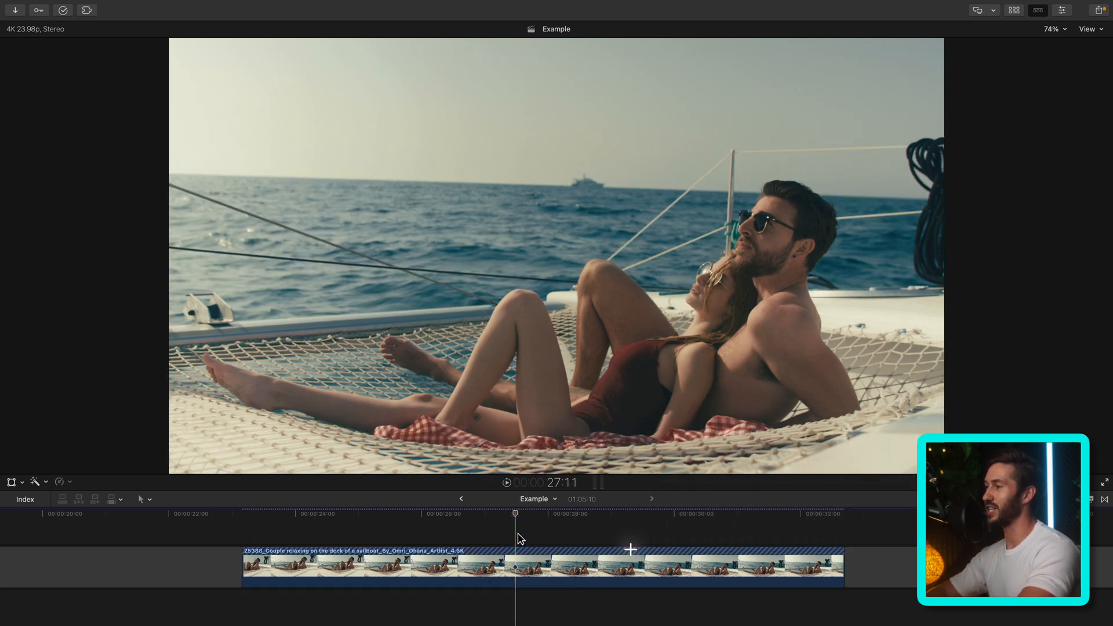
Step: Park on a later frame of the sailboat clip and magnify the viewer to 200%
left_click(580, 516)
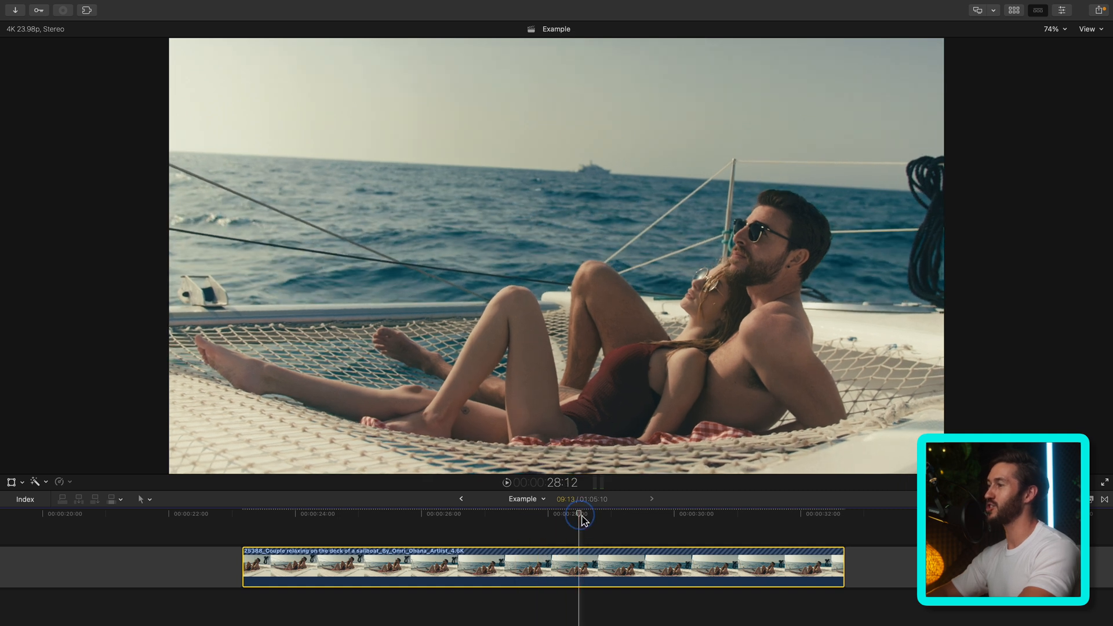
left_click(1055, 29)
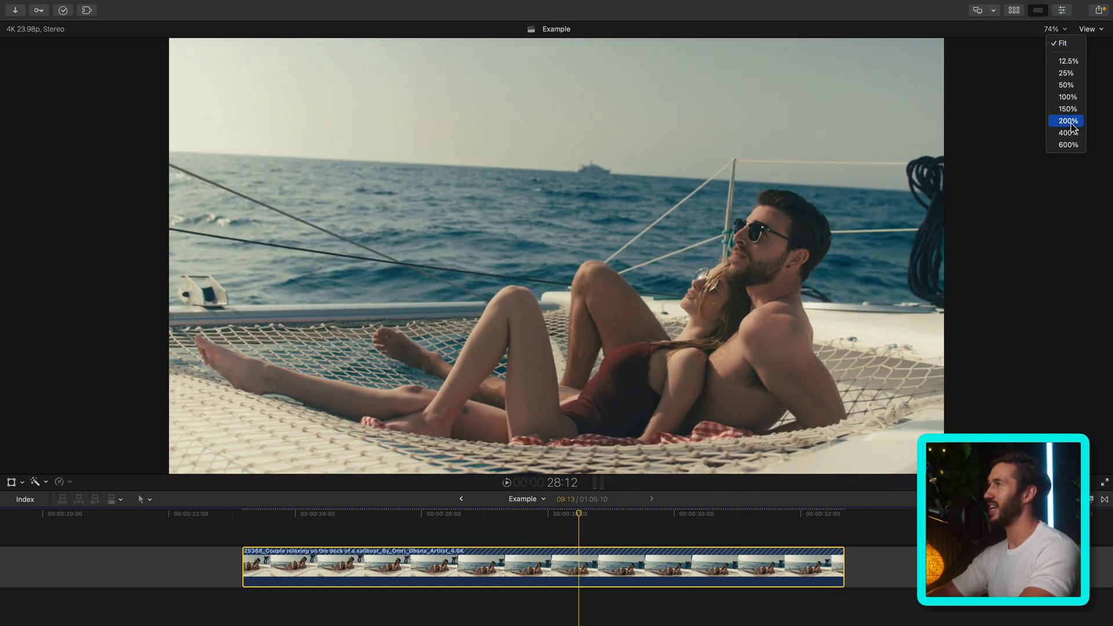
left_click(1066, 120)
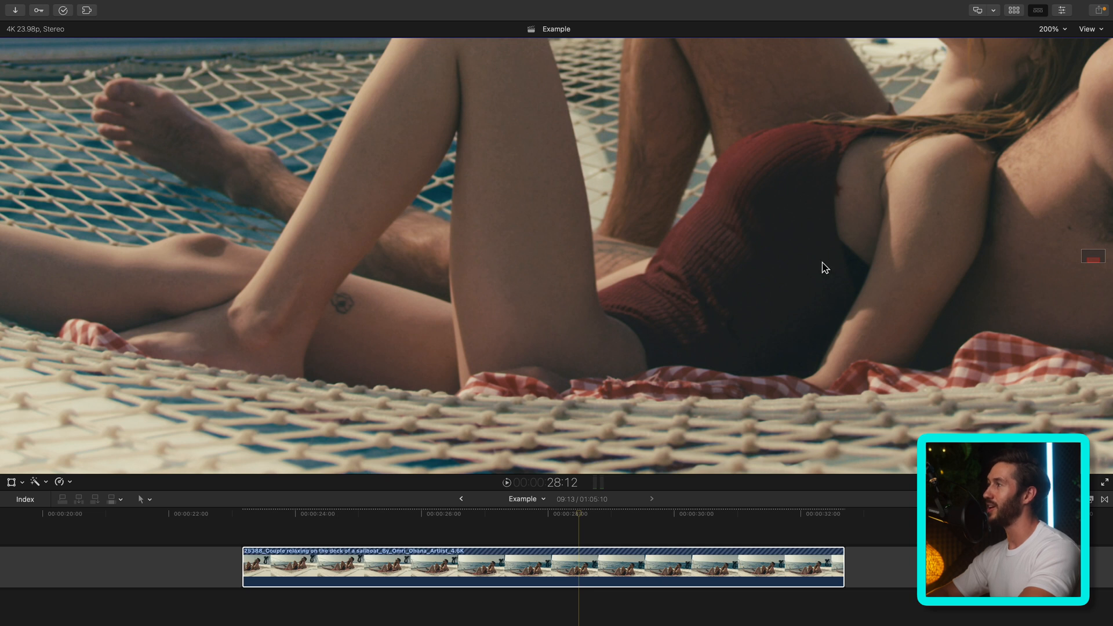
mouse_move(998, 116)
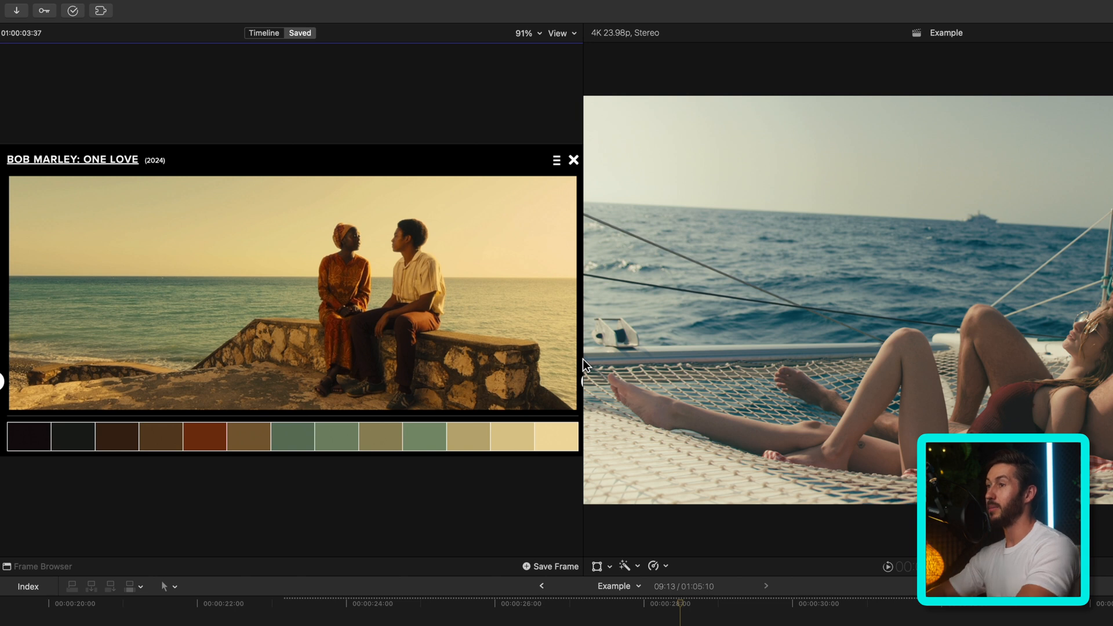
mouse_move(63, 575)
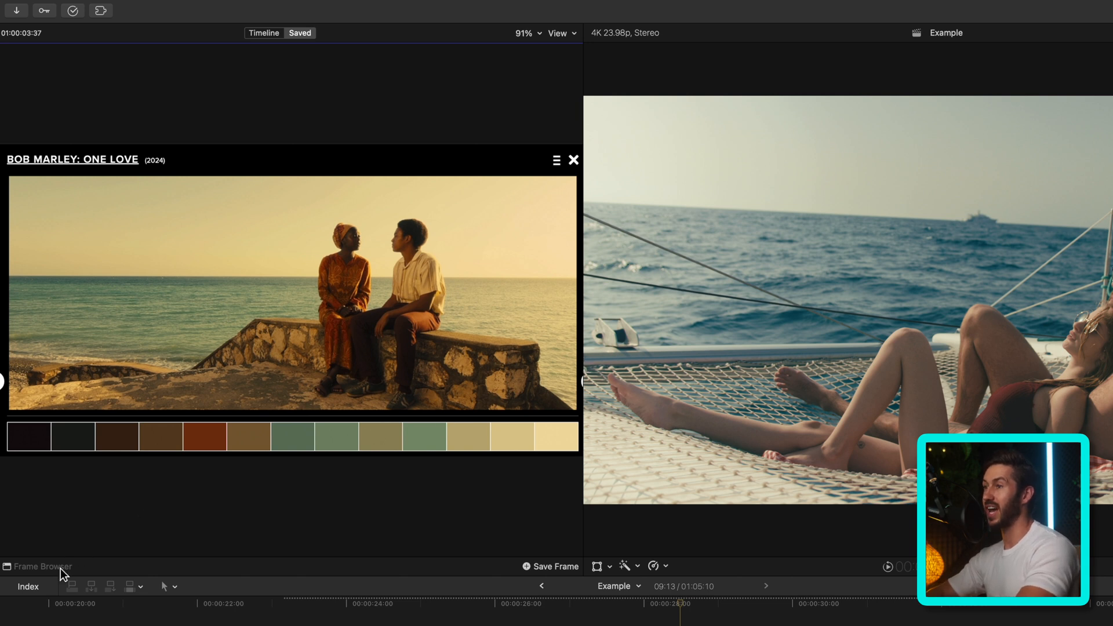
Step: Browse the saved reference stills (True Detective, Her, White Lotus, Top Gun) and settle on Bob Marley: One Love
left_click(41, 565)
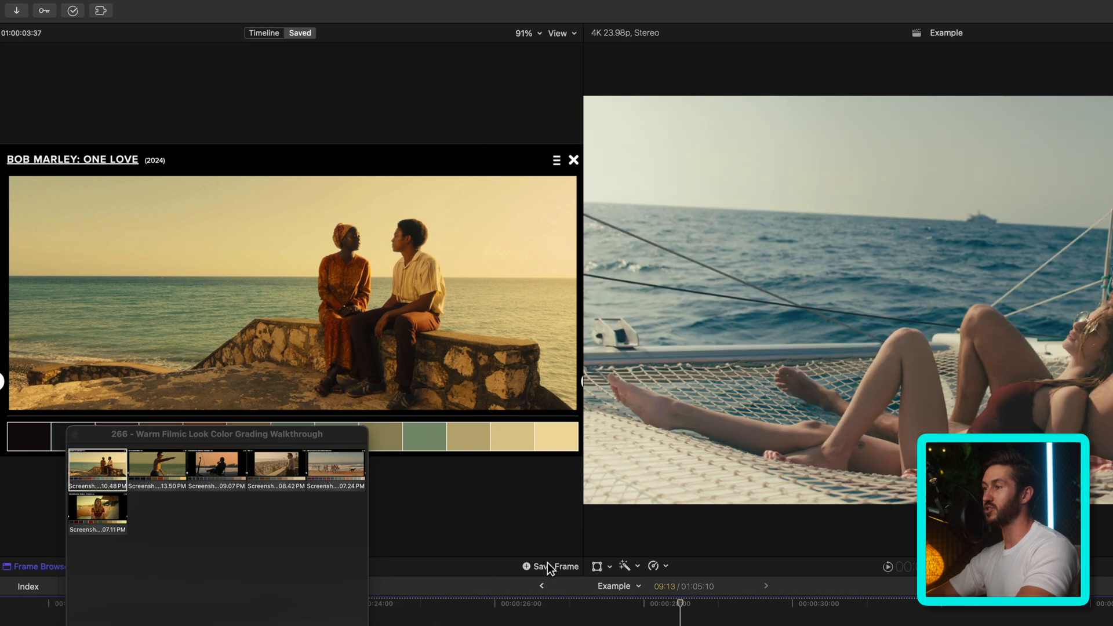
left_click(158, 465)
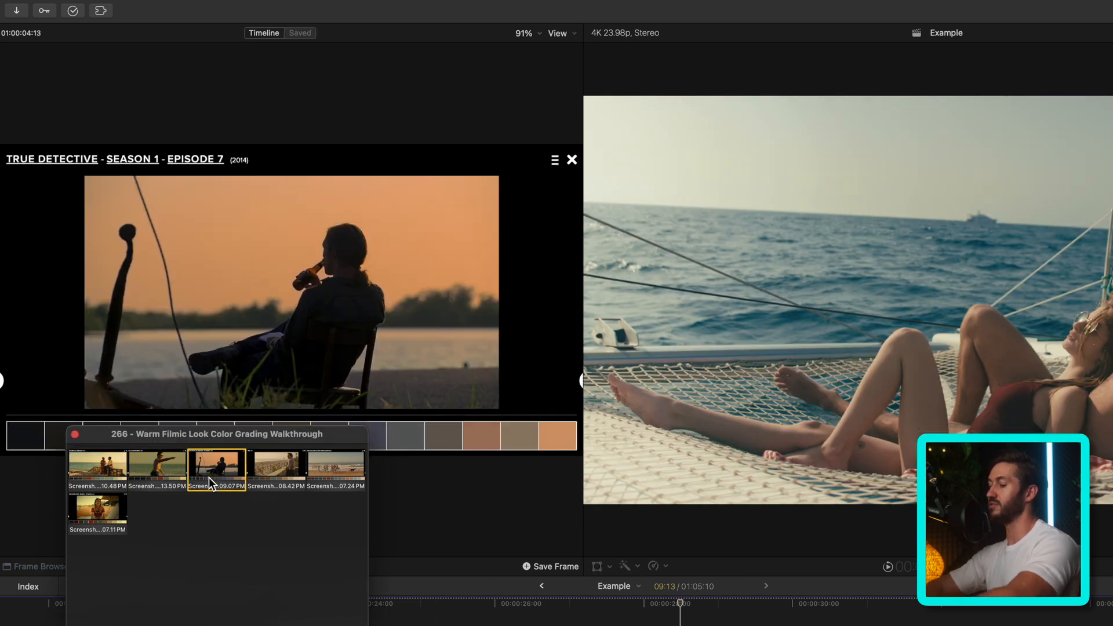
left_click(275, 467)
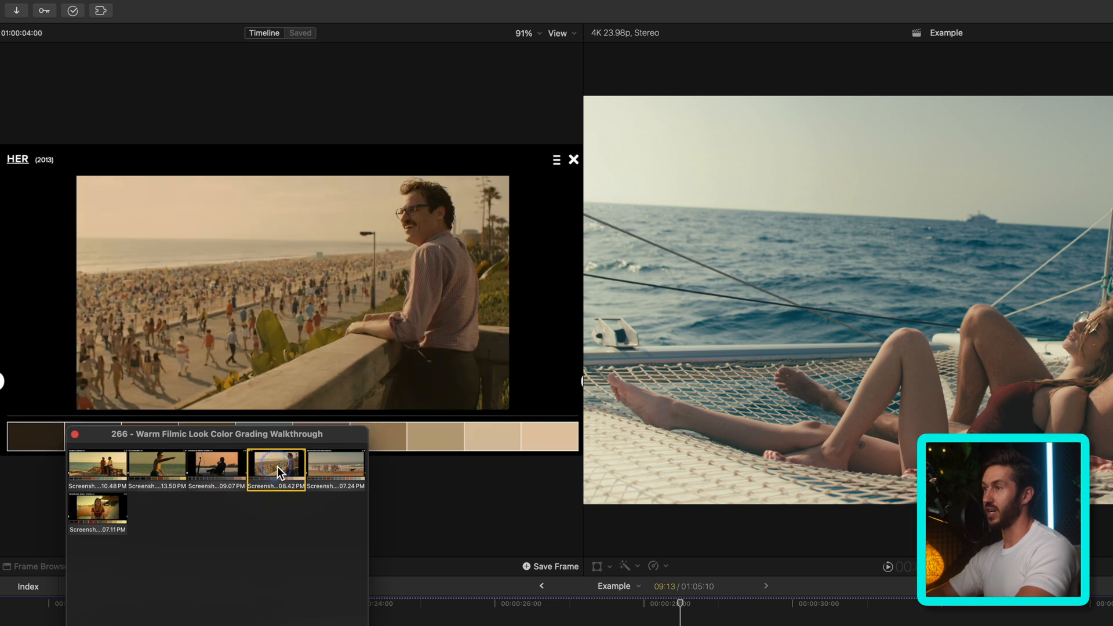
left_click(98, 511)
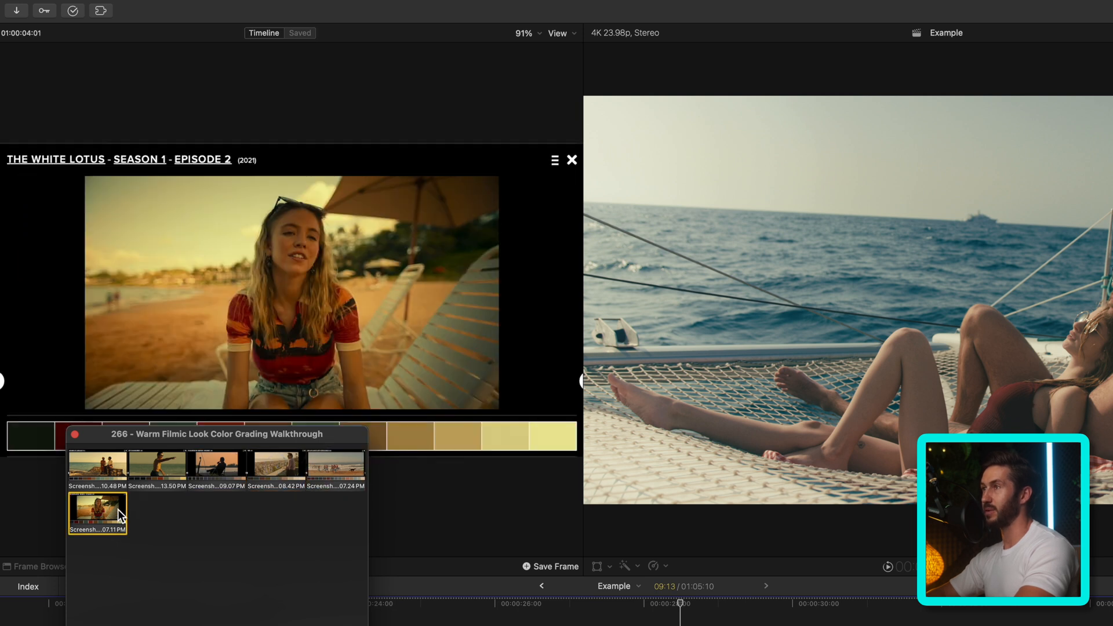
left_click(156, 465)
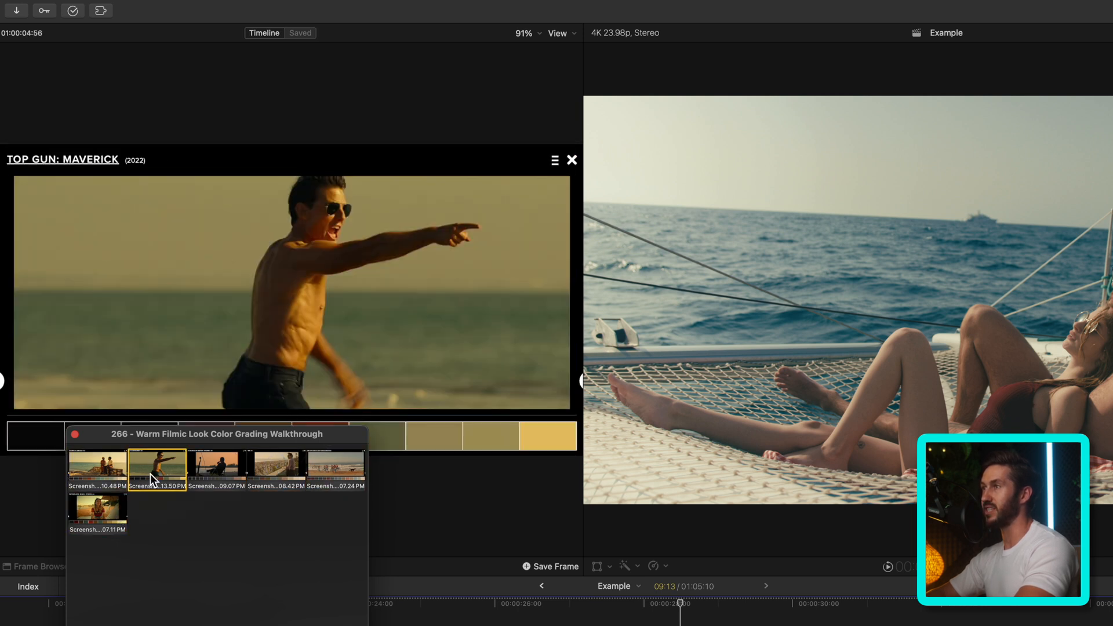
left_click(276, 465)
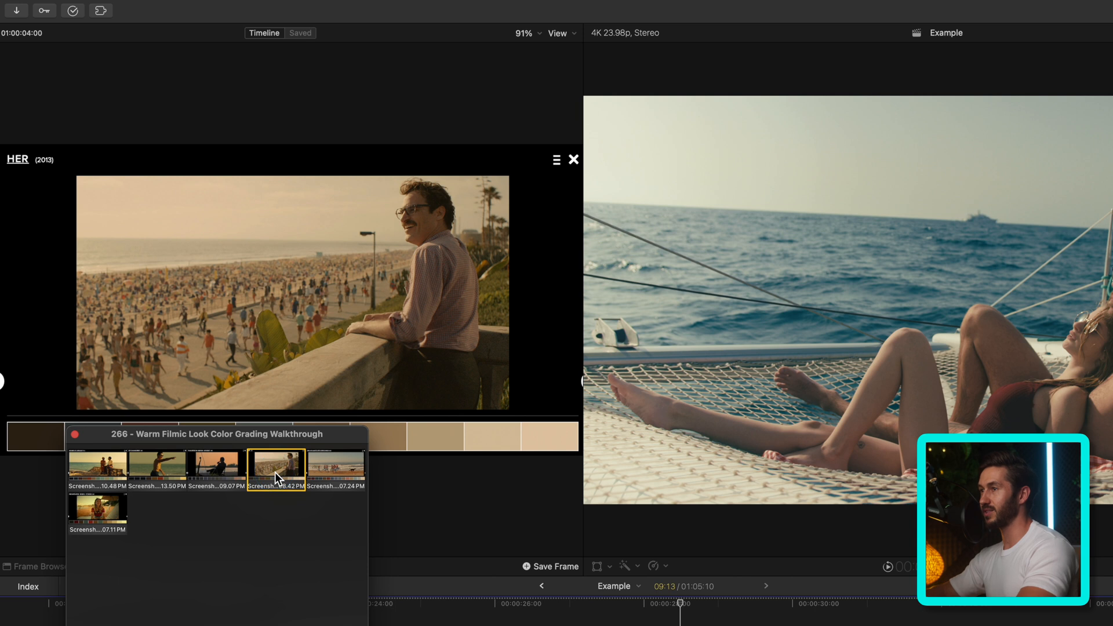
left_click(97, 512)
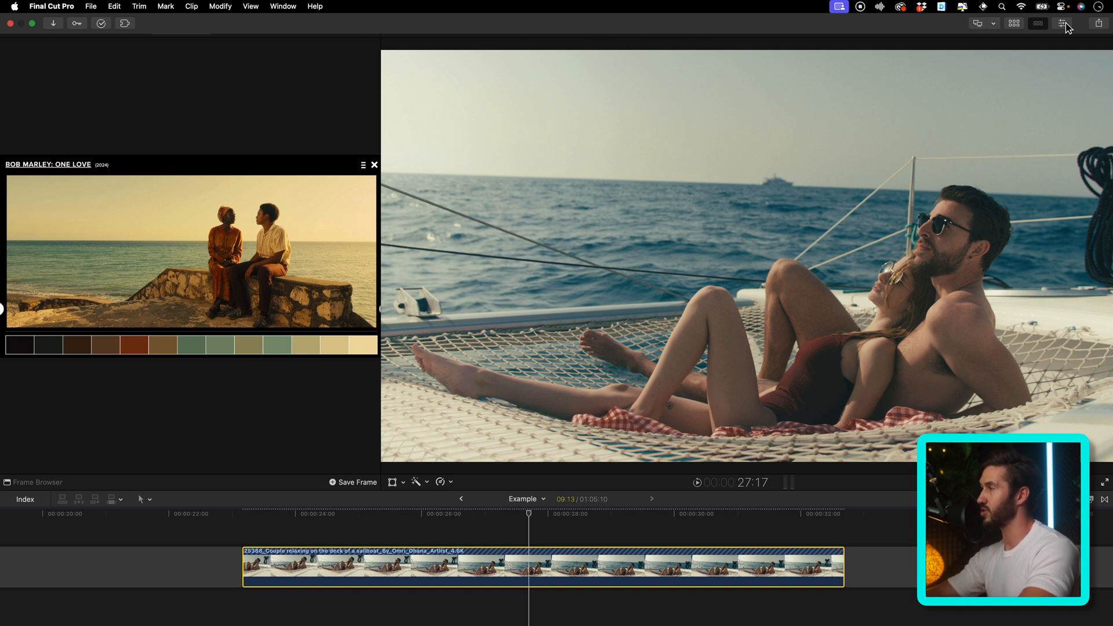
Step: Show the clip's Color Wheels with a luma waveform, and a waveform scope beside the reference still
left_click(1036, 23)
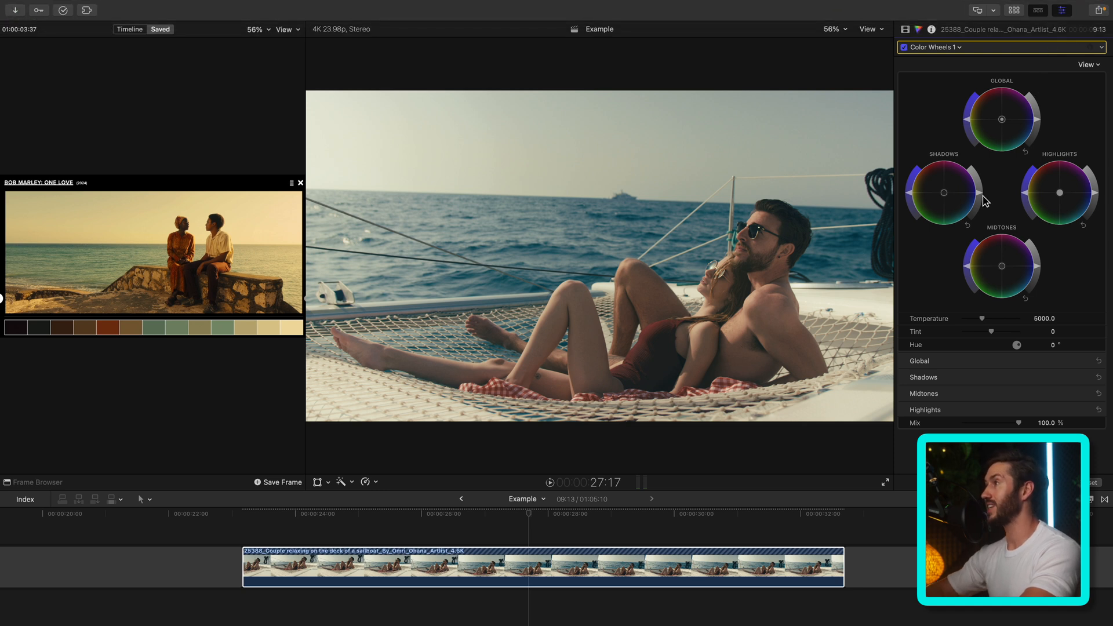
mouse_move(833, 250)
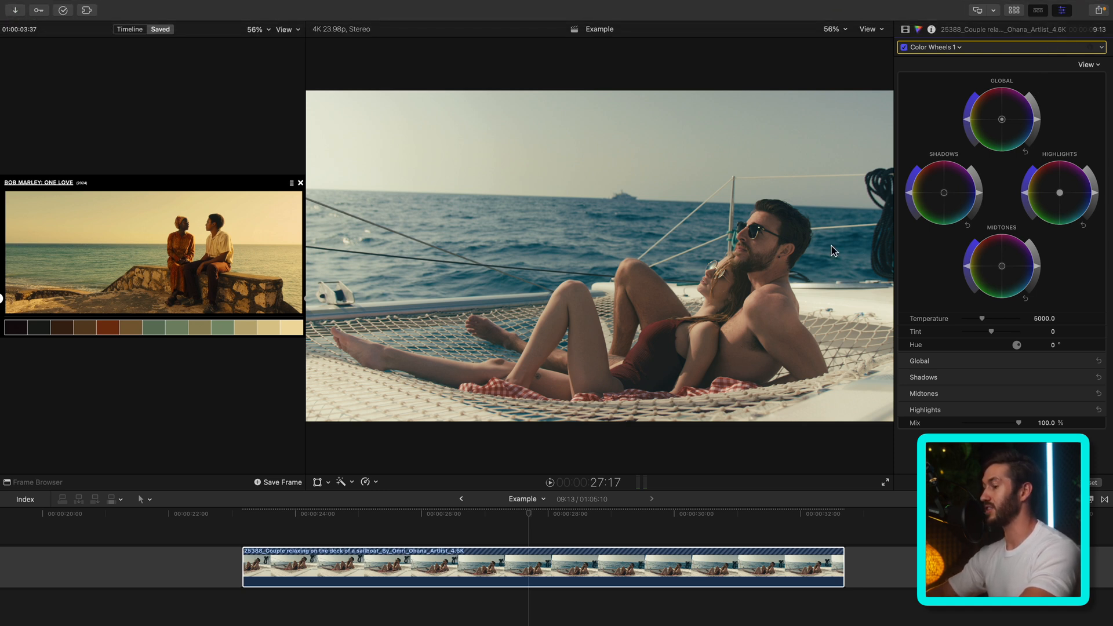
key("cmd+7")
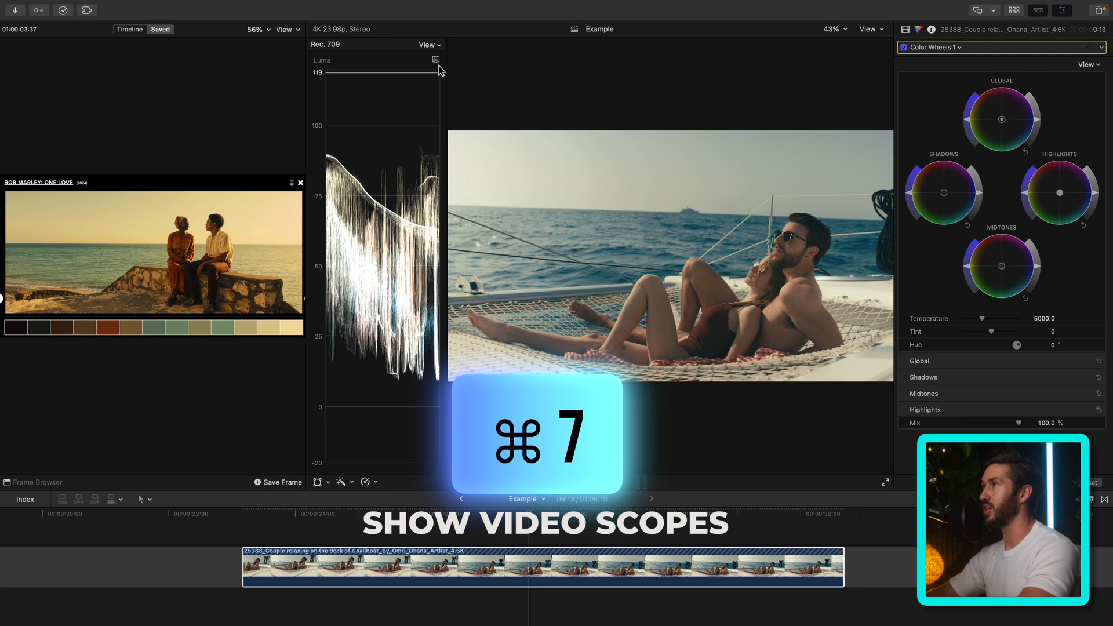
left_click(435, 60)
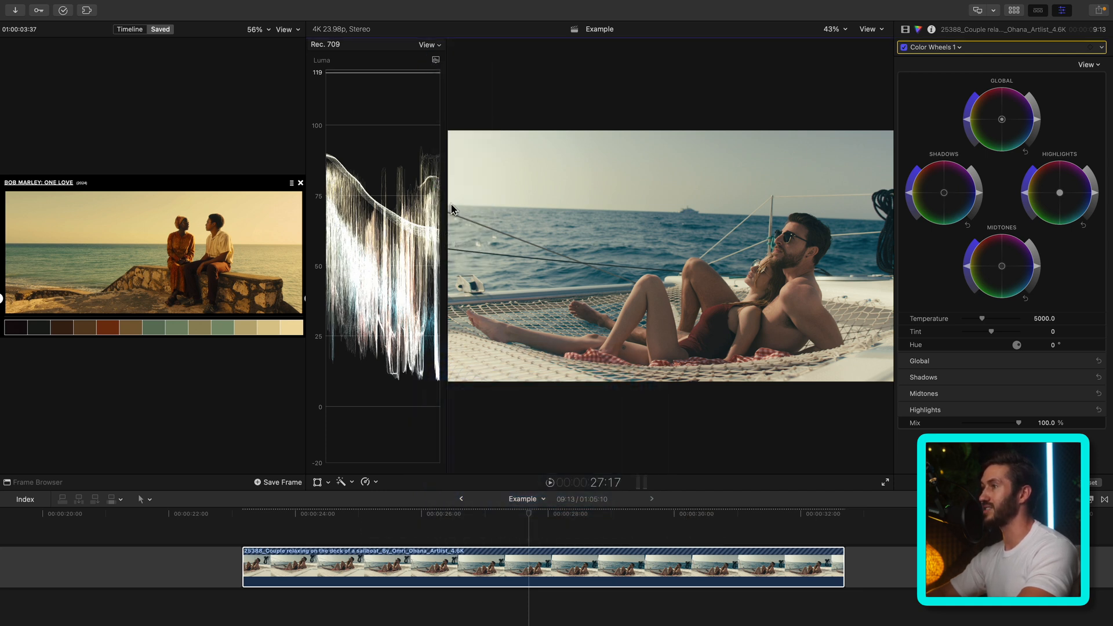
mouse_move(457, 187)
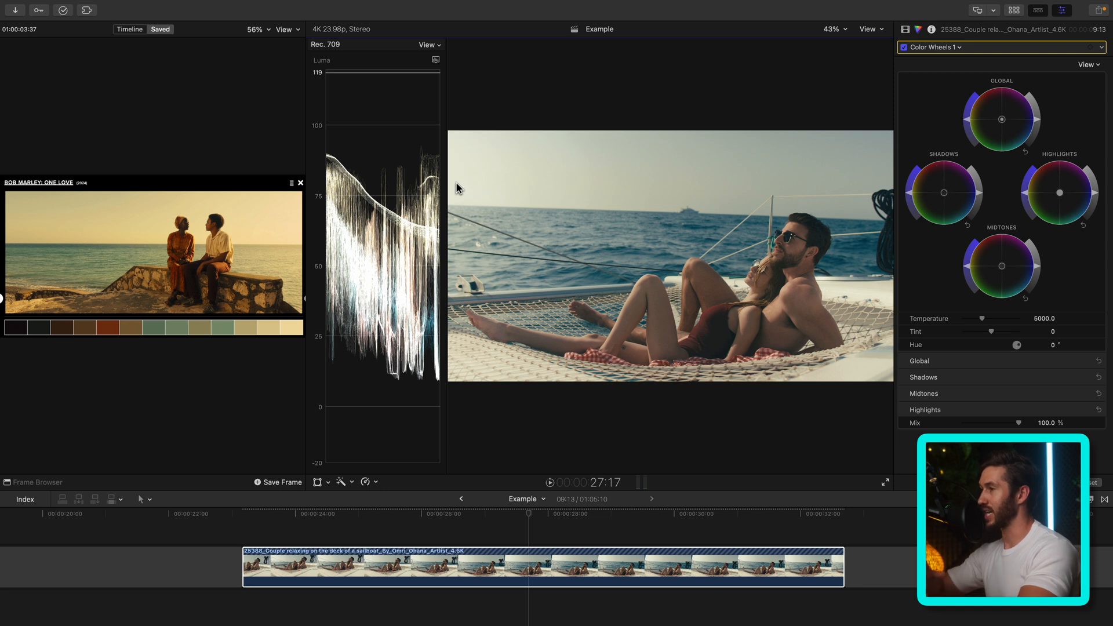
mouse_move(1009, 110)
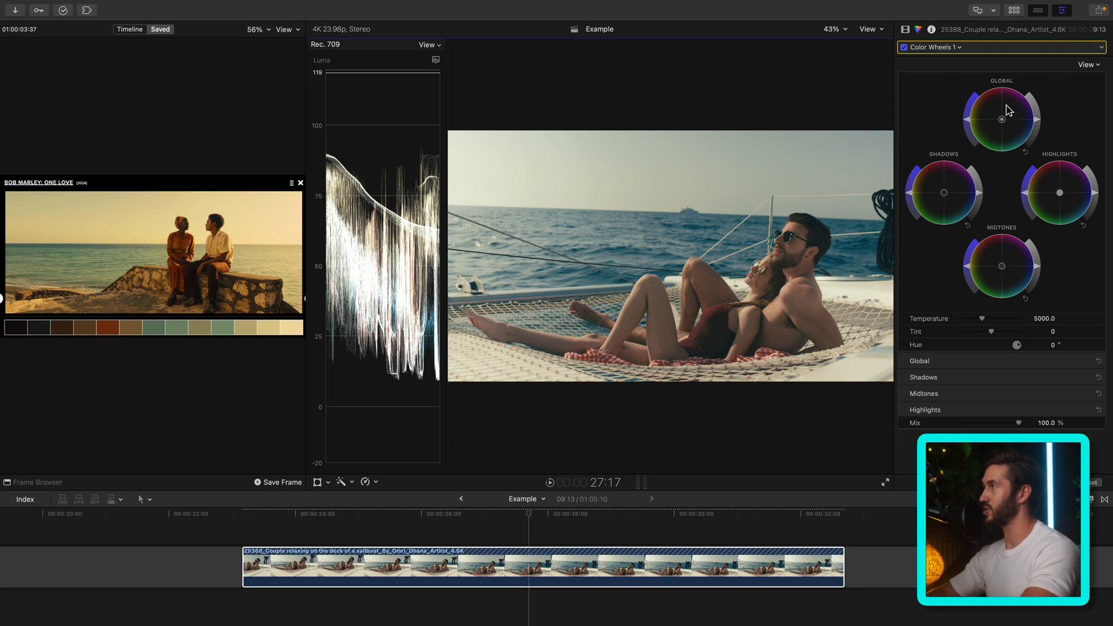
mouse_move(984, 200)
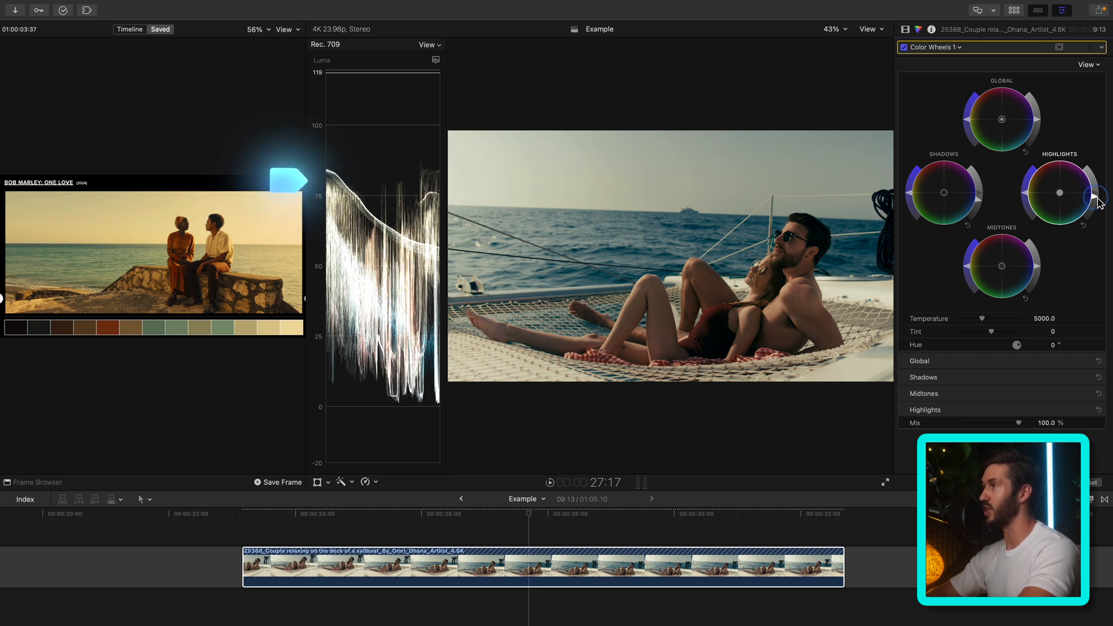
left_click(410, 41)
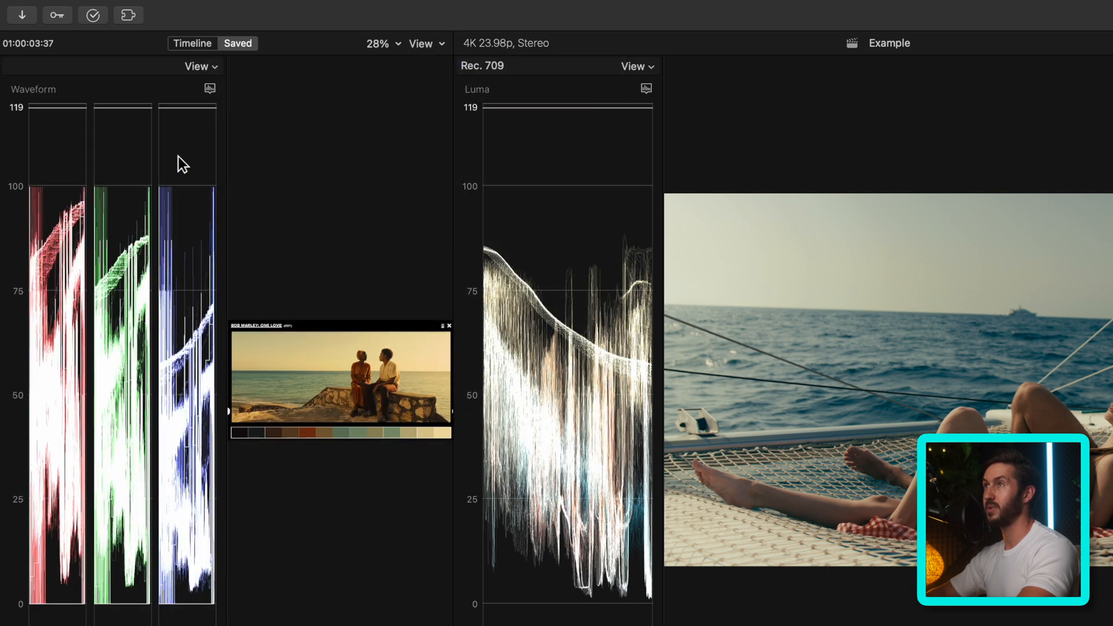
Step: Switch the reference still's scope to the Luma channel to match the clip's waveform
left_click(209, 88)
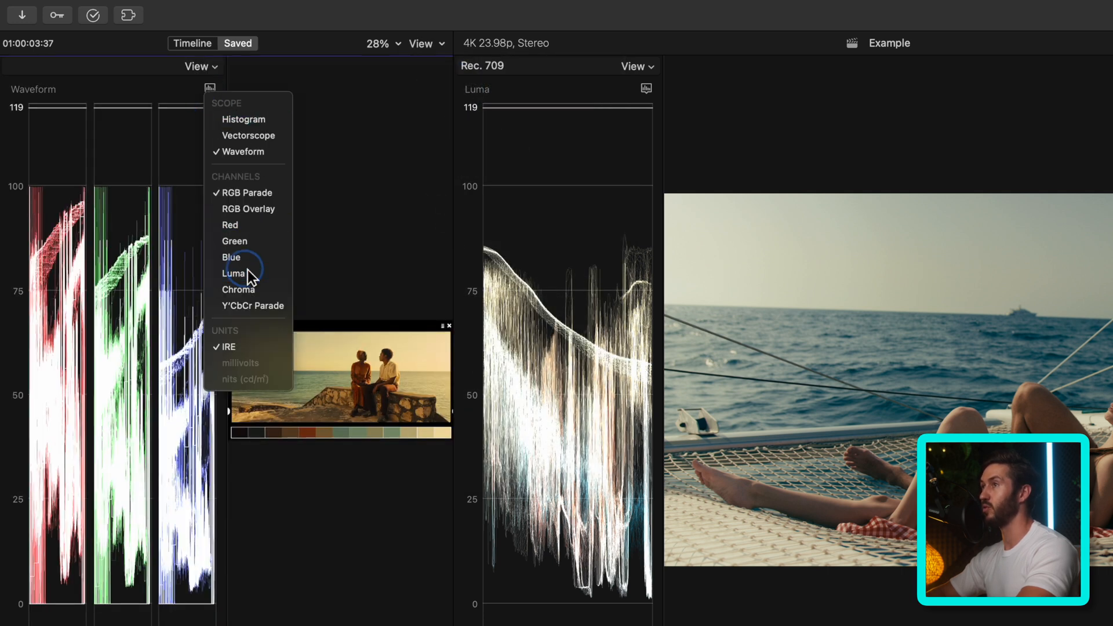
left_click(233, 273)
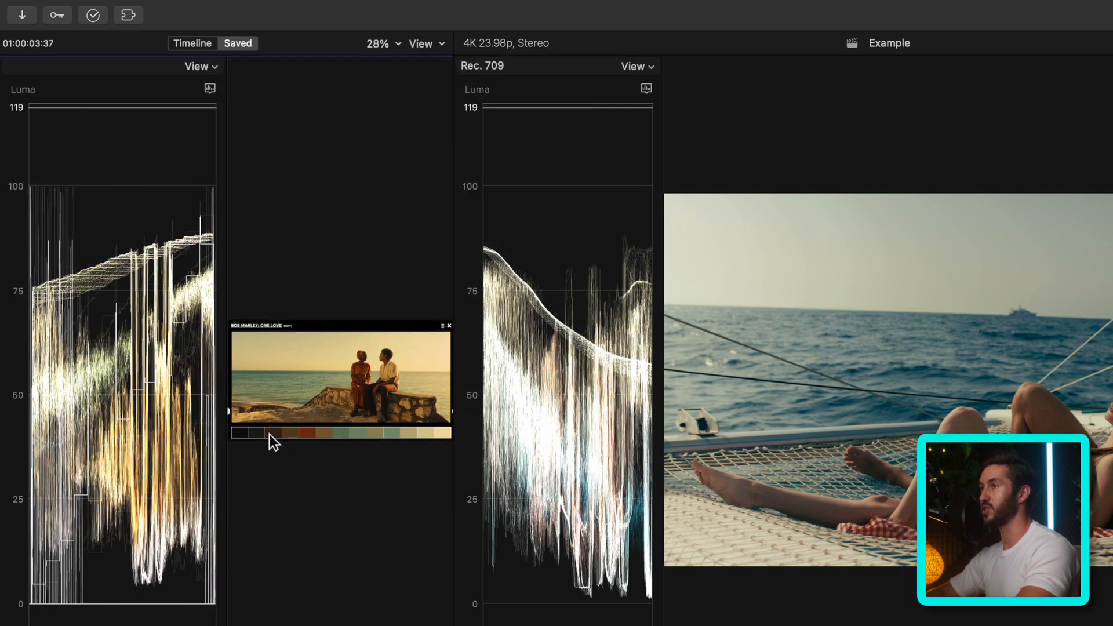
mouse_move(322, 433)
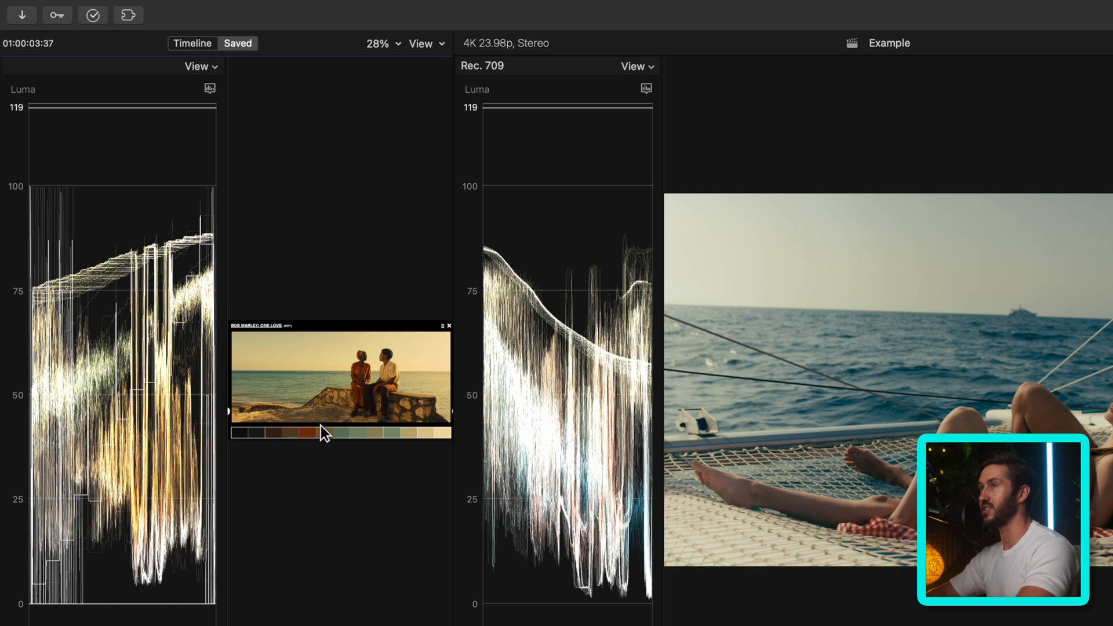
mouse_move(187, 253)
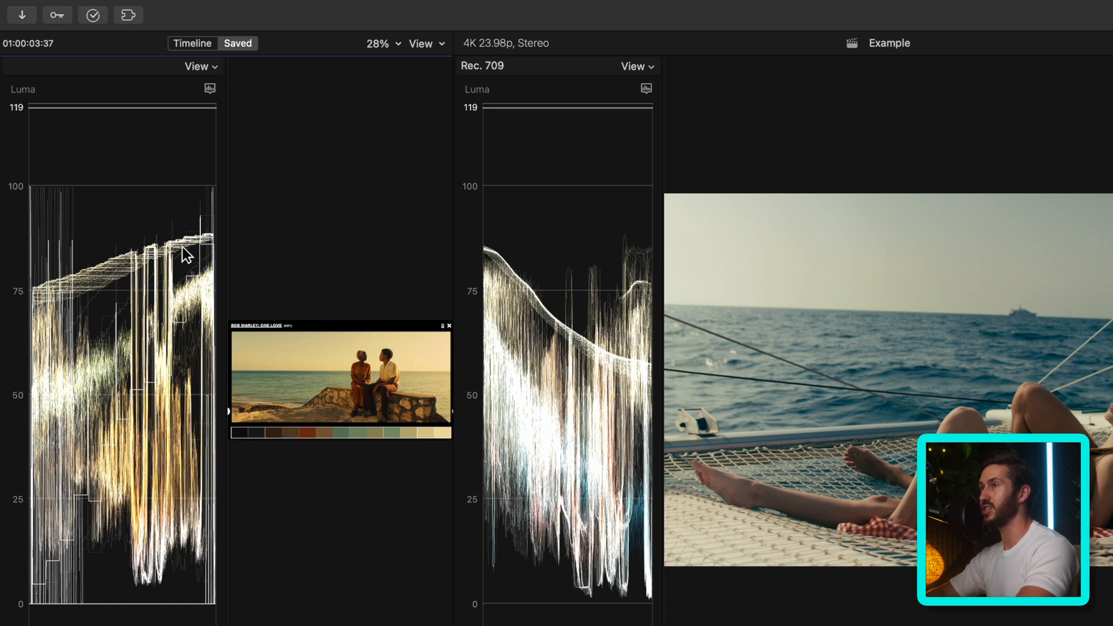
mouse_move(362, 354)
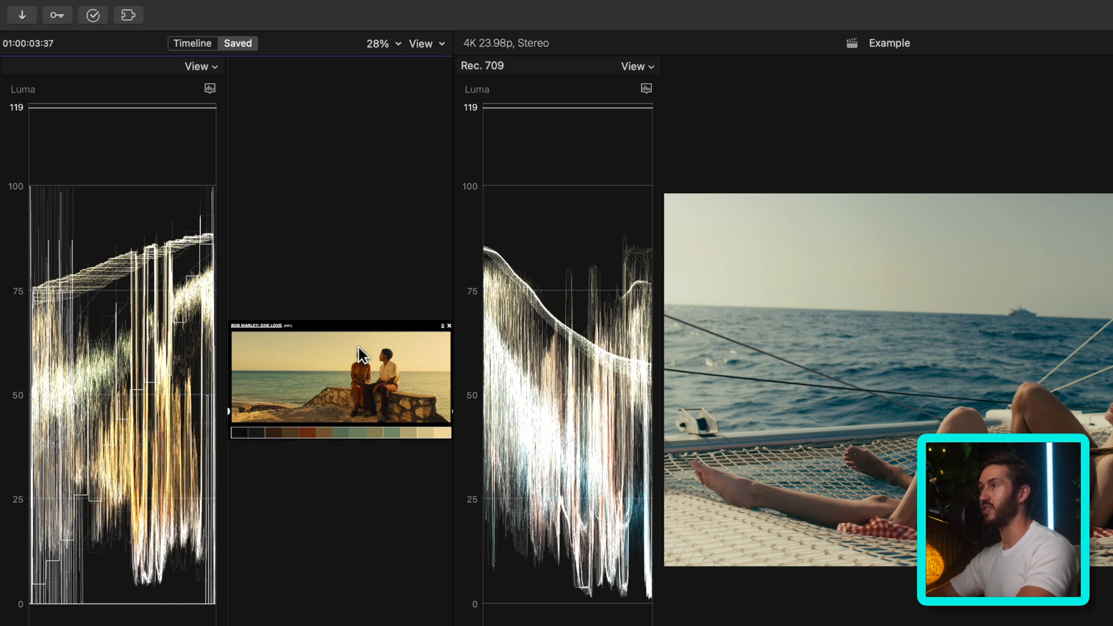
mouse_move(407, 367)
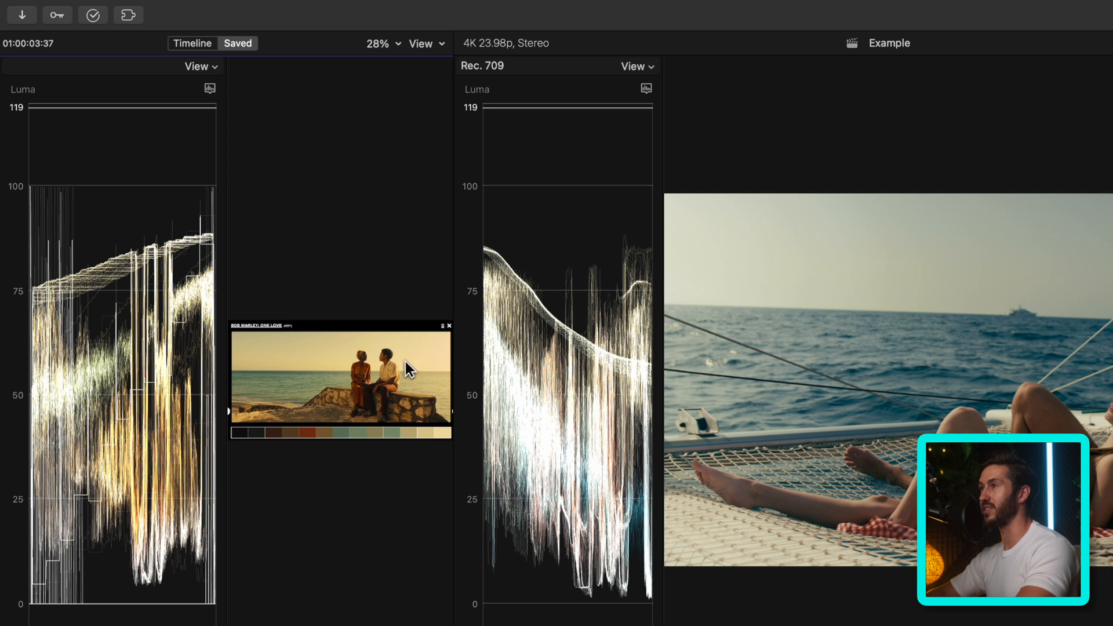
mouse_move(215, 243)
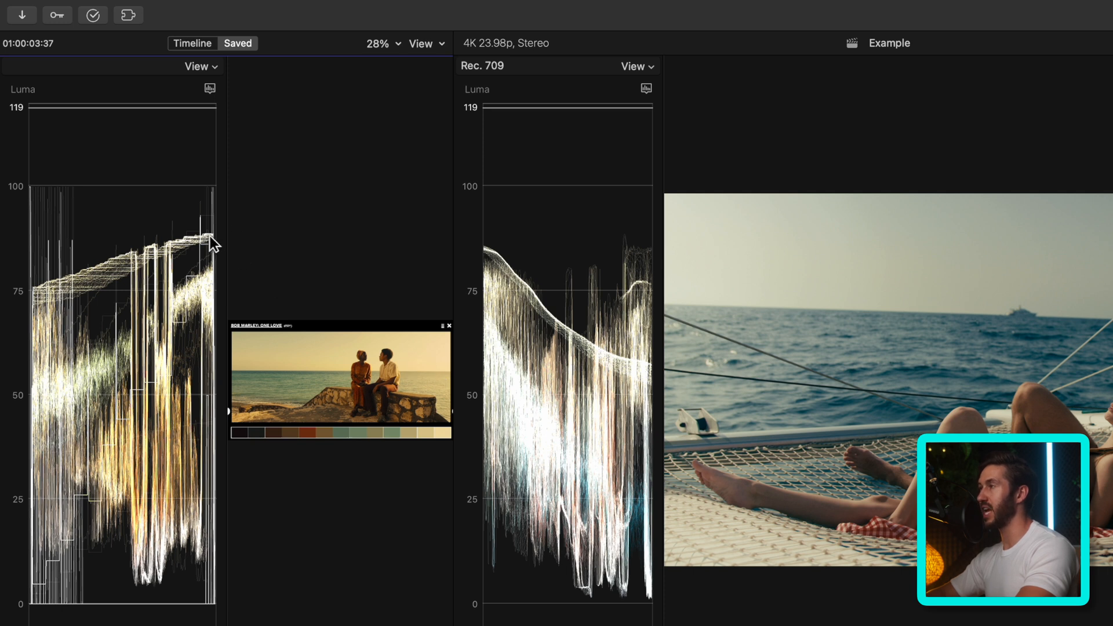
left_click(425, 44)
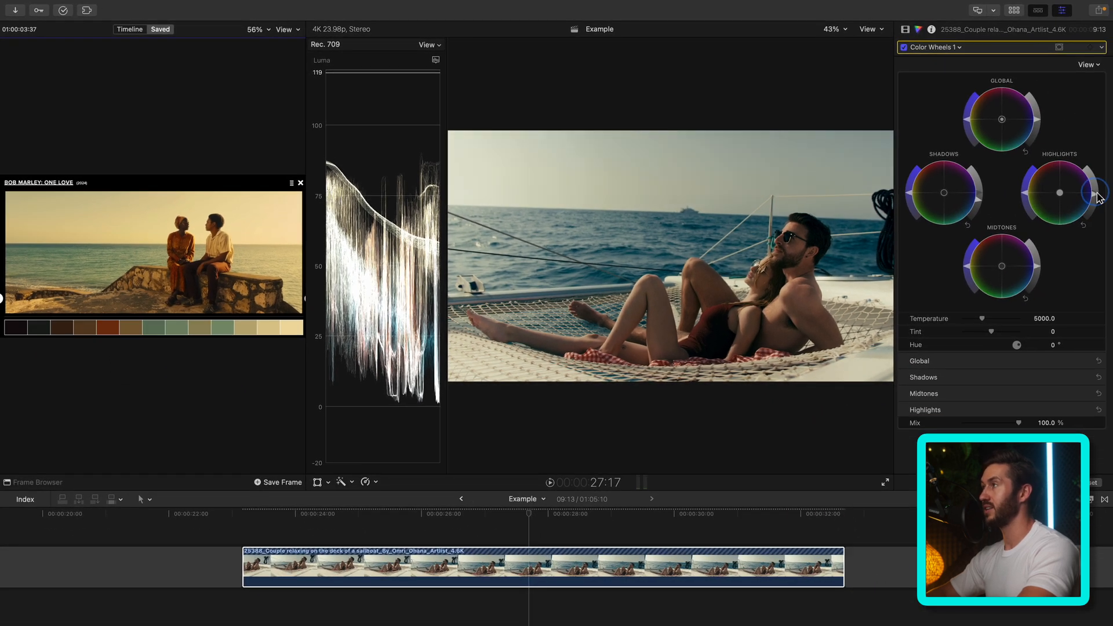
mouse_move(1064, 260)
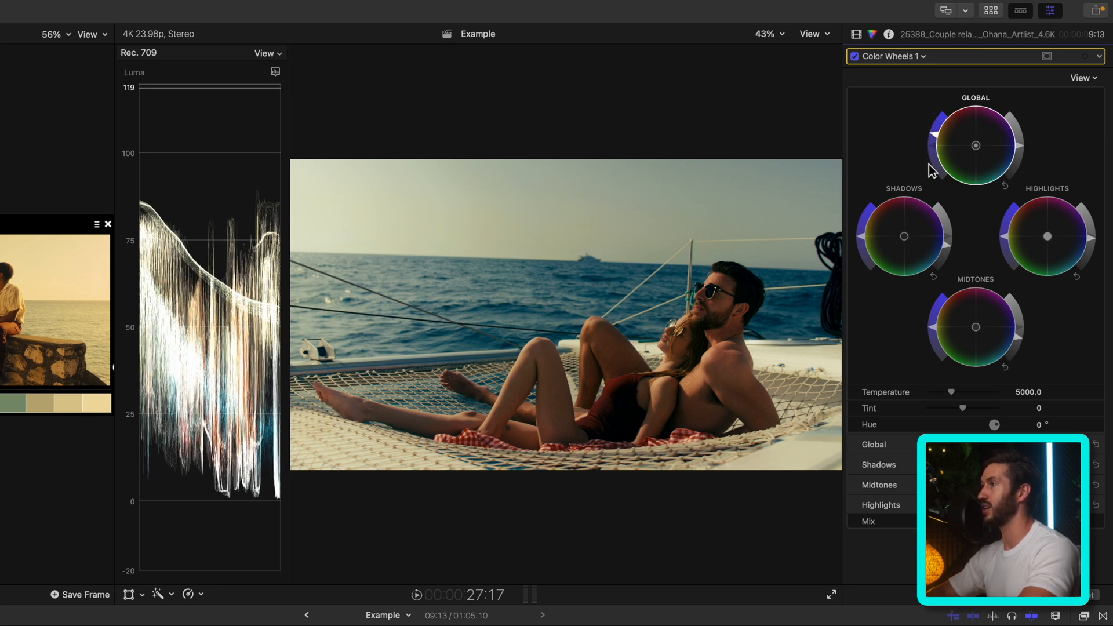
Step: Rename the first correction Color Wheels 1 to 'Contrast/Sat'
left_click(856, 34)
type("Cont")
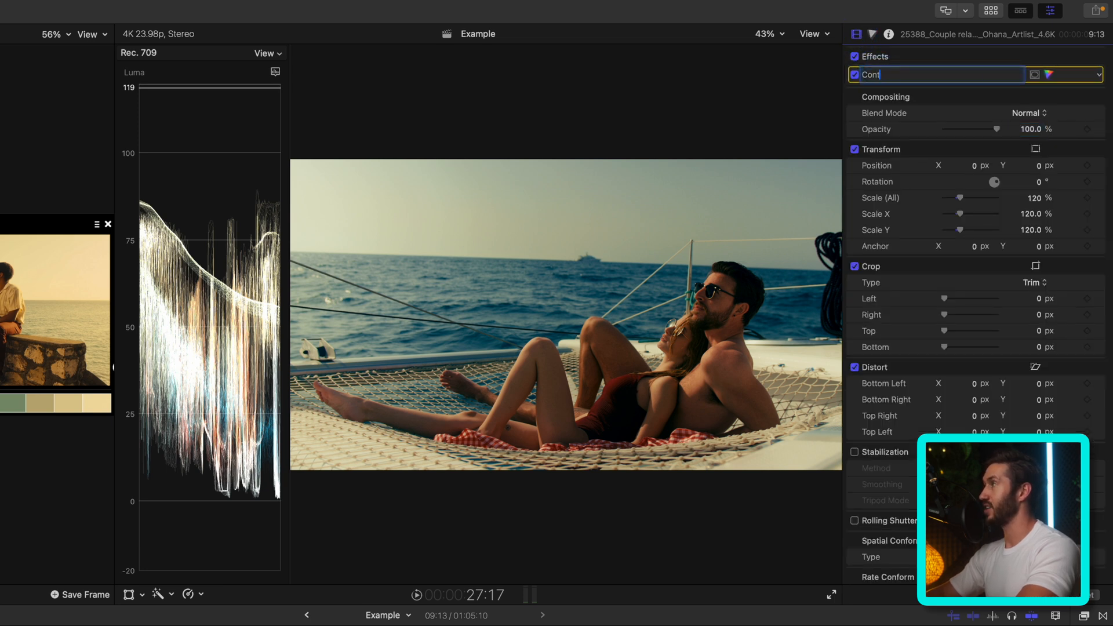
type("rast/Sat")
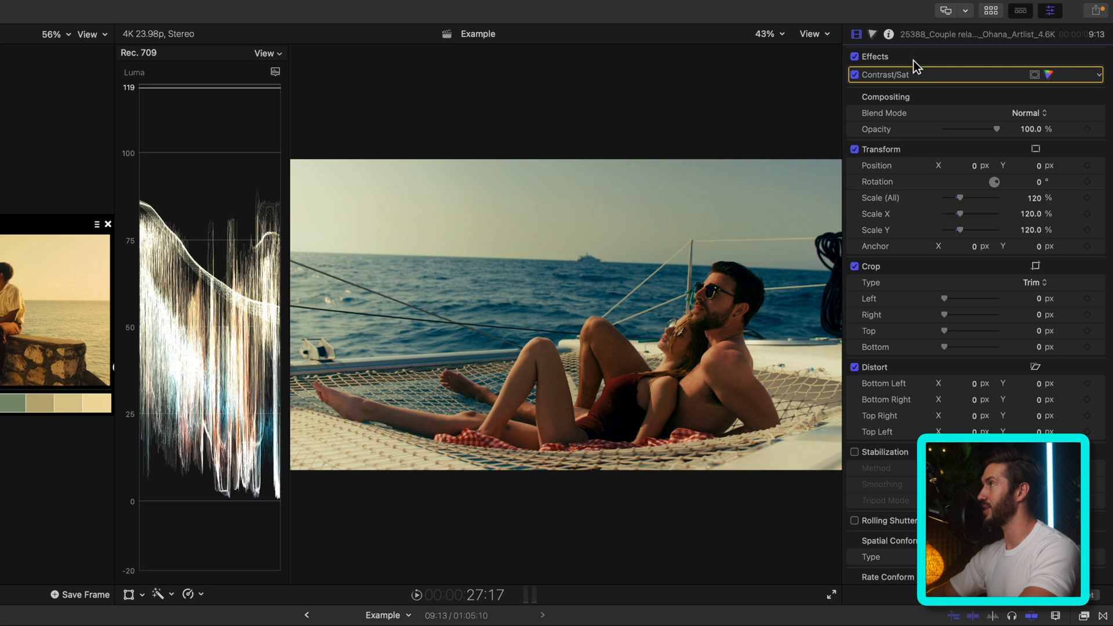
left_click(884, 73)
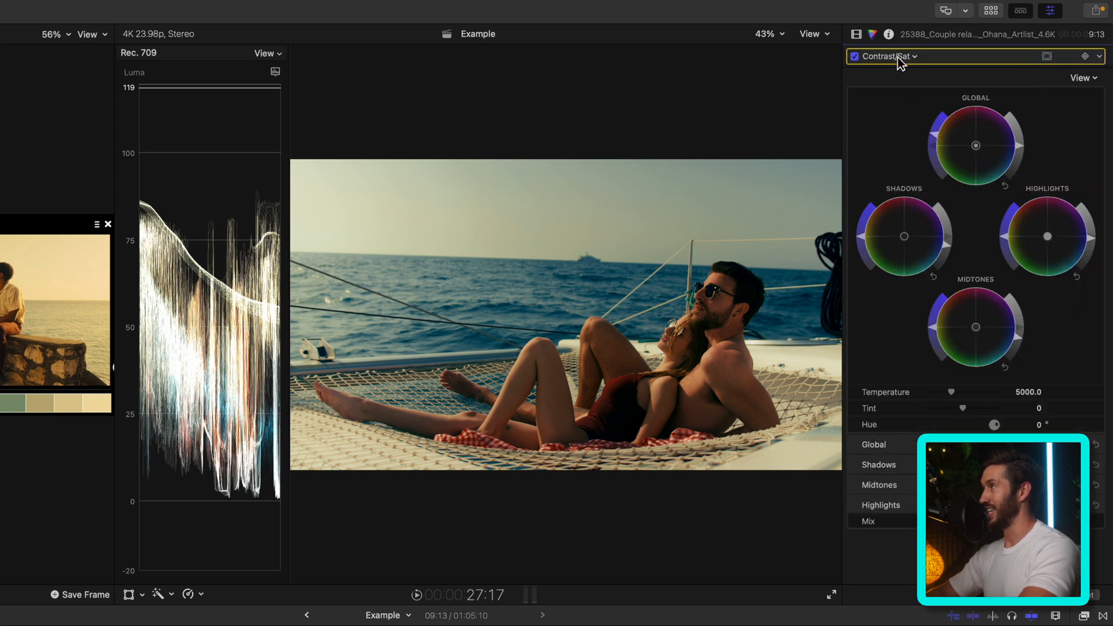
Step: Add a second Color Wheels correction and rename it 'Look Adjustment'
left_click(886, 56)
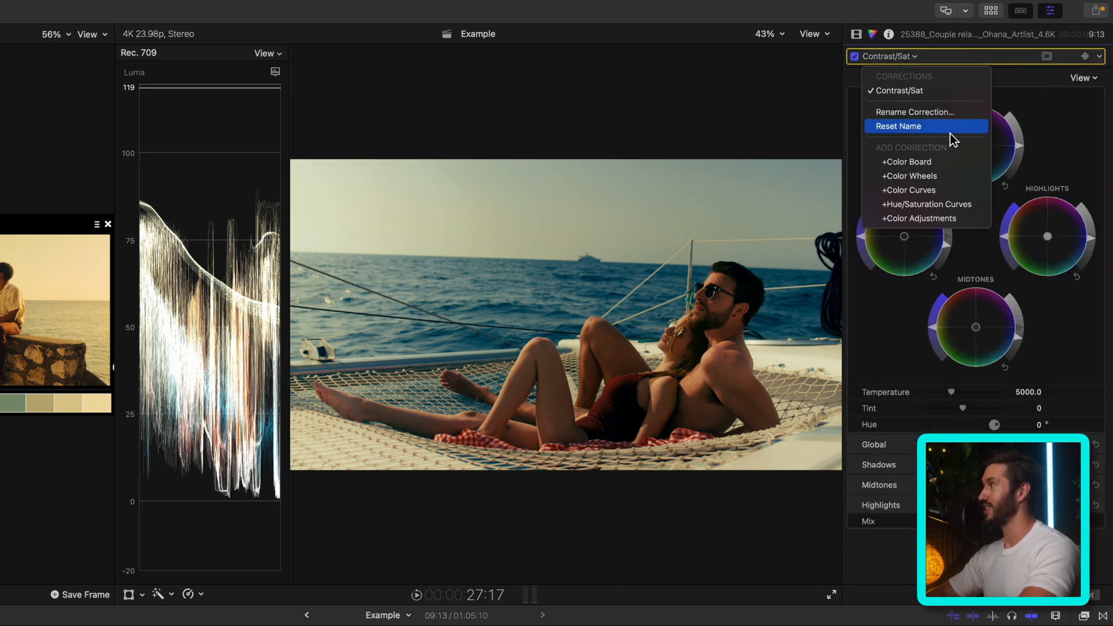
left_click(910, 175)
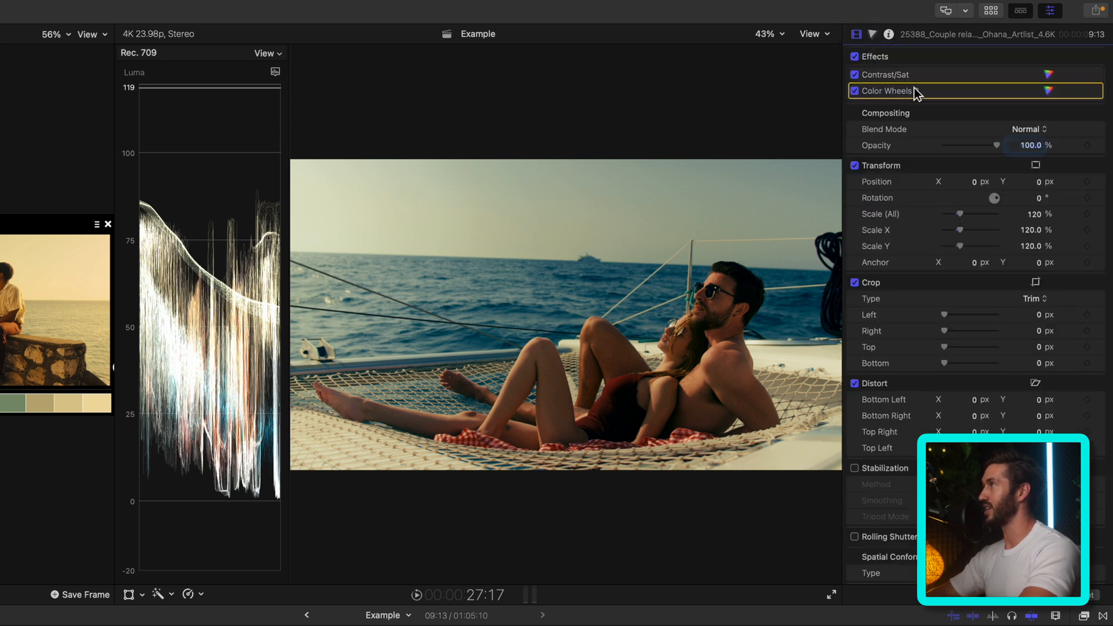
double_click(885, 91)
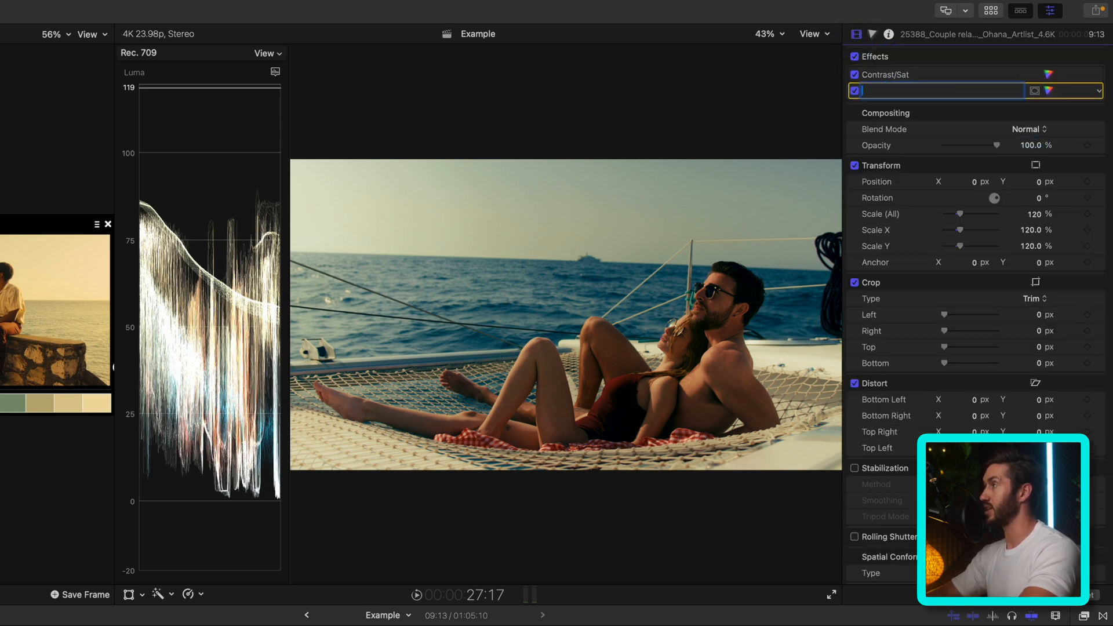
type("Look Adjustment")
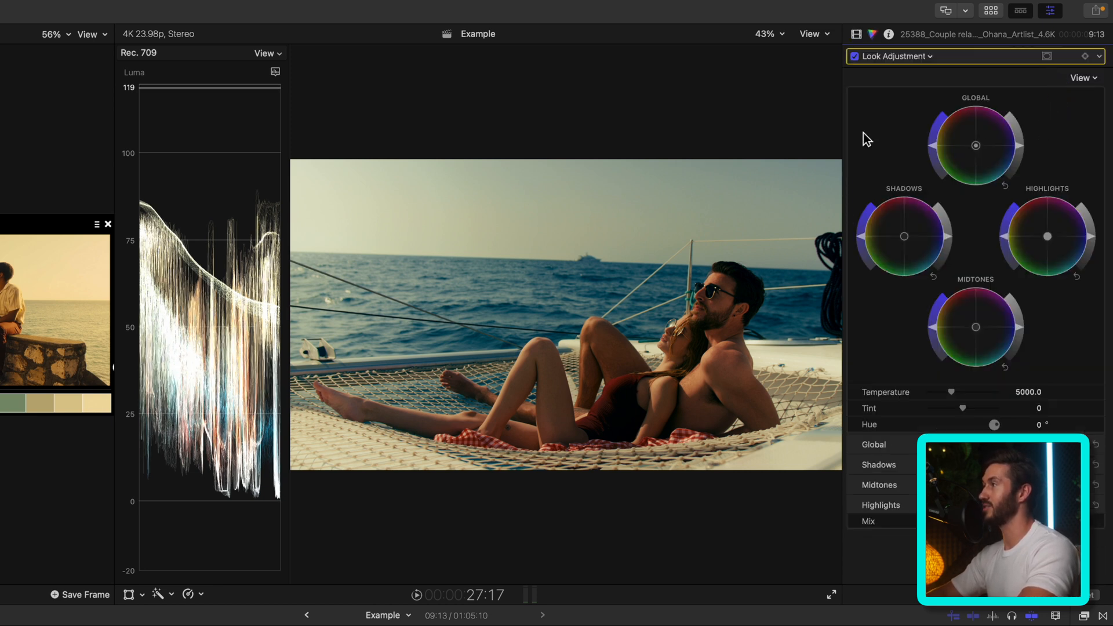
Step: Switch the clip's scope from the luma waveform to a Vectorscope
left_click(275, 72)
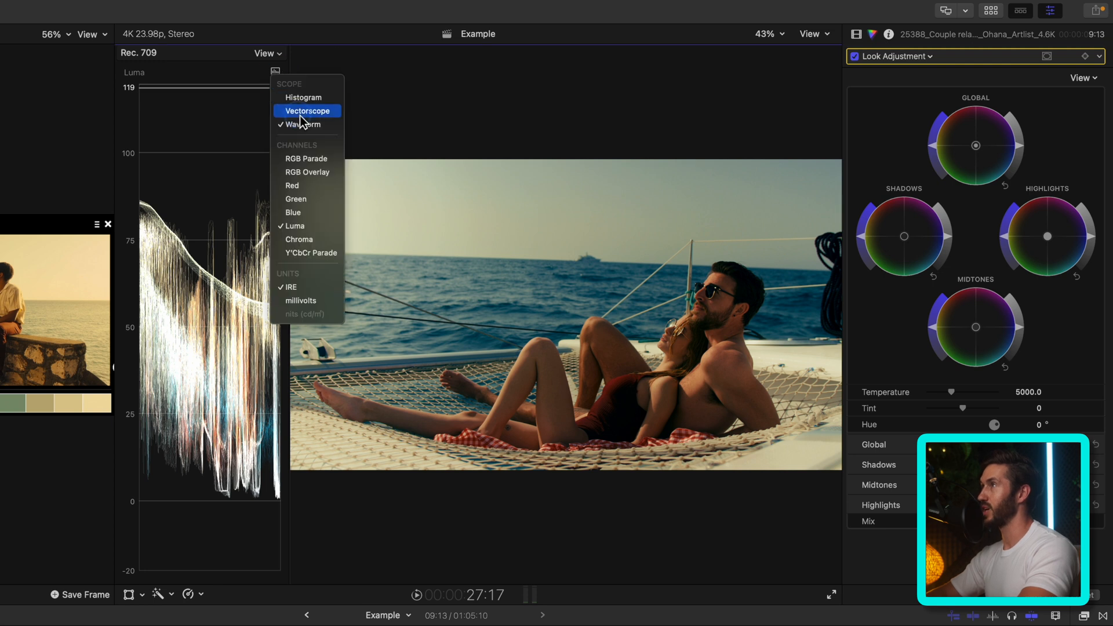
left_click(307, 110)
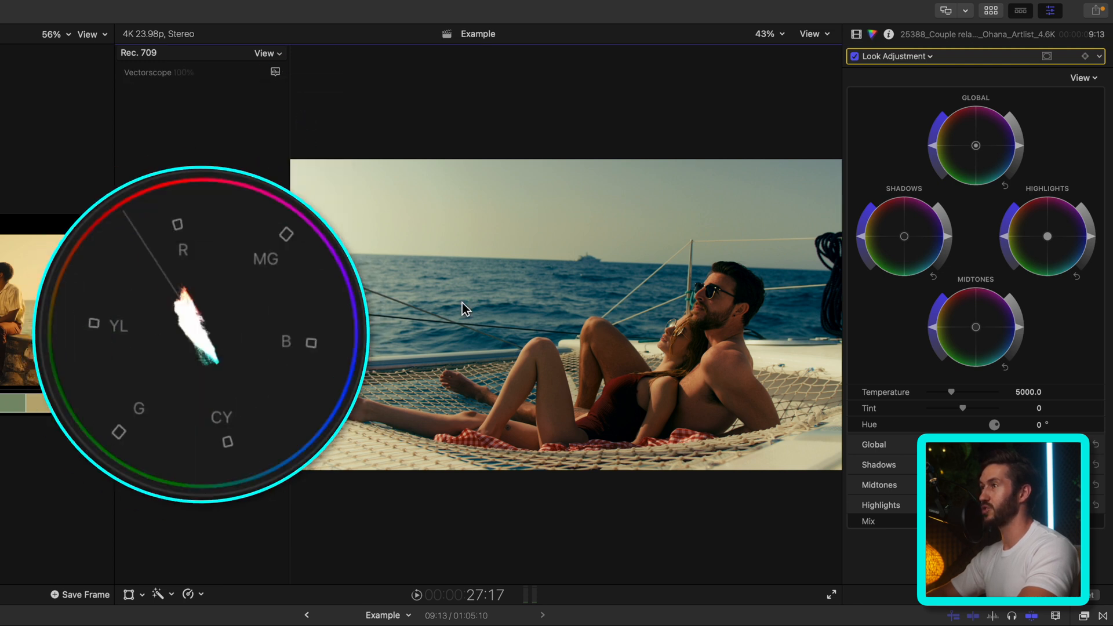
mouse_move(573, 337)
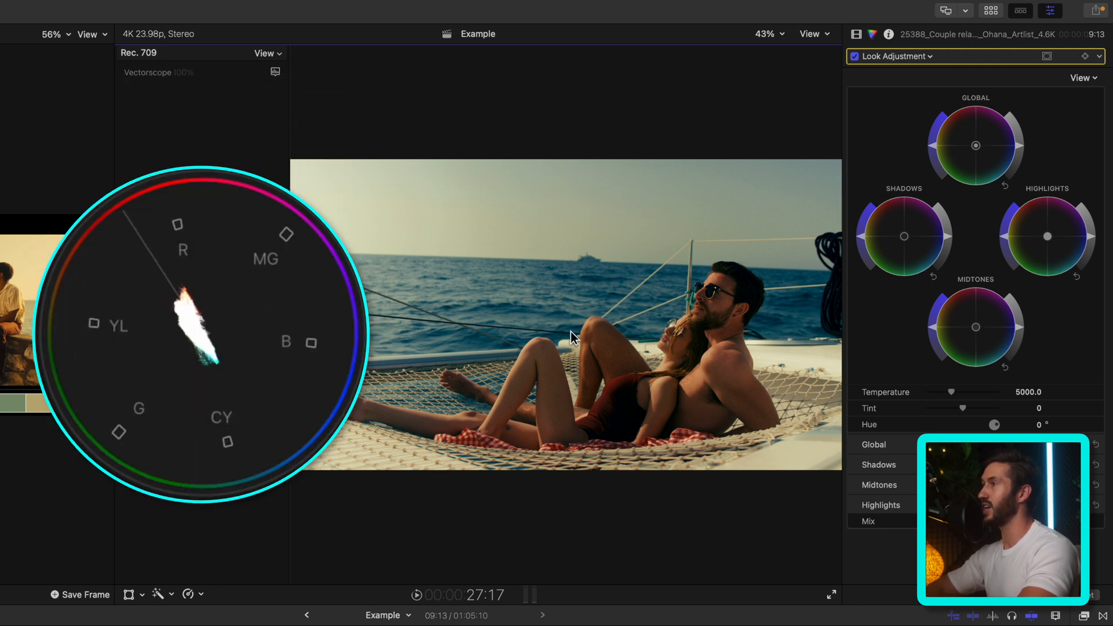
mouse_move(677, 313)
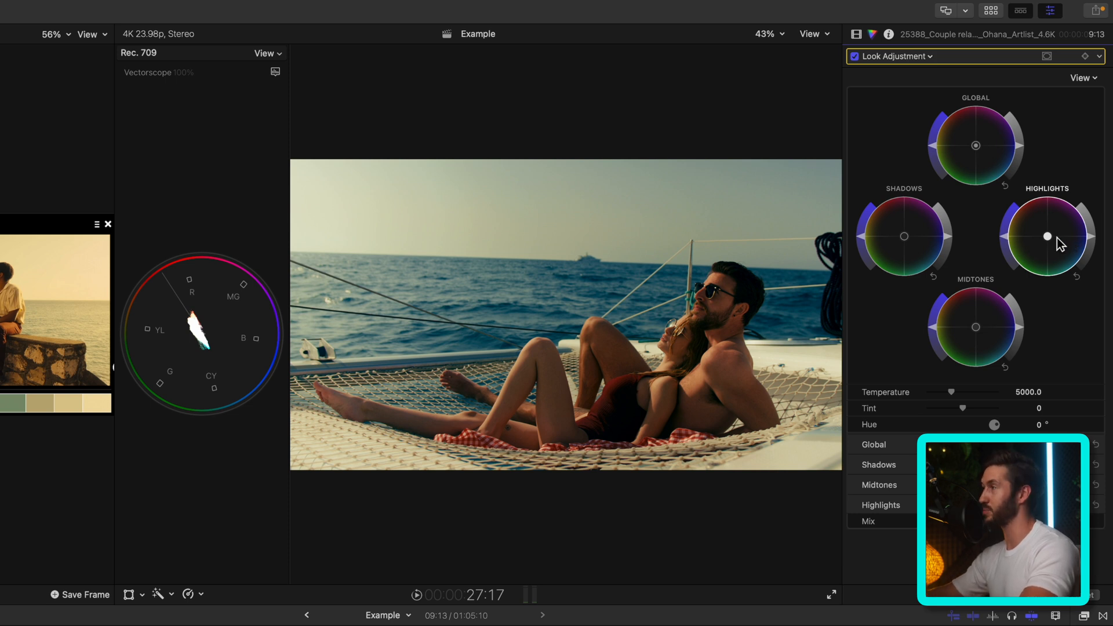
mouse_move(958, 212)
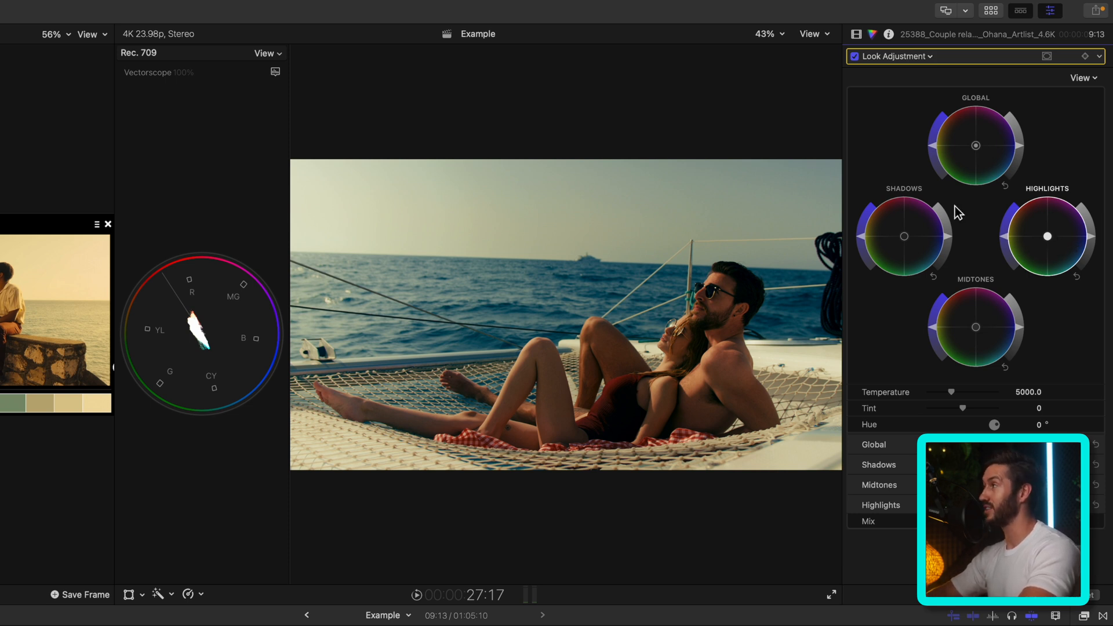
mouse_move(1015, 291)
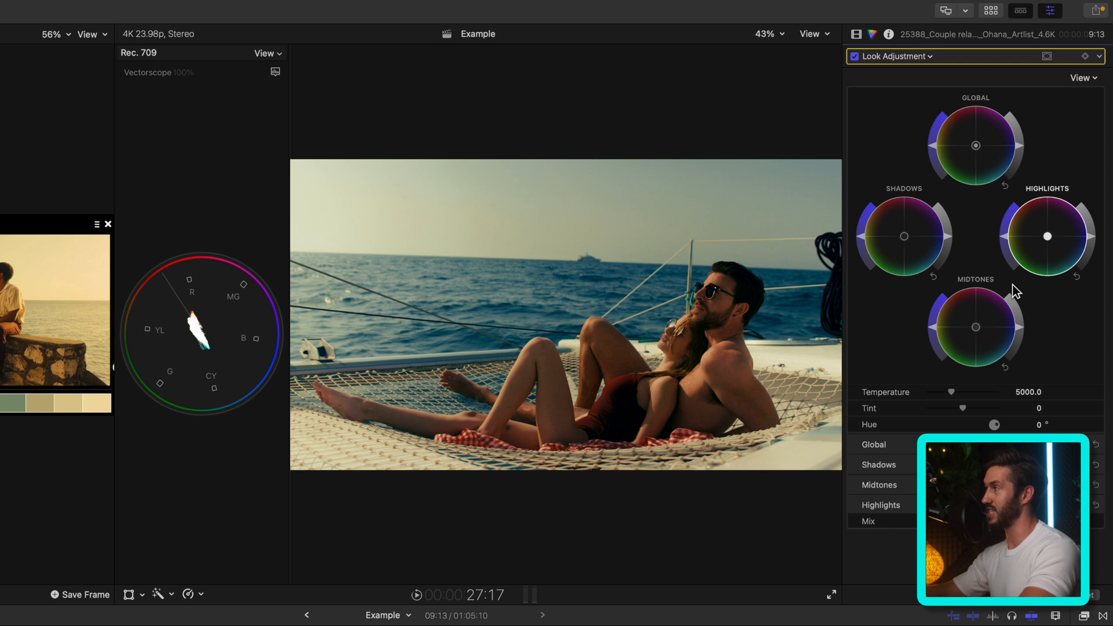
mouse_move(1053, 246)
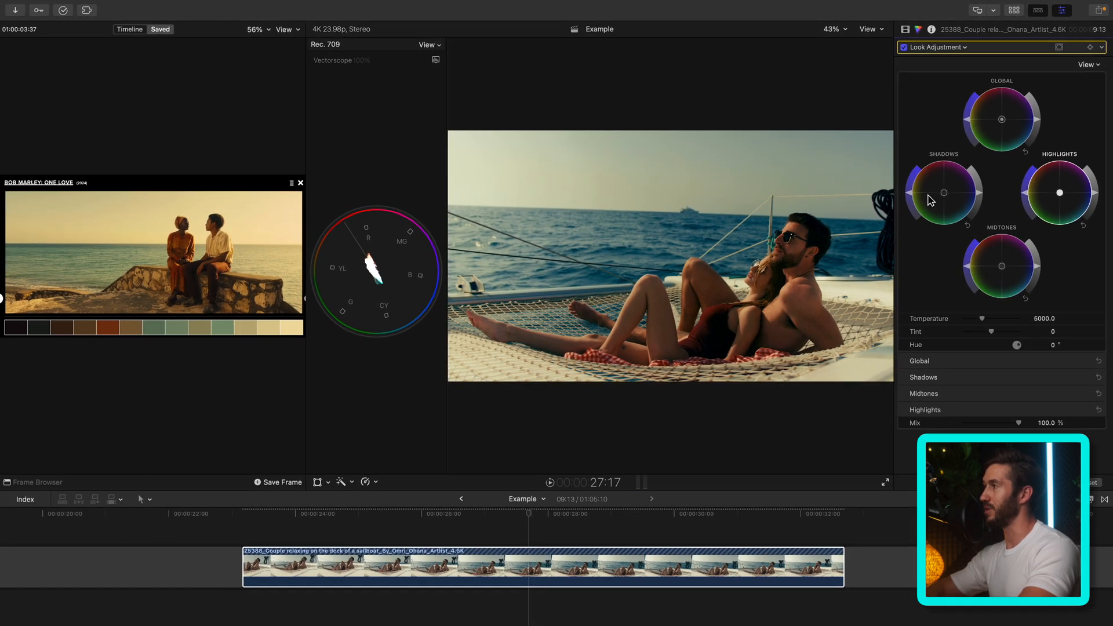
mouse_move(1065, 199)
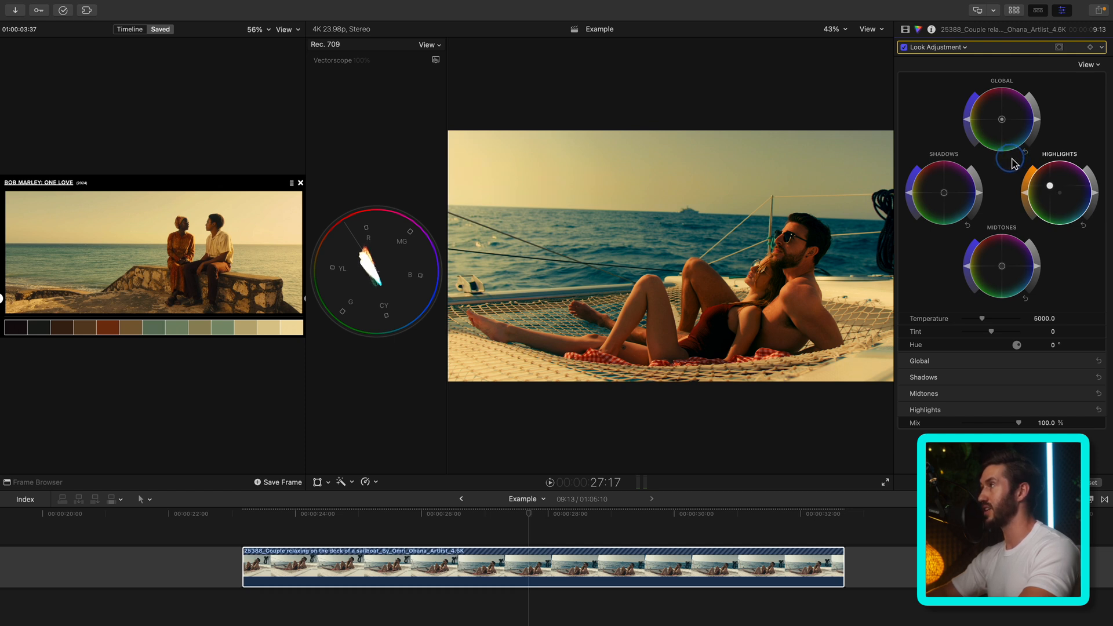
mouse_move(1017, 161)
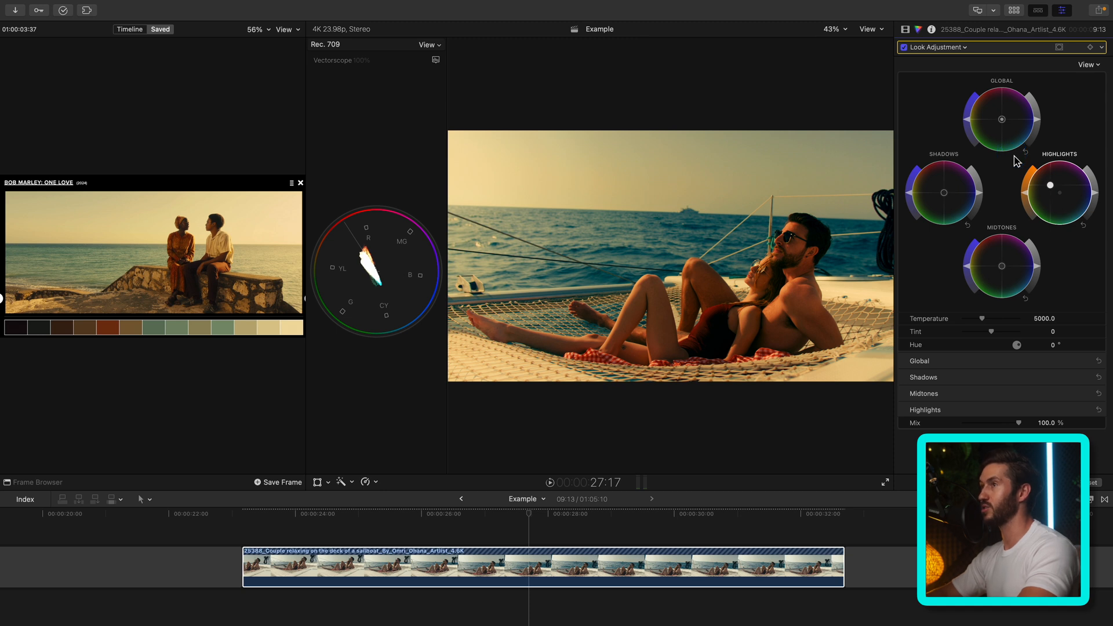
mouse_move(1003, 170)
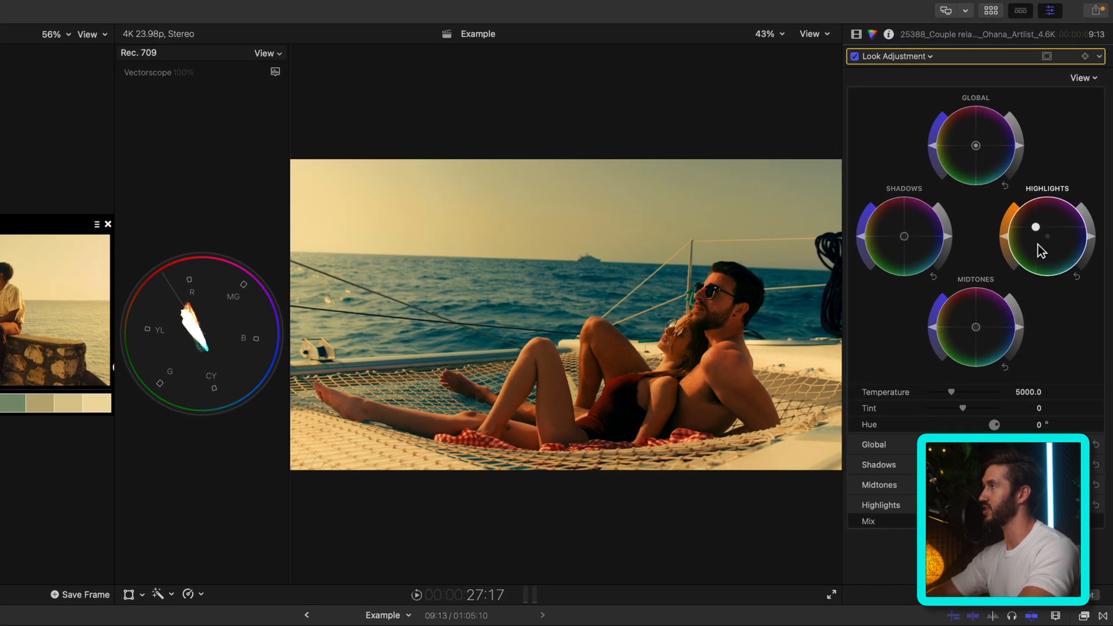
mouse_move(911, 246)
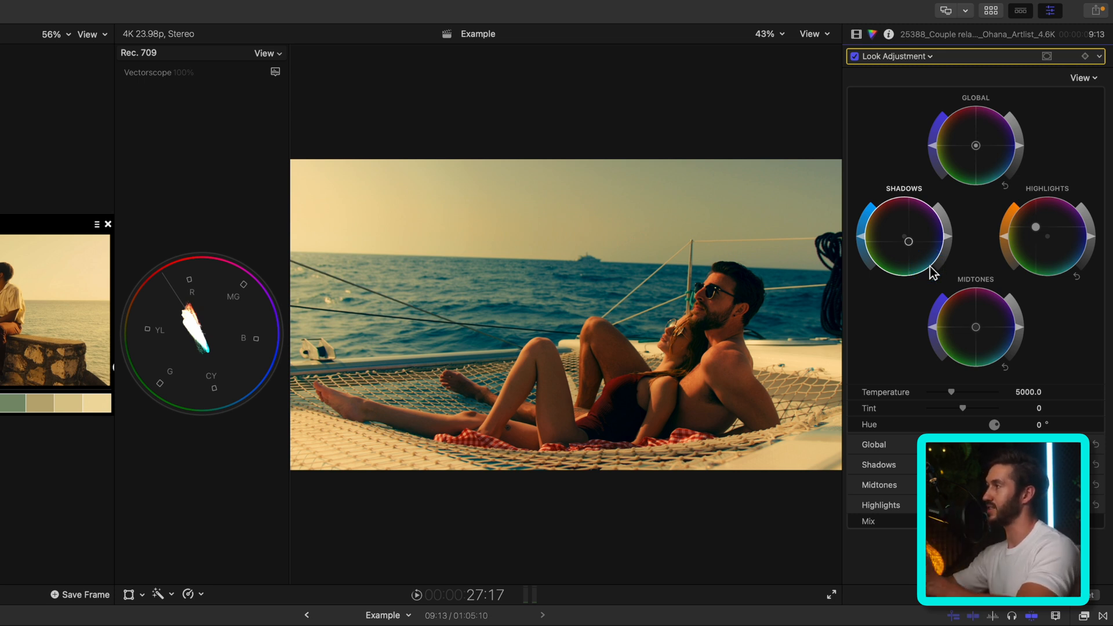
mouse_move(919, 255)
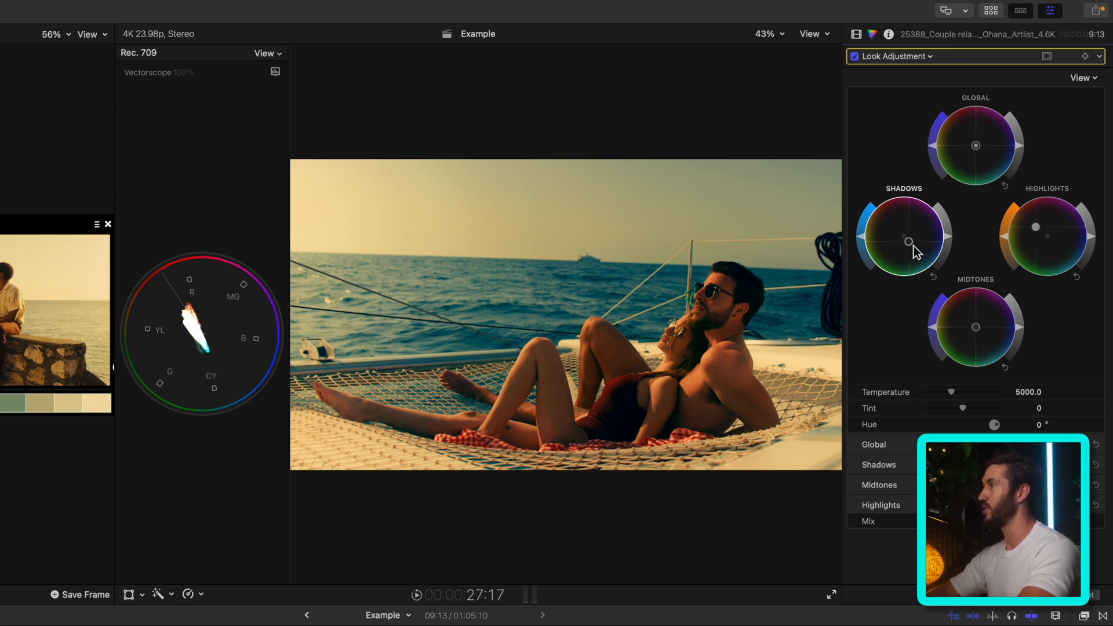
Step: Show the frame at 100% and switch the Look Adjustment off to compare the cooler shot
left_click(766, 34)
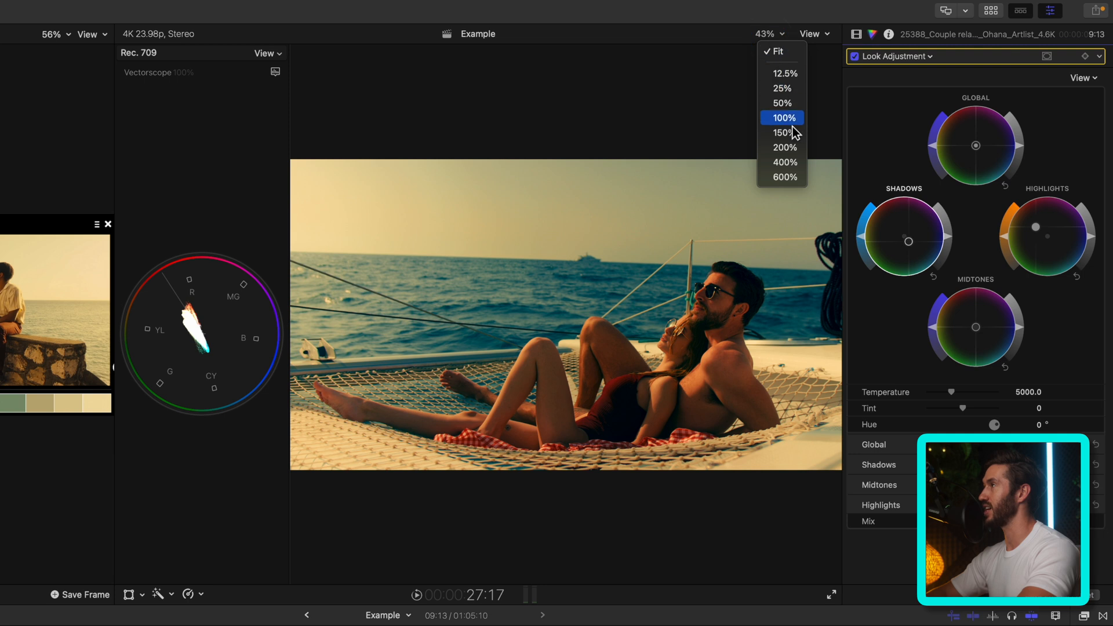
left_click(784, 148)
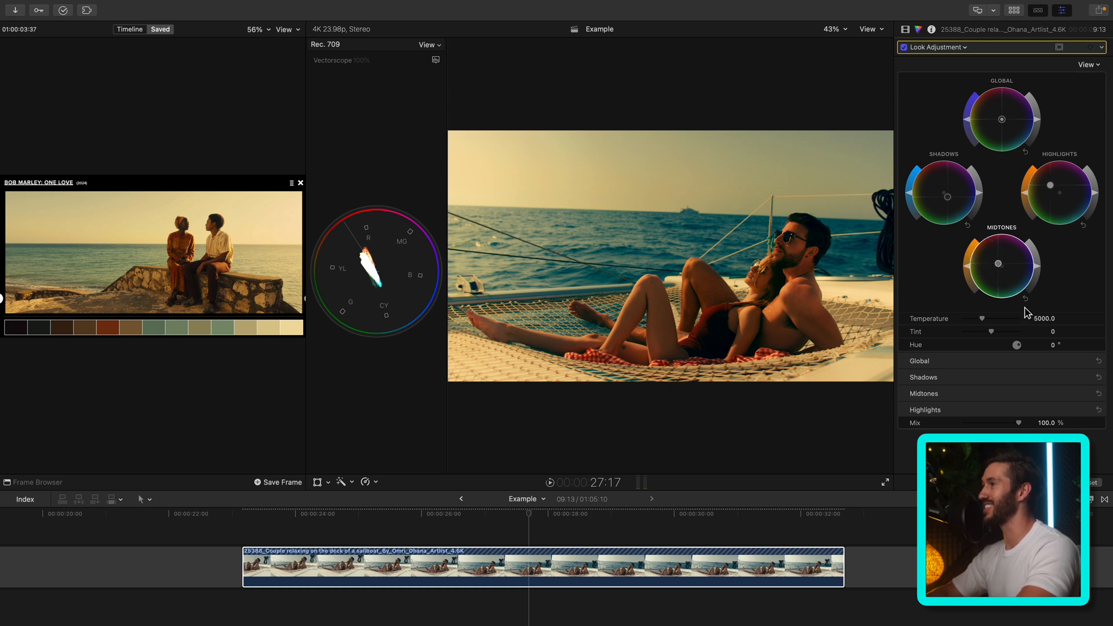
left_click(904, 47)
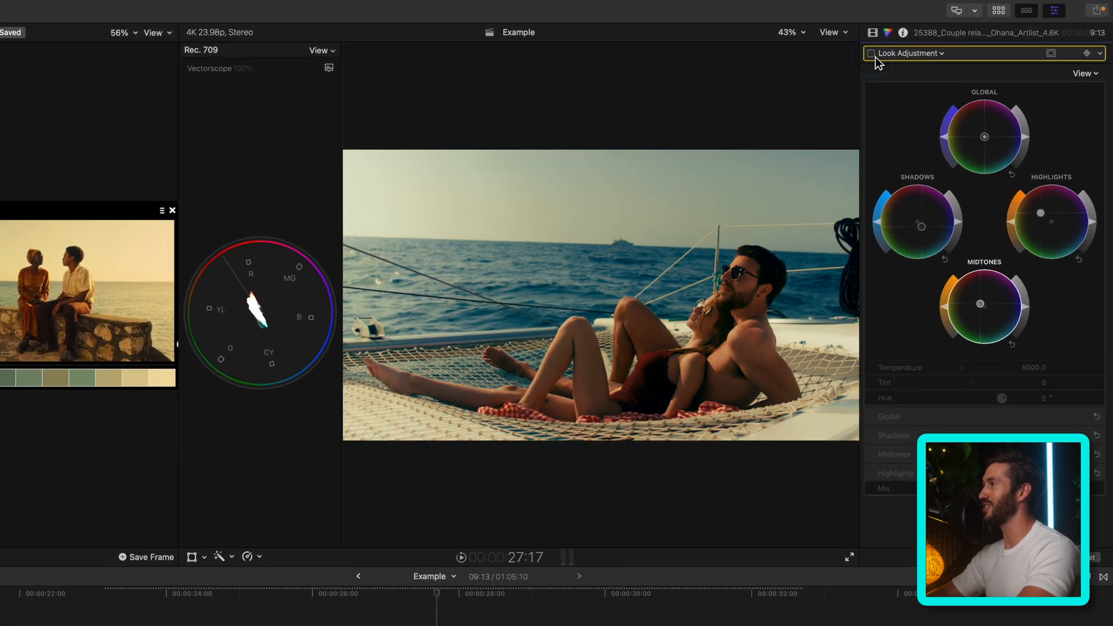
Step: Re-enable Look Adjustment and add a Hue/Saturation Curves correction
left_click(854, 56)
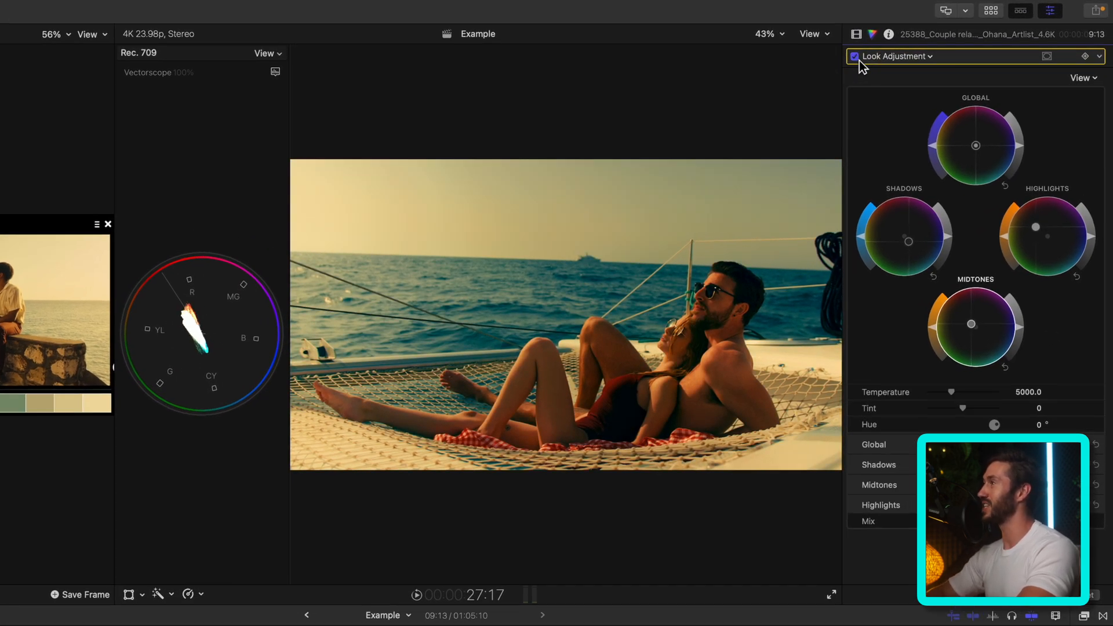
left_click(937, 57)
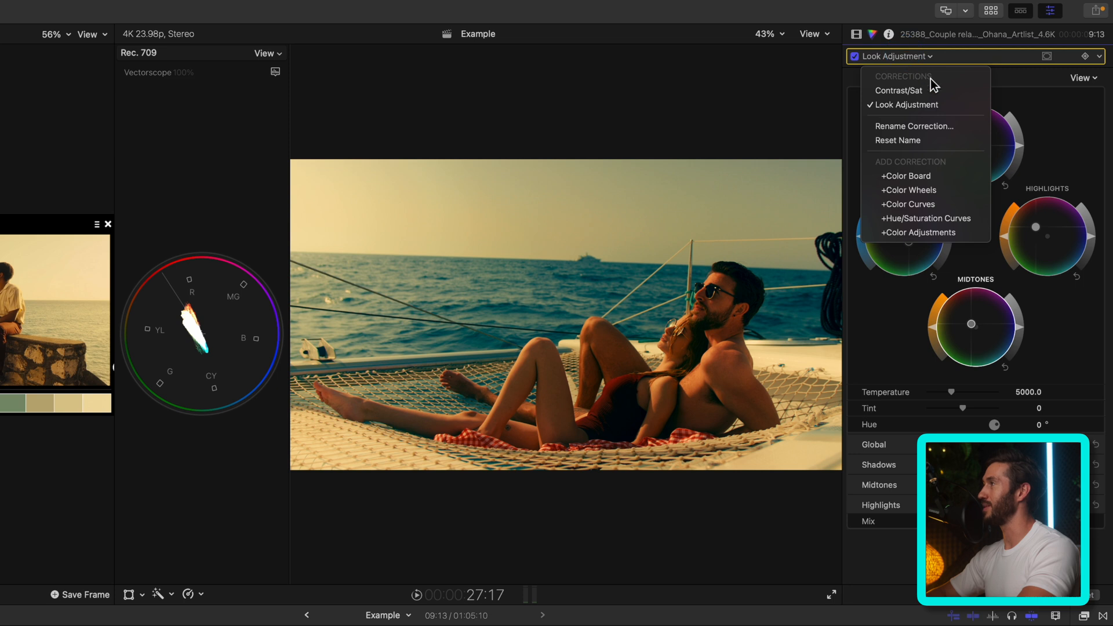
mouse_move(925, 218)
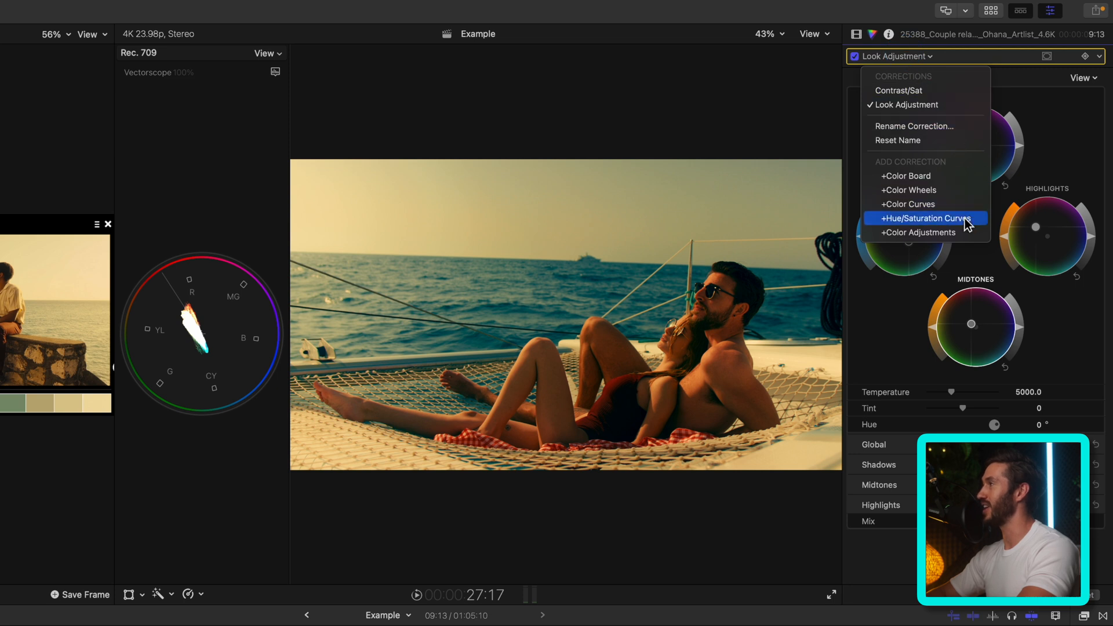
left_click(926, 218)
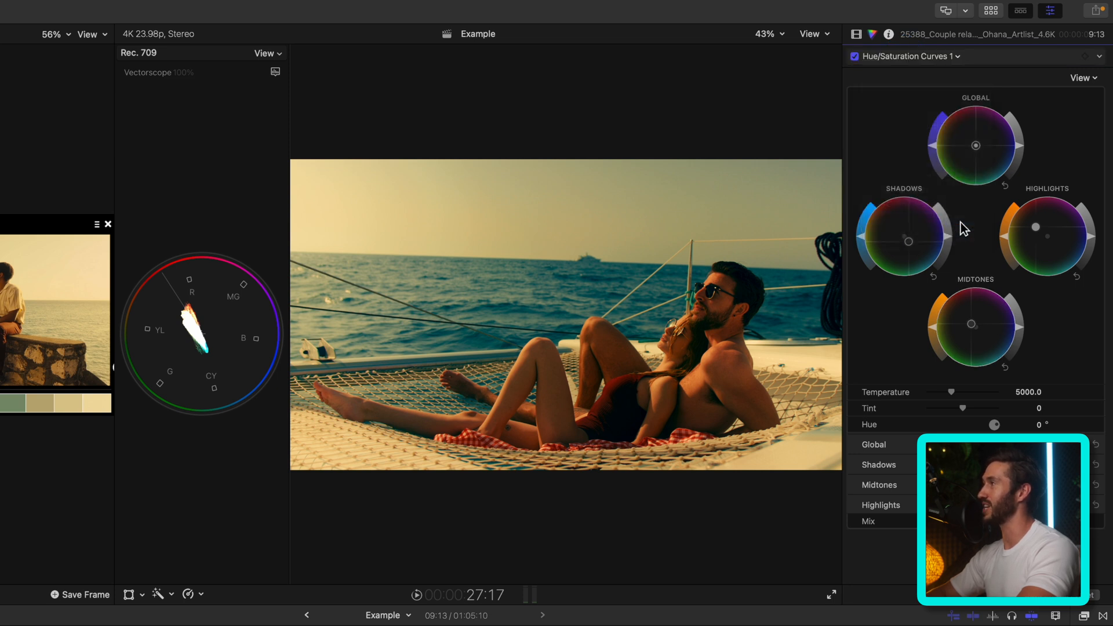
Step: Sample the sea on Hue vs Hue and nudge the cyan point upward to shift the water's hue
left_click(1046, 56)
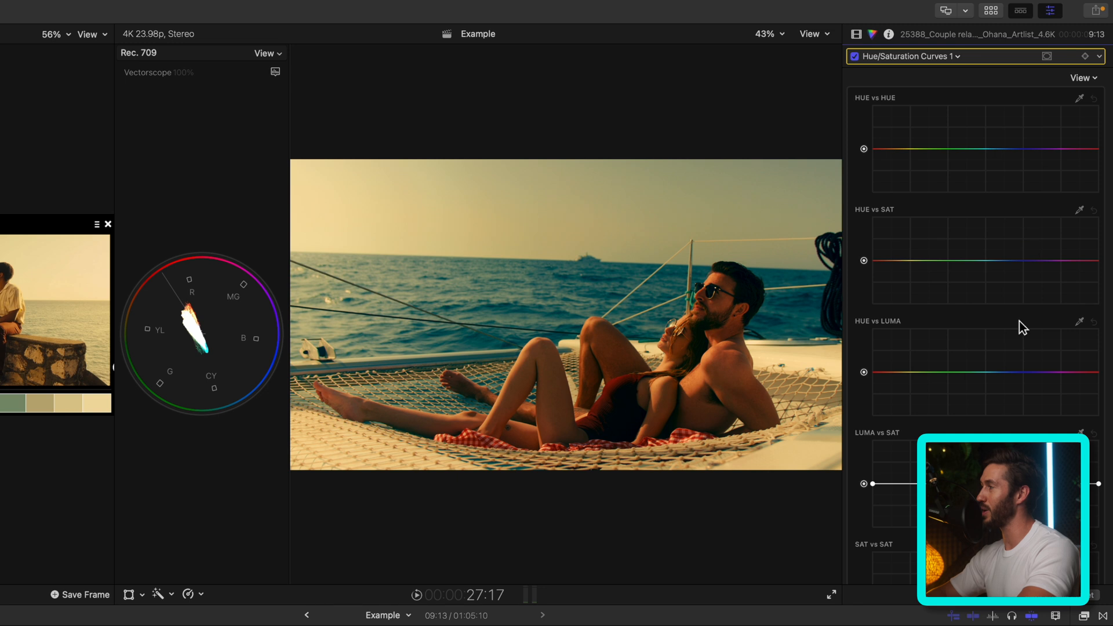
mouse_move(983, 297)
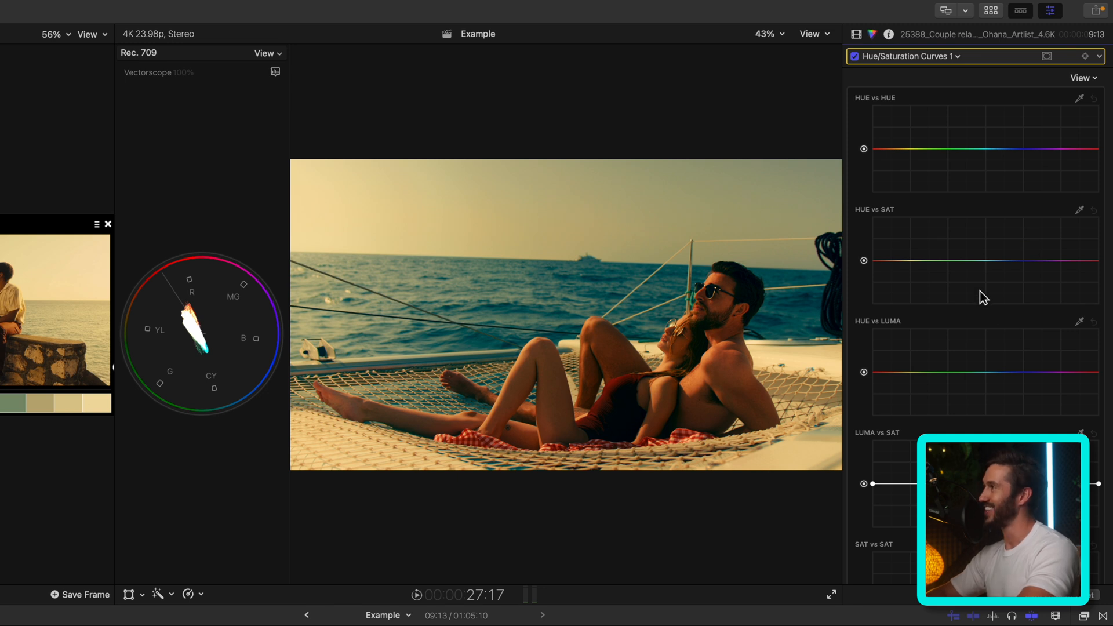
mouse_move(978, 277)
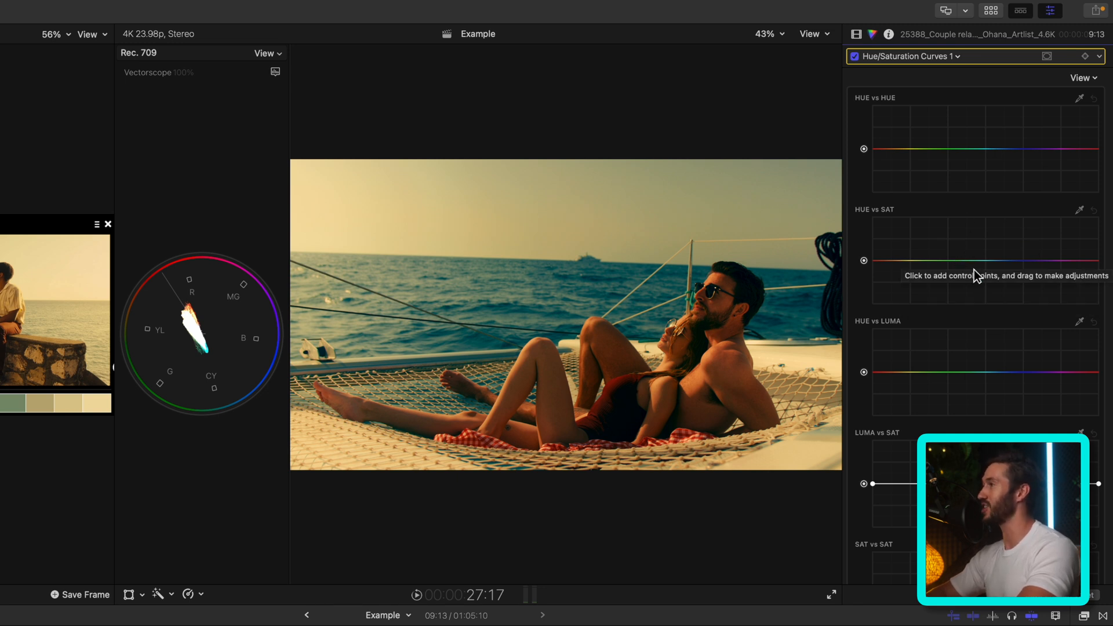
mouse_move(978, 249)
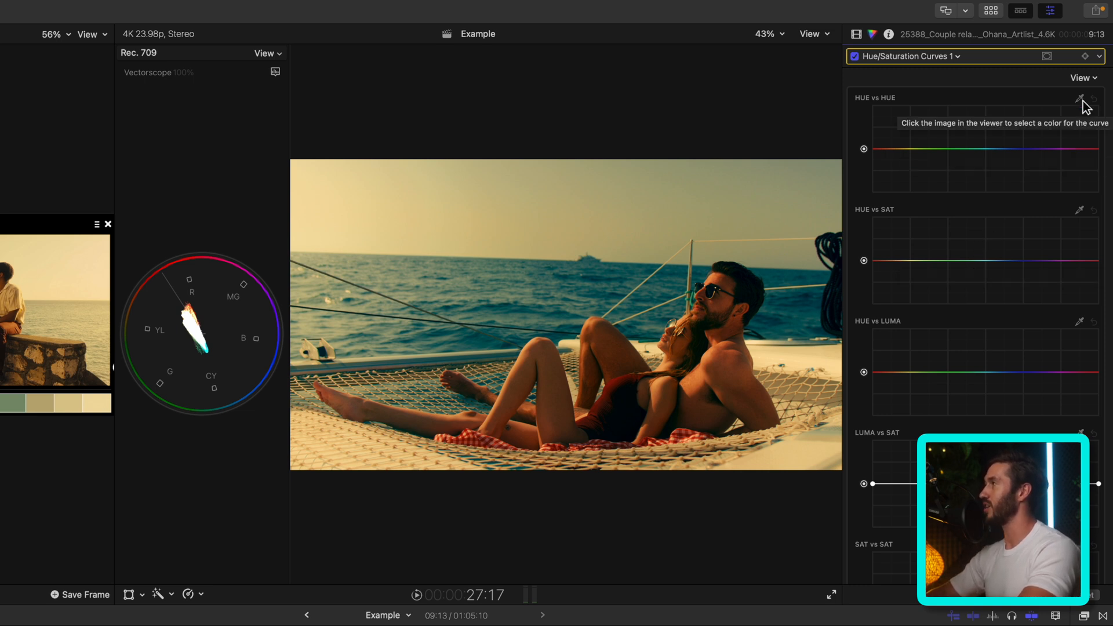
mouse_move(637, 270)
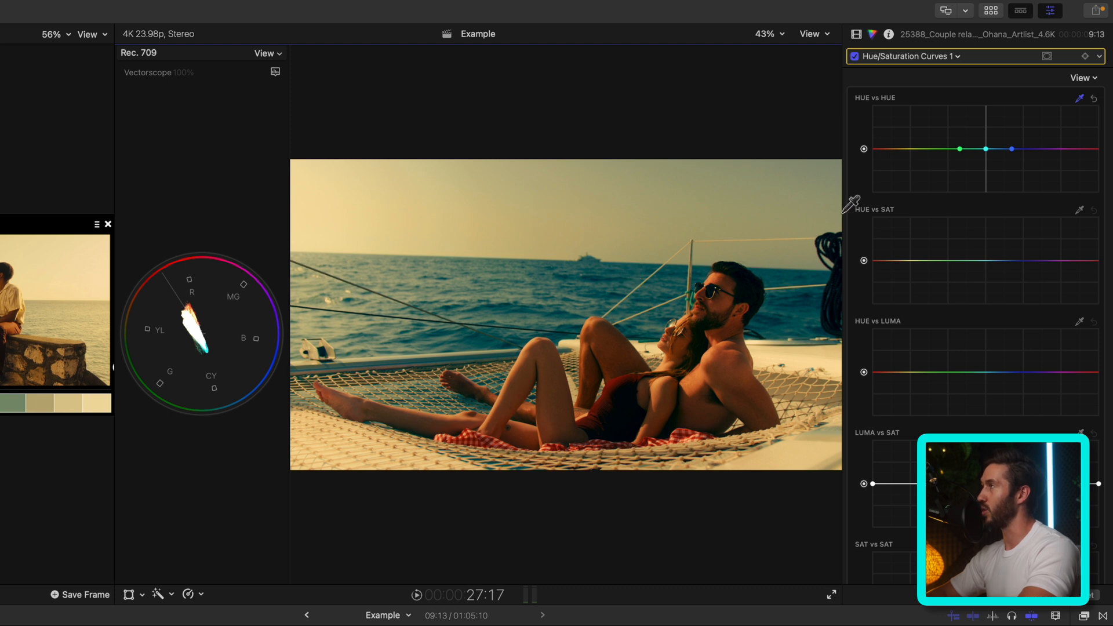
mouse_move(985, 151)
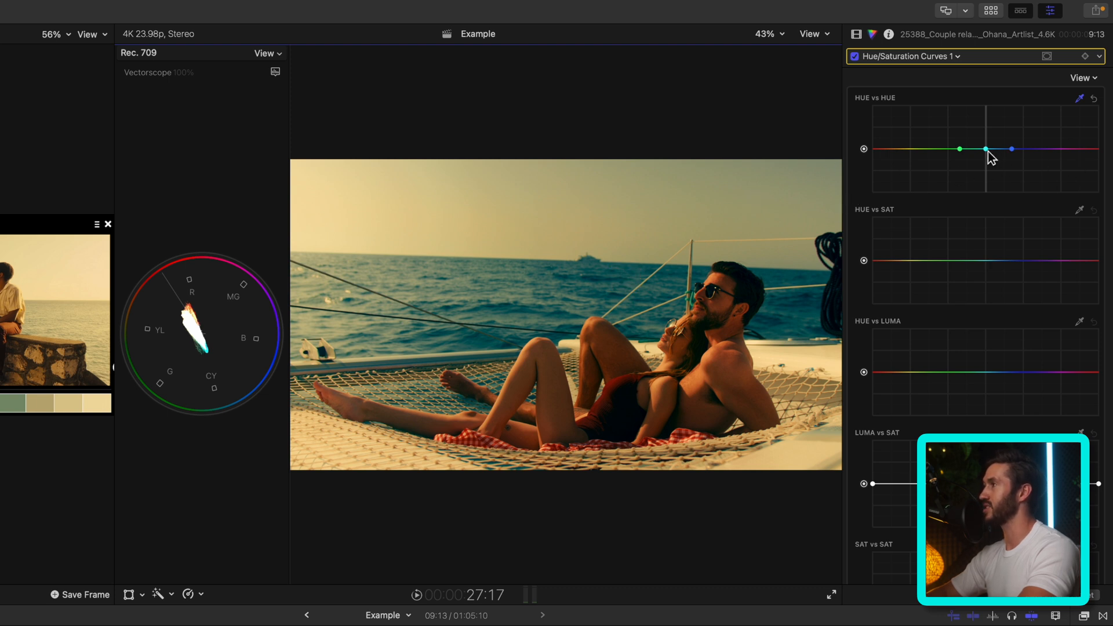
left_click(985, 149)
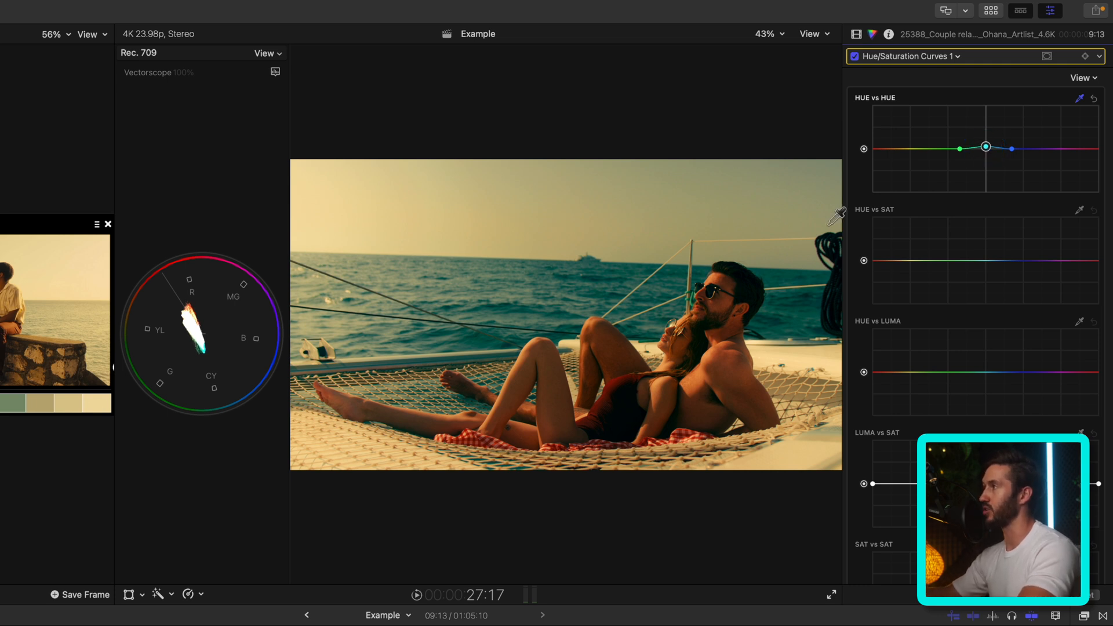
mouse_move(734, 358)
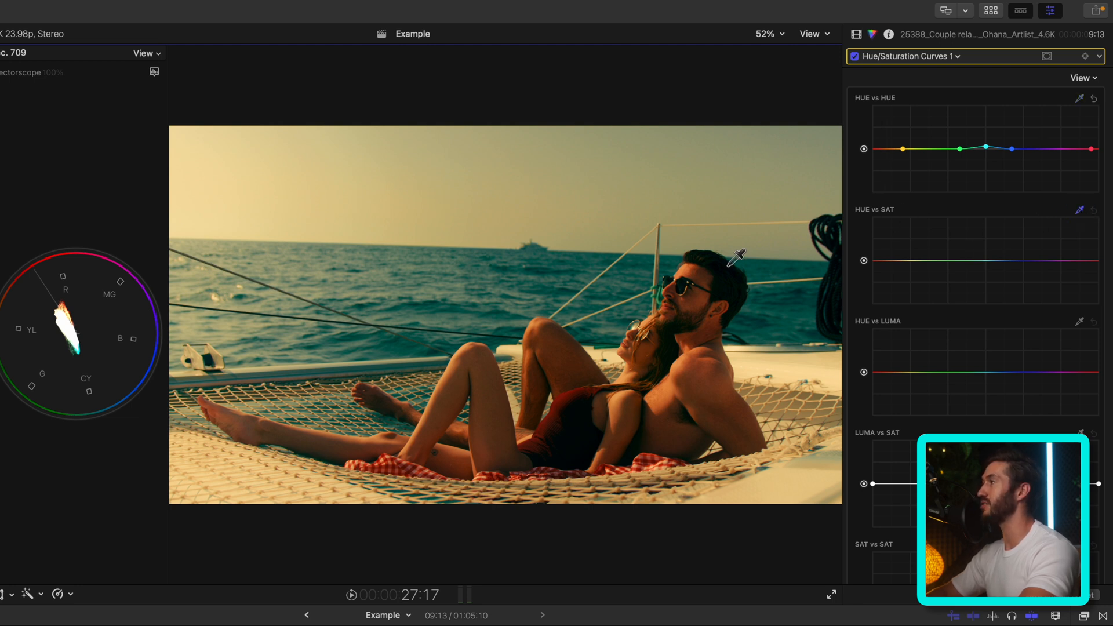
mouse_move(548, 279)
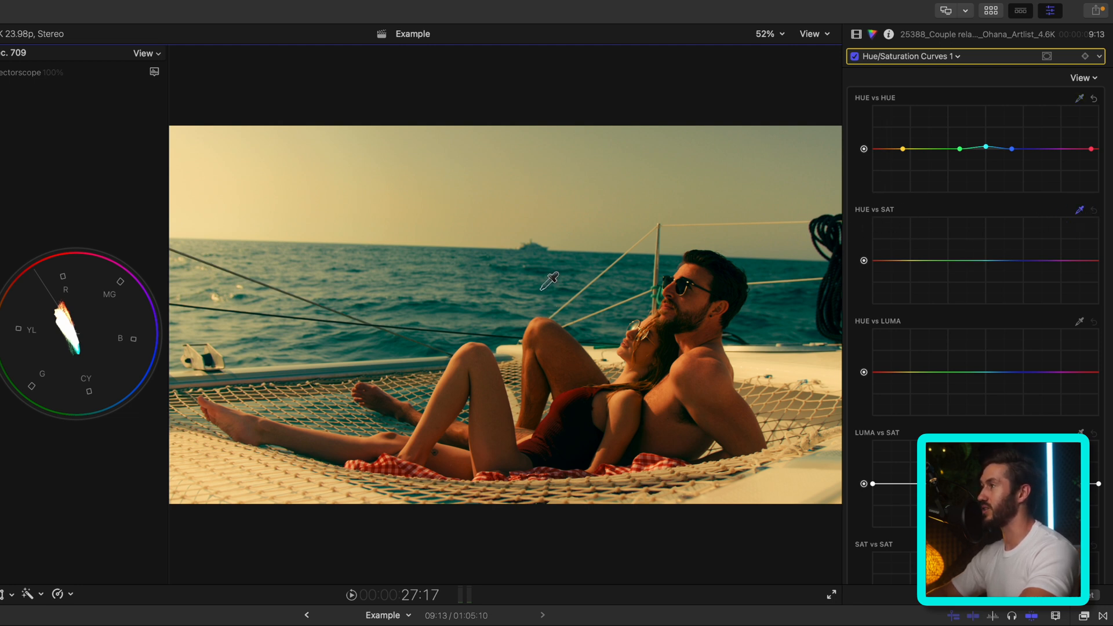
Step: On Hue vs Sat, sample the sea and the man's skin and lower cyan and red saturation
left_click(962, 261)
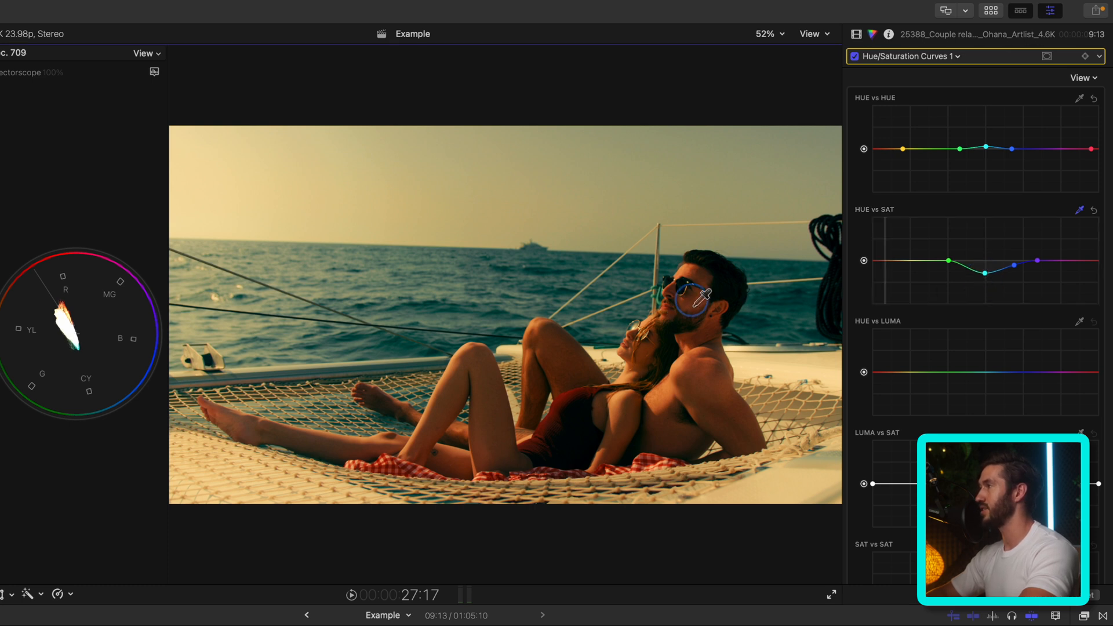
left_click(887, 261)
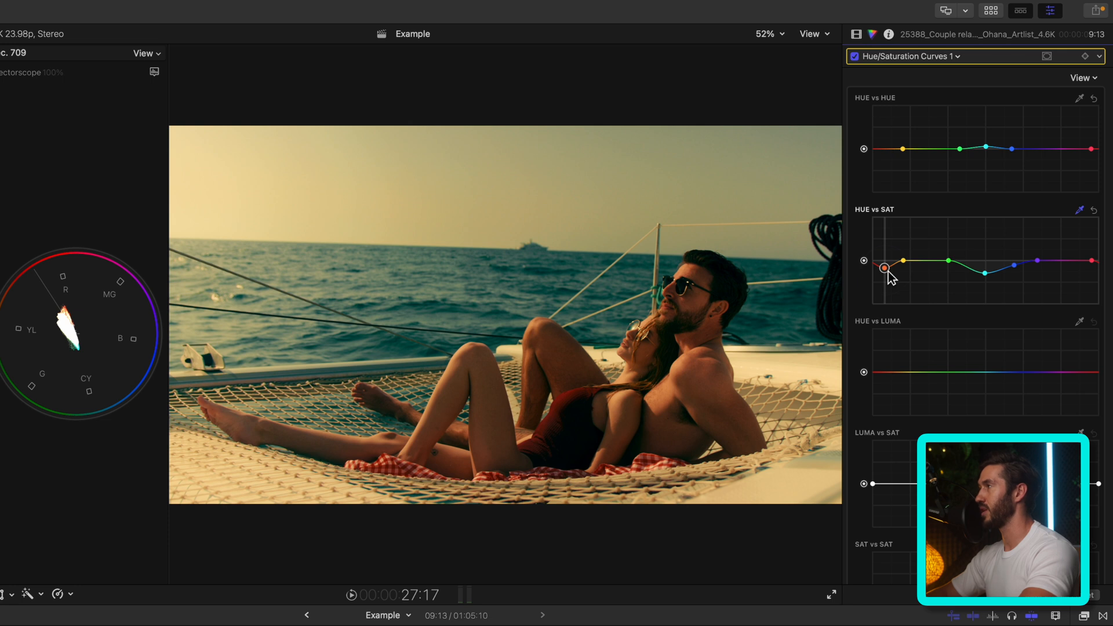
mouse_move(214, 246)
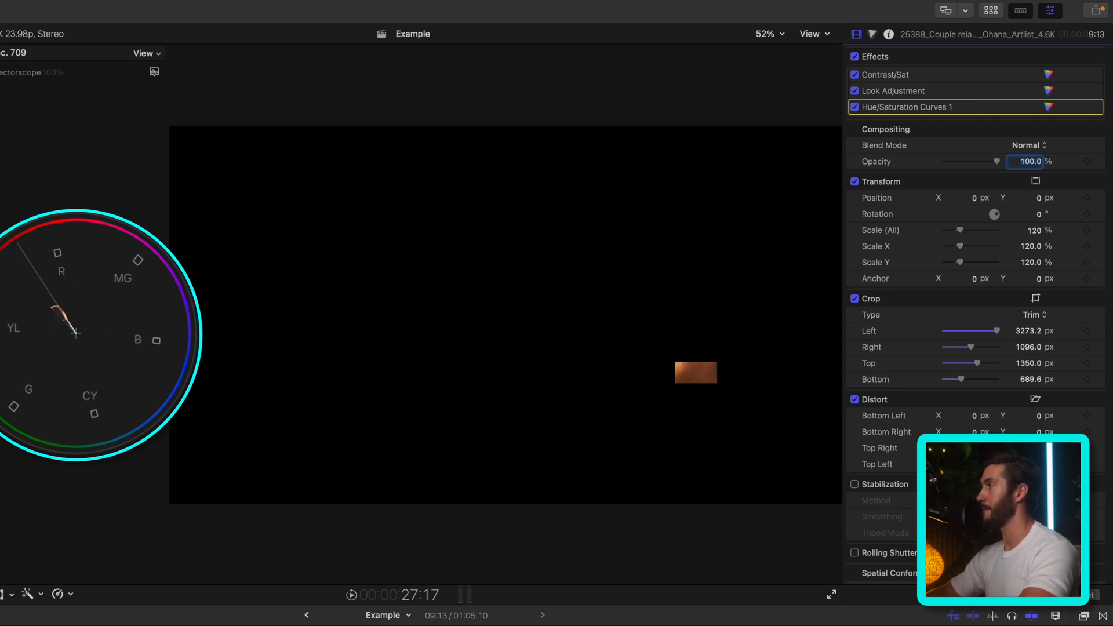
left_click(854, 298)
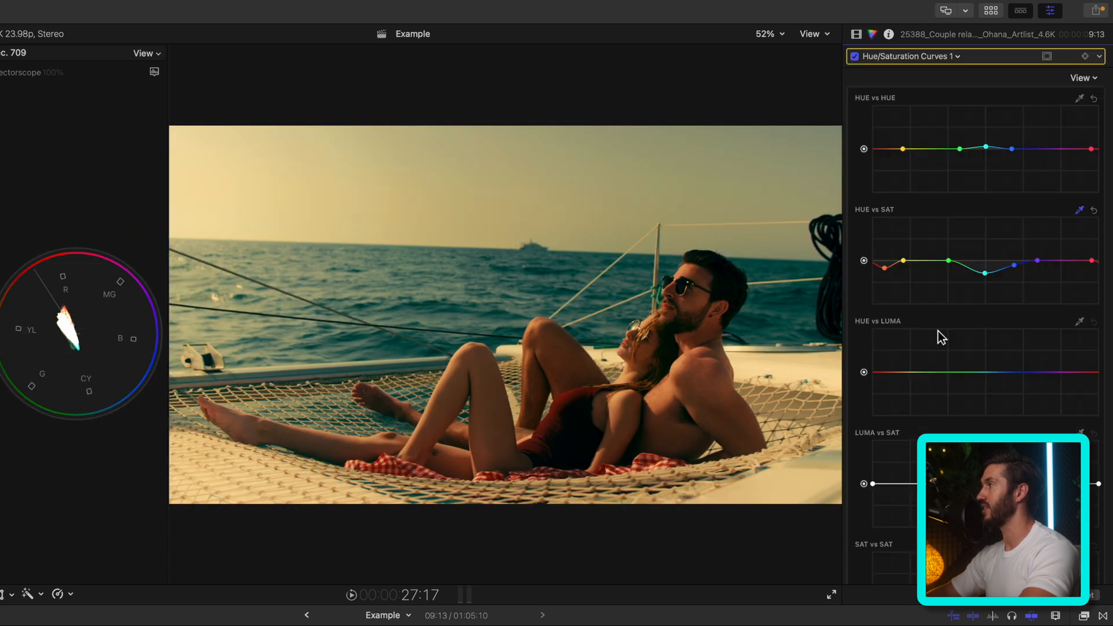
Step: Scroll the Hue/Saturation Curves panel down to reach the Hue vs Luma curve
scroll("down", 3)
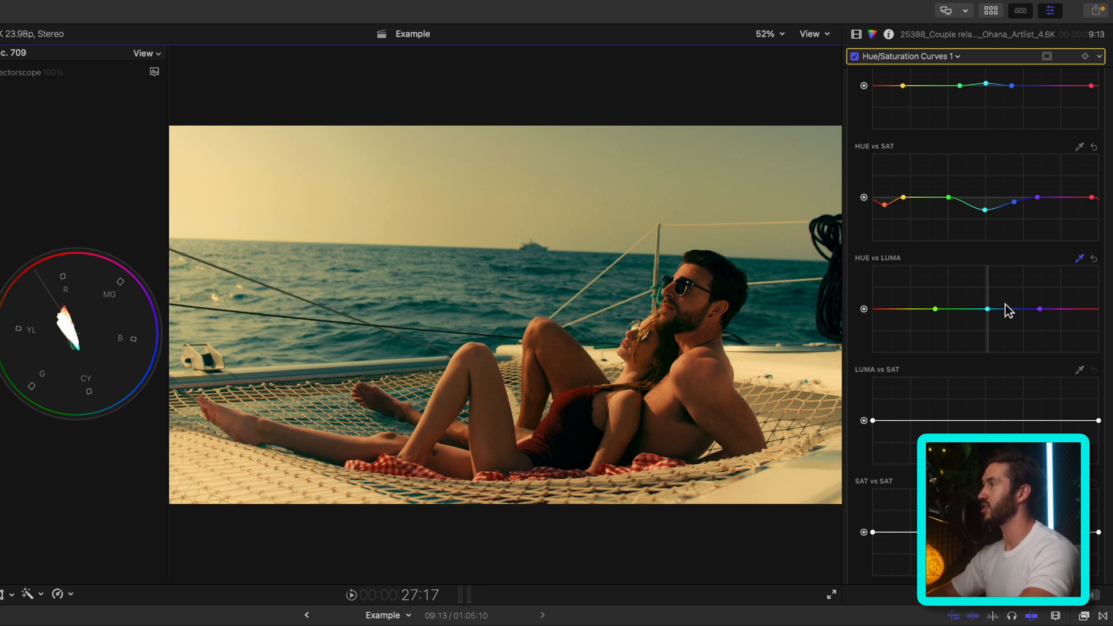
mouse_move(992, 318)
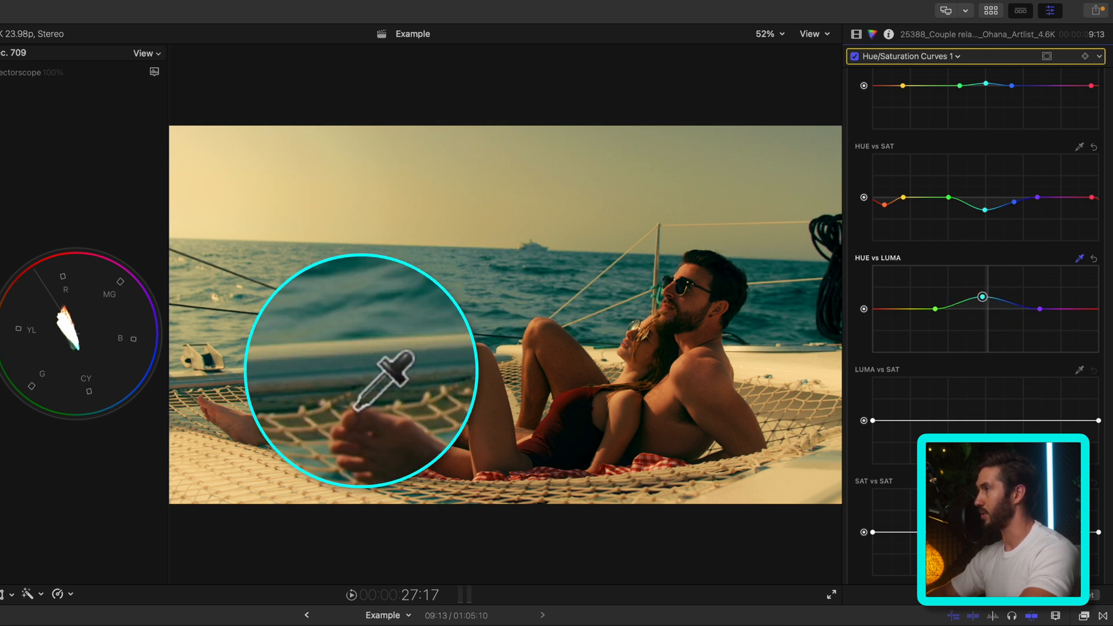
mouse_move(412, 376)
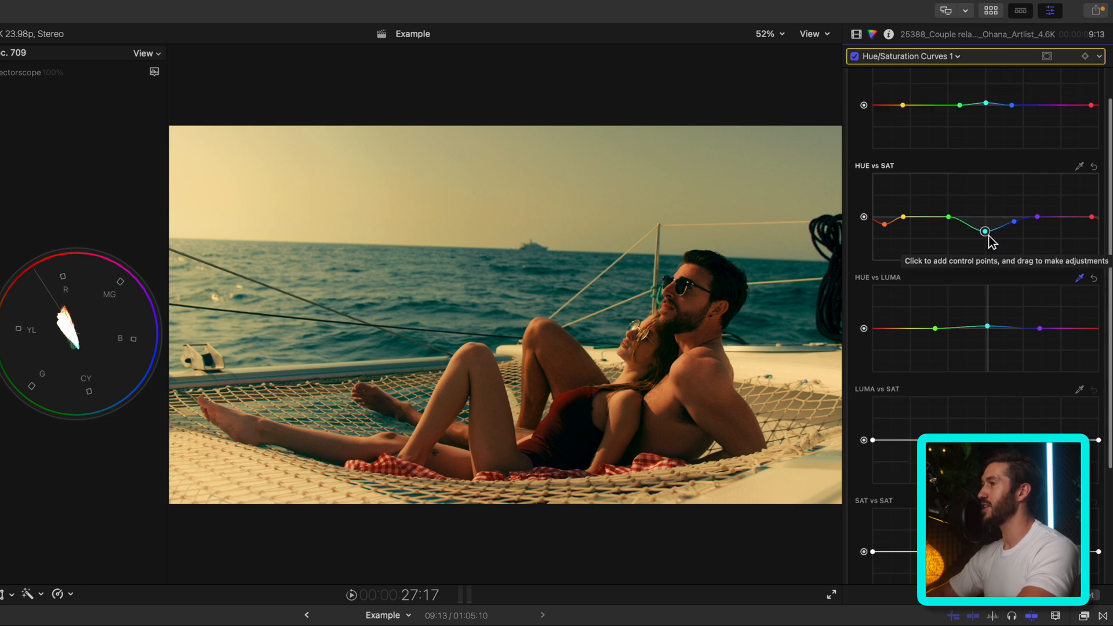
Step: Sample a tone from the sea for the Luma vs Sat curve to place shadow control points
scroll("down", 3)
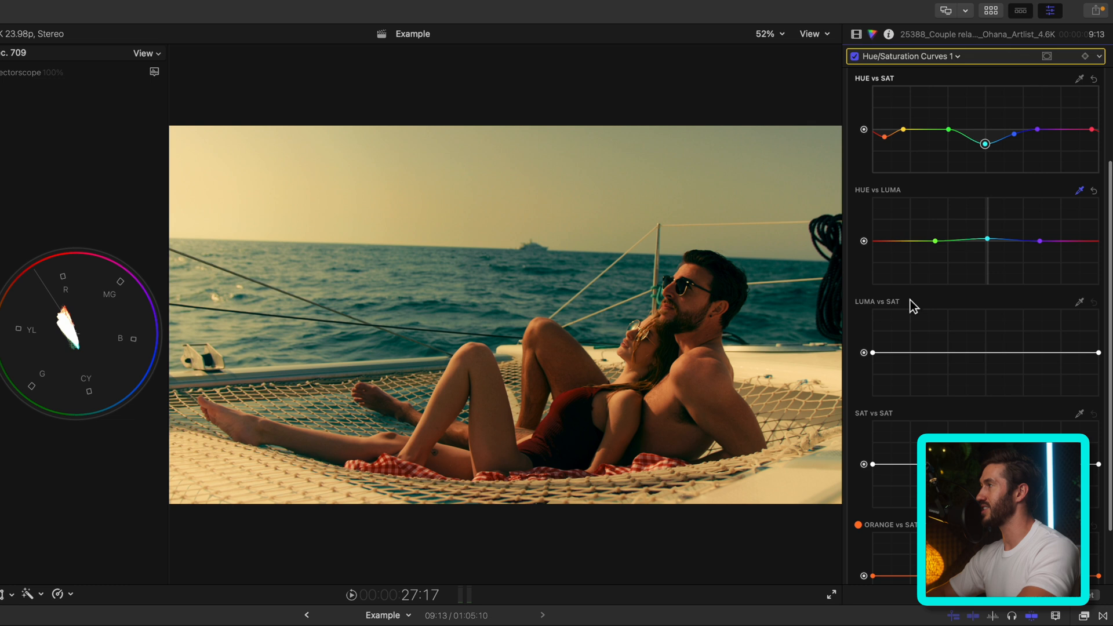
mouse_move(878, 303)
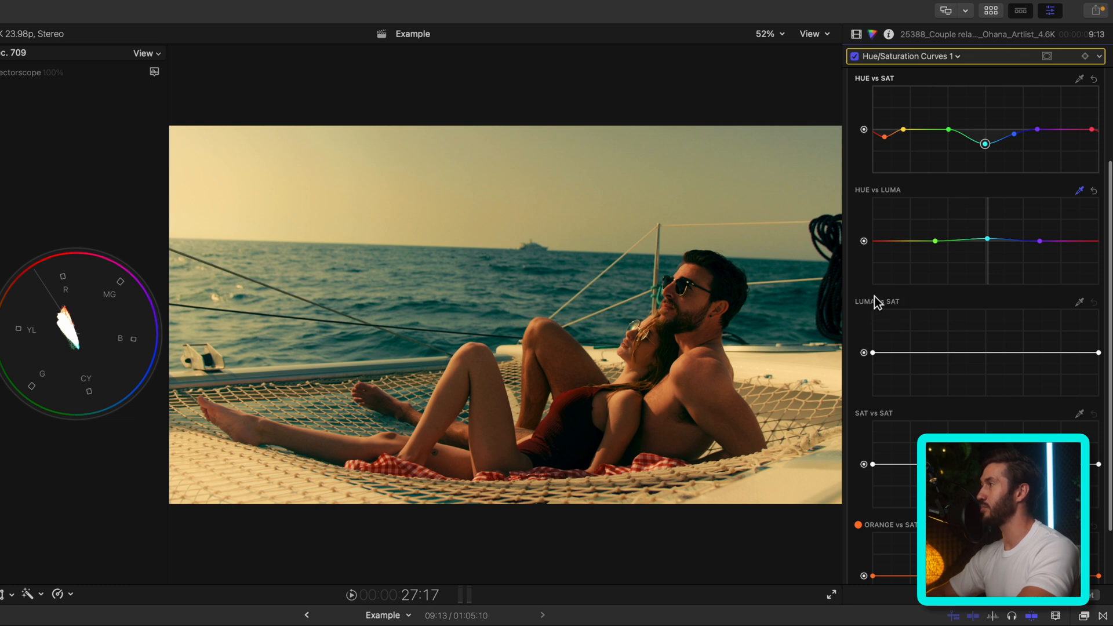
mouse_move(1079, 303)
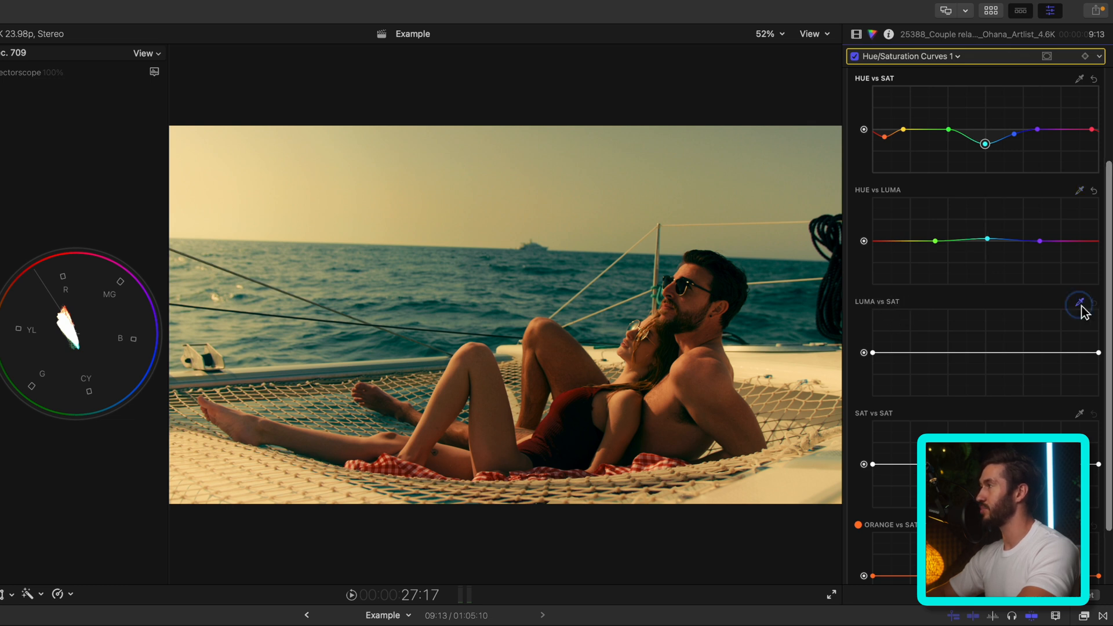
left_click(1078, 302)
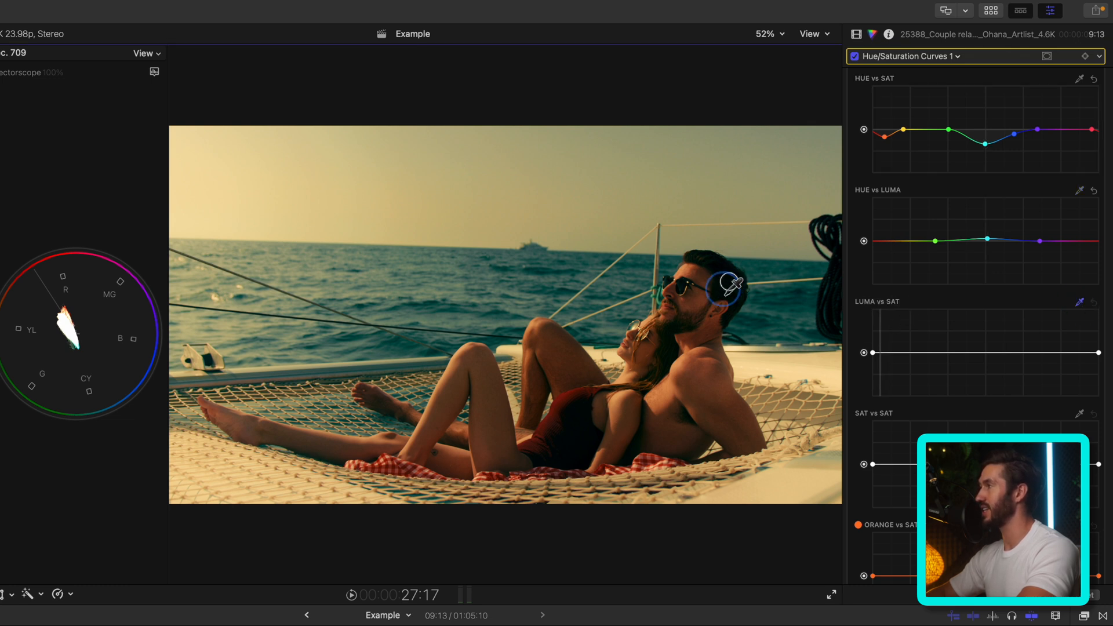
mouse_move(905, 364)
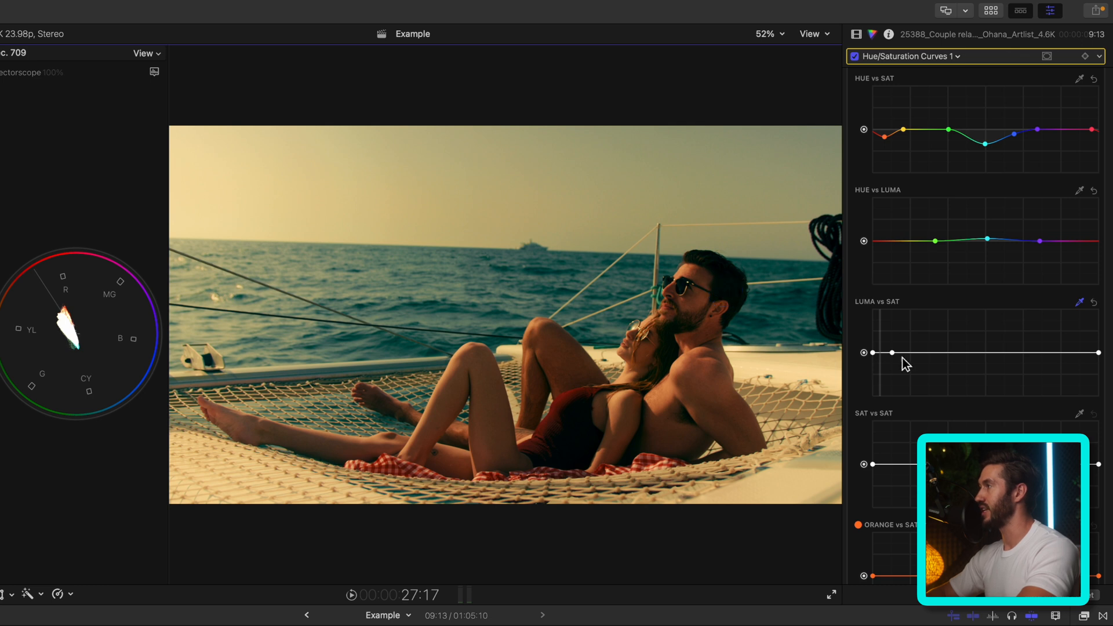
mouse_move(1088, 369)
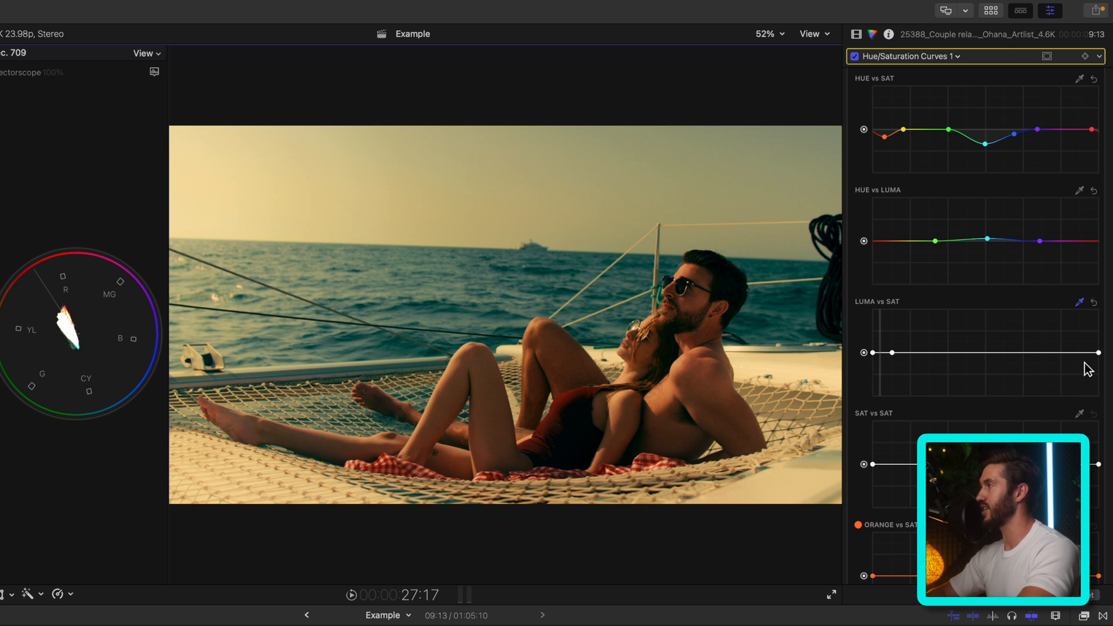
mouse_move(889, 359)
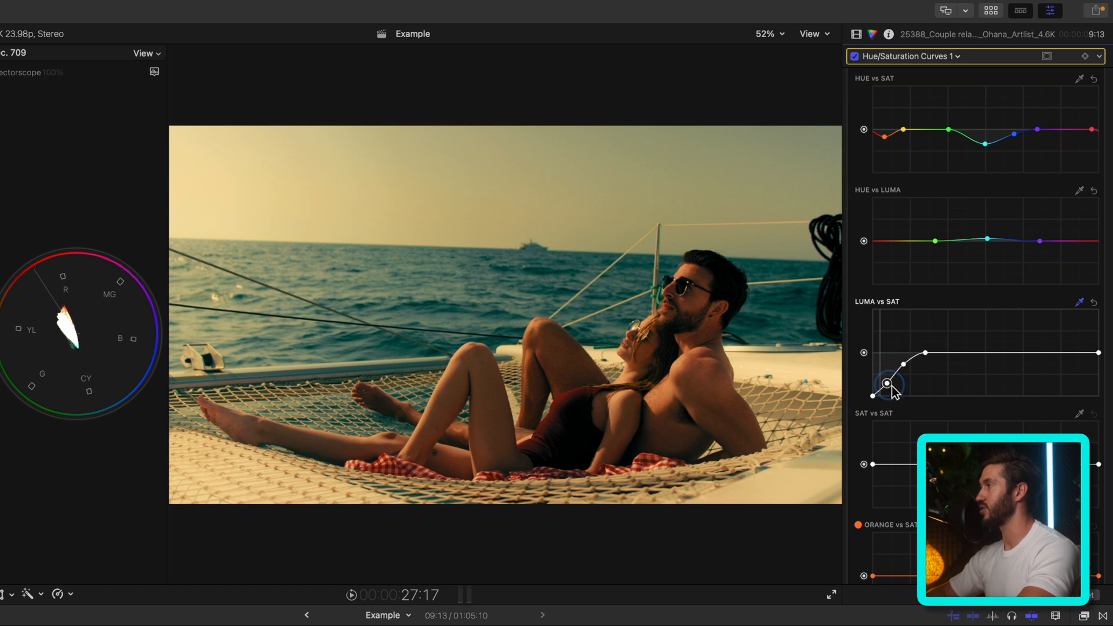
left_click(767, 34)
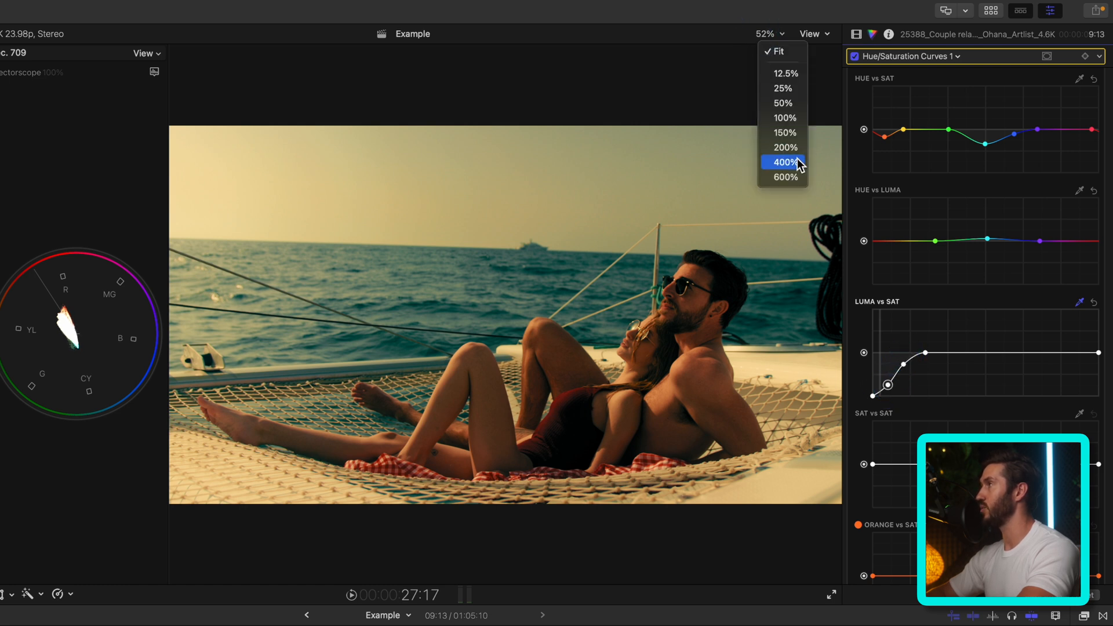
Step: Magnify the viewer to inspect the man's face, then return the zoom to Fit
left_click(784, 148)
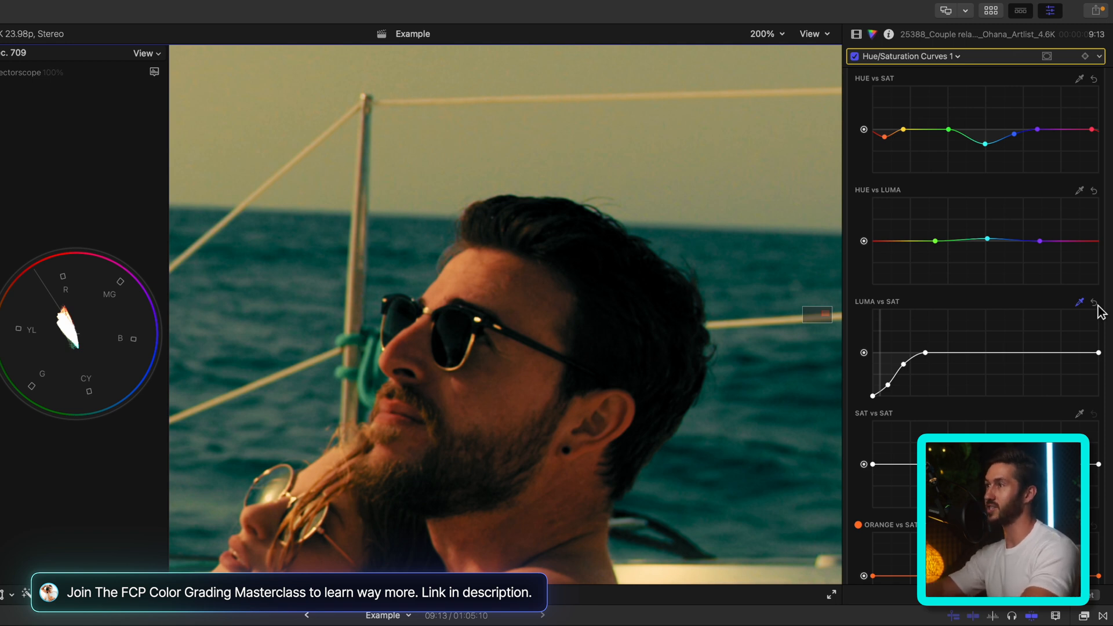
mouse_move(74, 332)
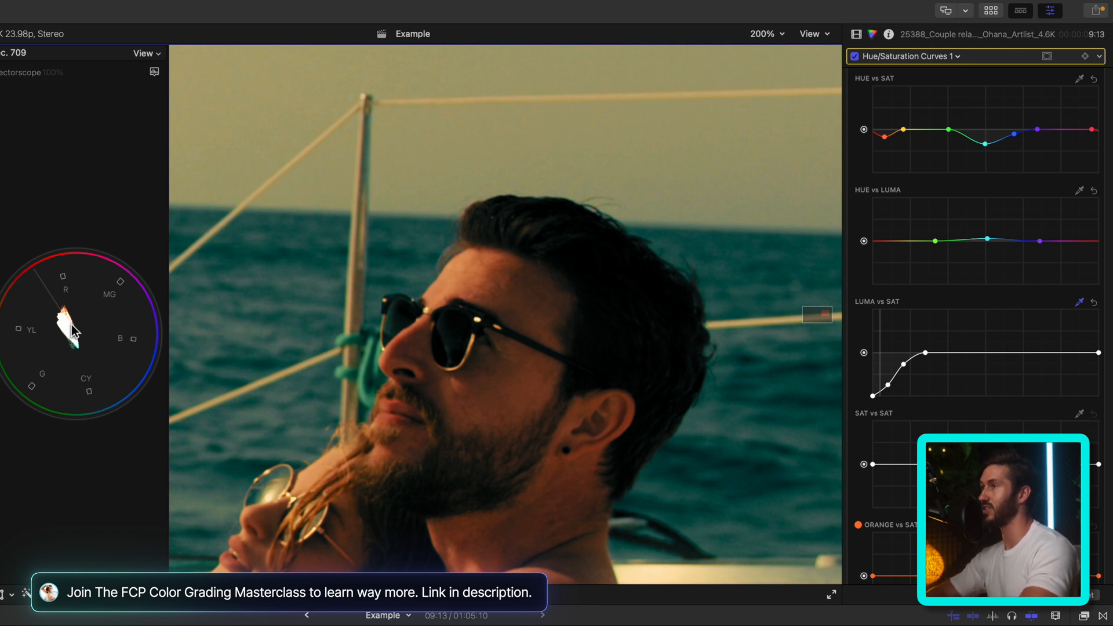
mouse_move(66, 310)
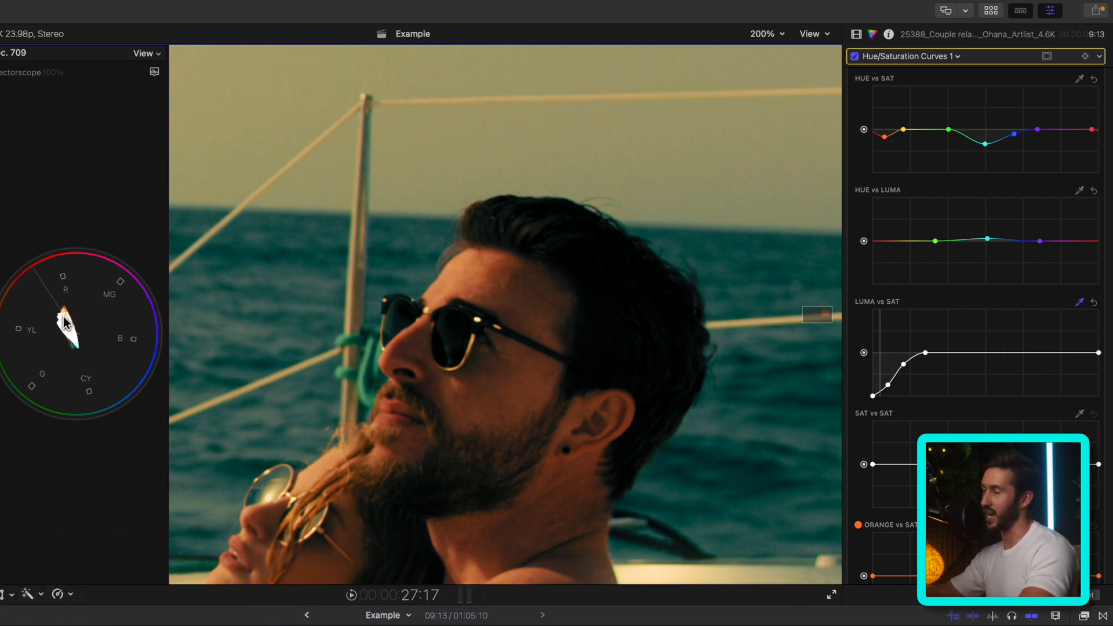
mouse_move(1099, 317)
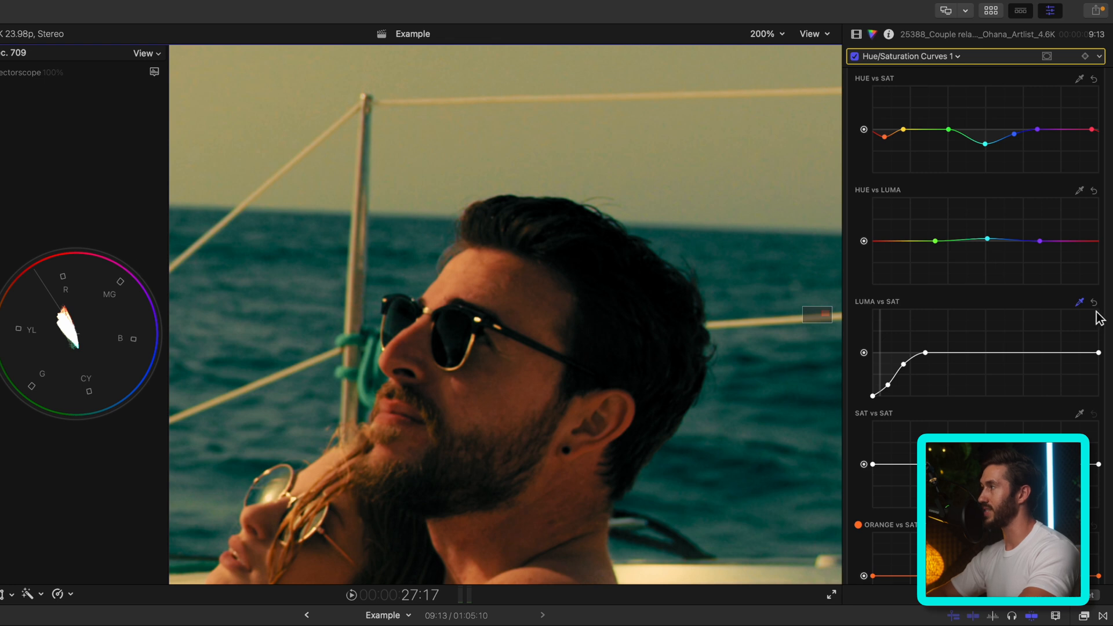
mouse_move(851, 110)
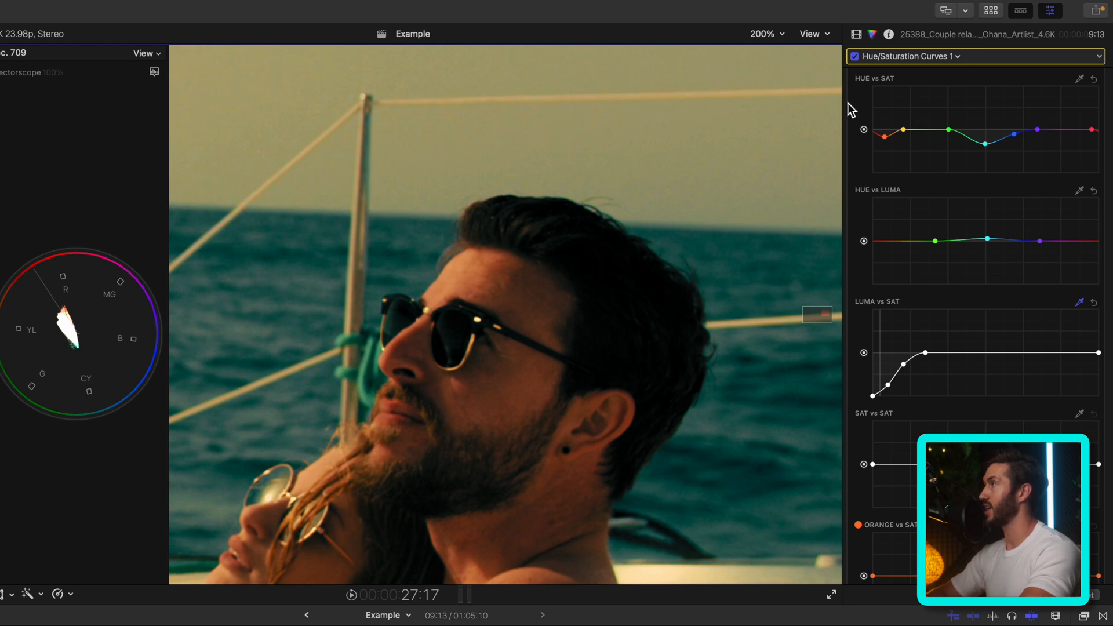
left_click(765, 34)
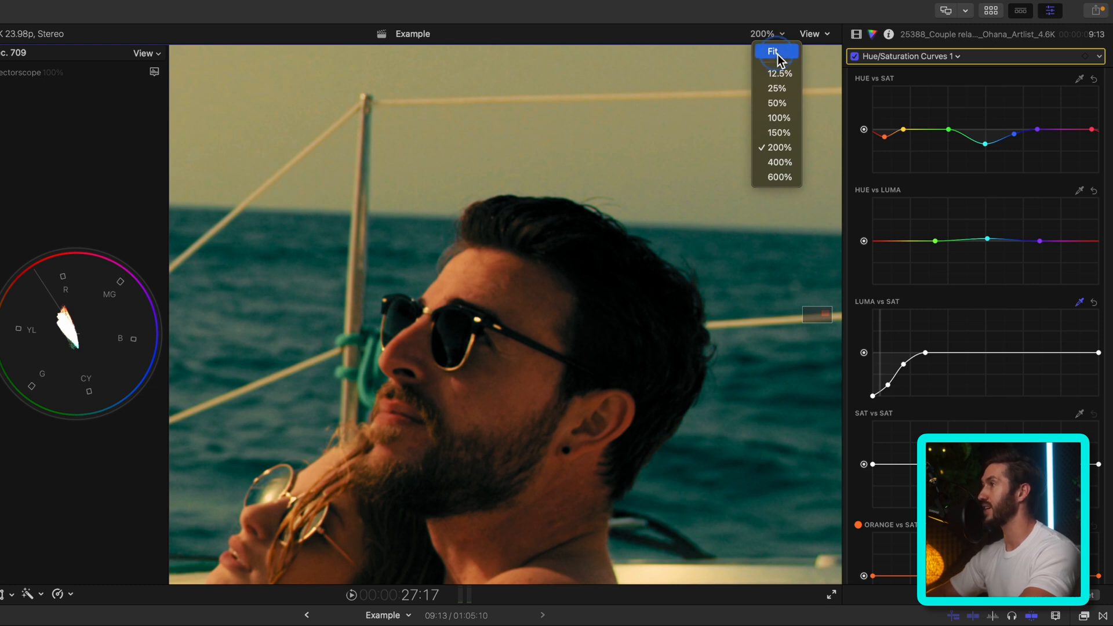
left_click(771, 51)
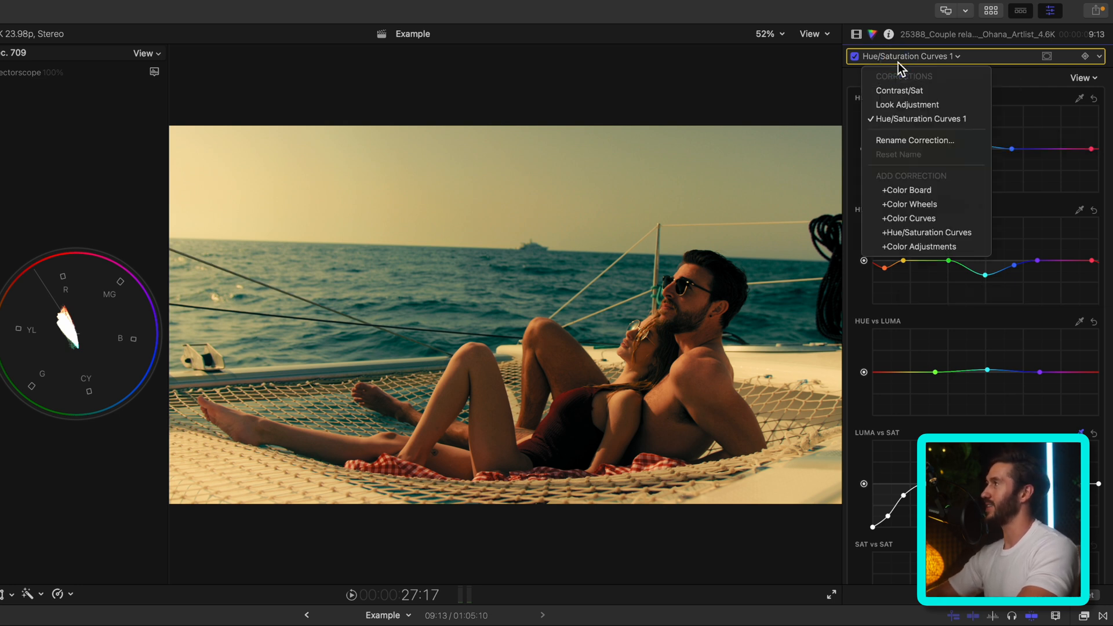
Step: Switch the inspector to the Look Adjustment correction's colour wheels
left_click(907, 105)
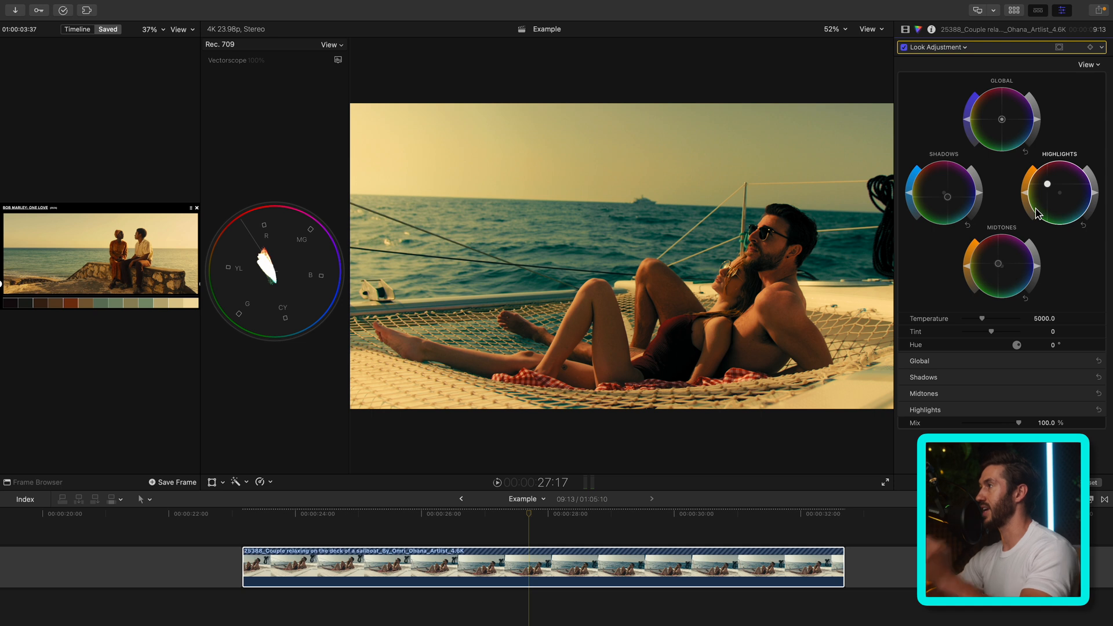
mouse_move(999, 269)
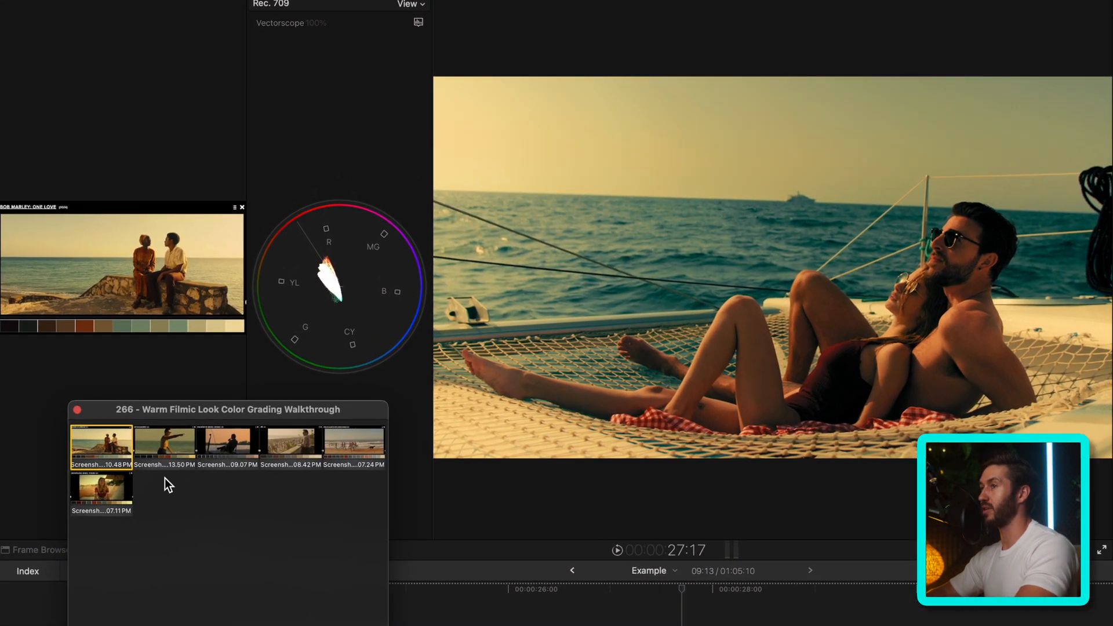
left_click(236, 445)
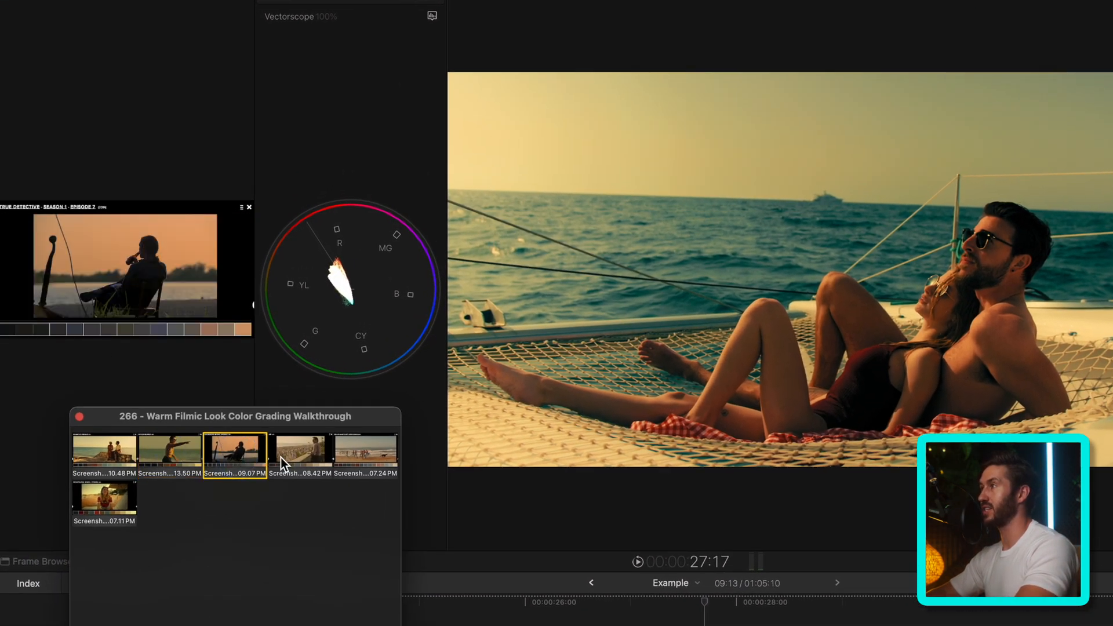
left_click(364, 452)
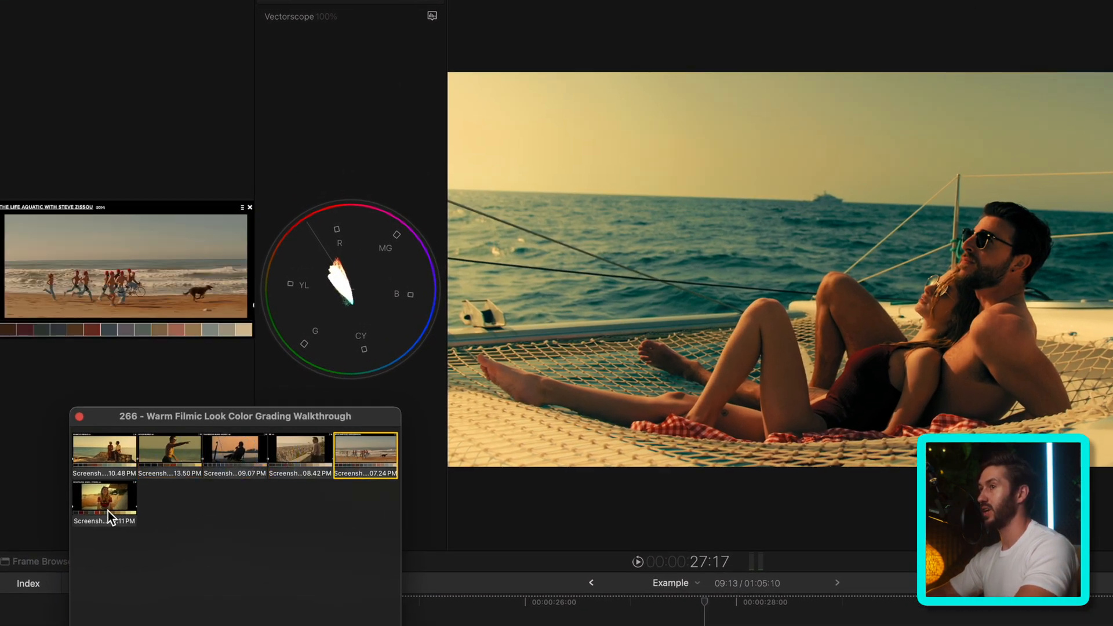
left_click(105, 450)
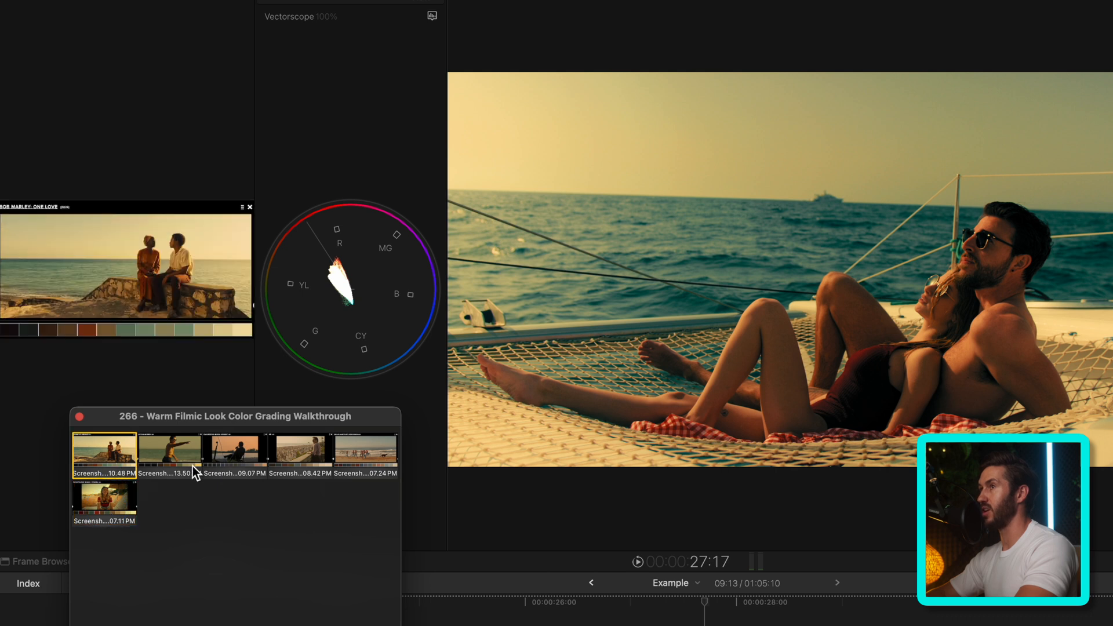
left_click(235, 451)
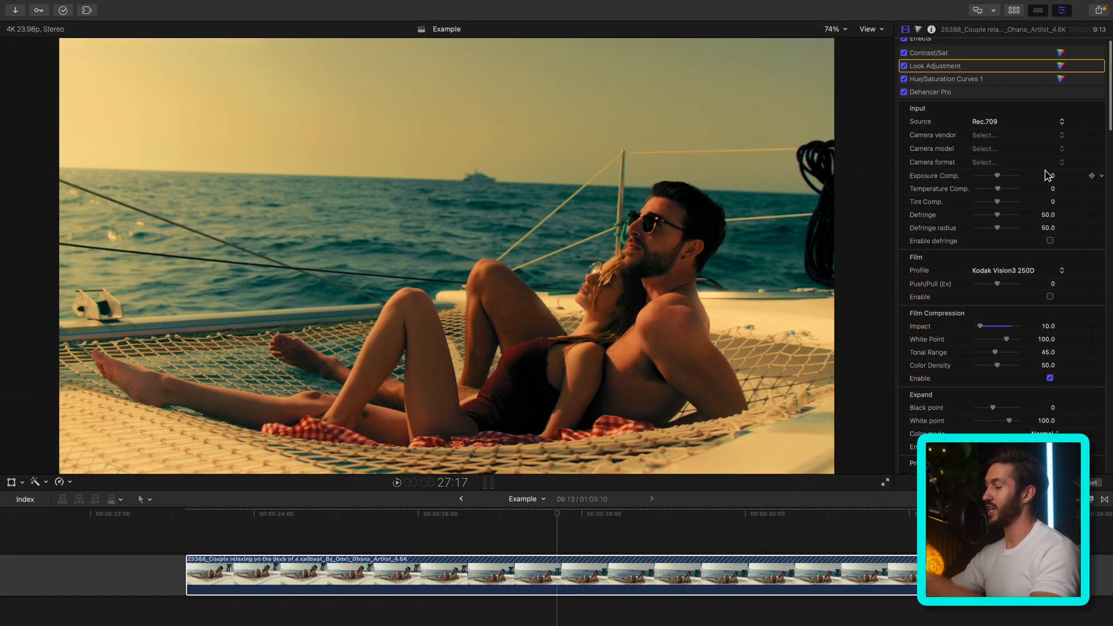
Step: Enable Film Compression in the Dehancer Pro inspector
left_click(947, 78)
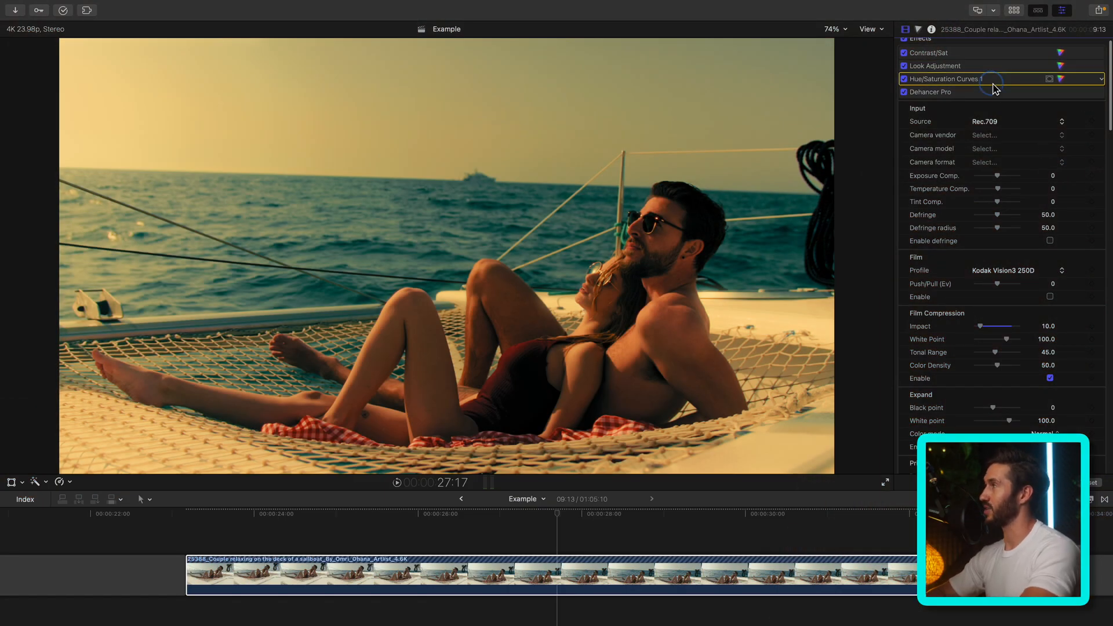
scroll("down", 3)
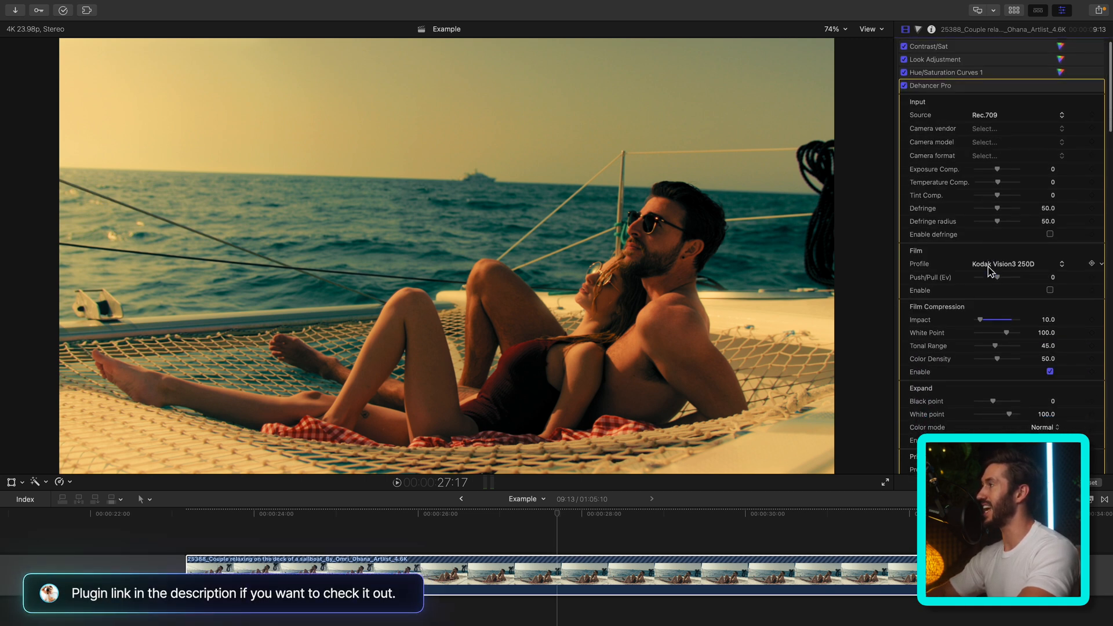
scroll("down", 3)
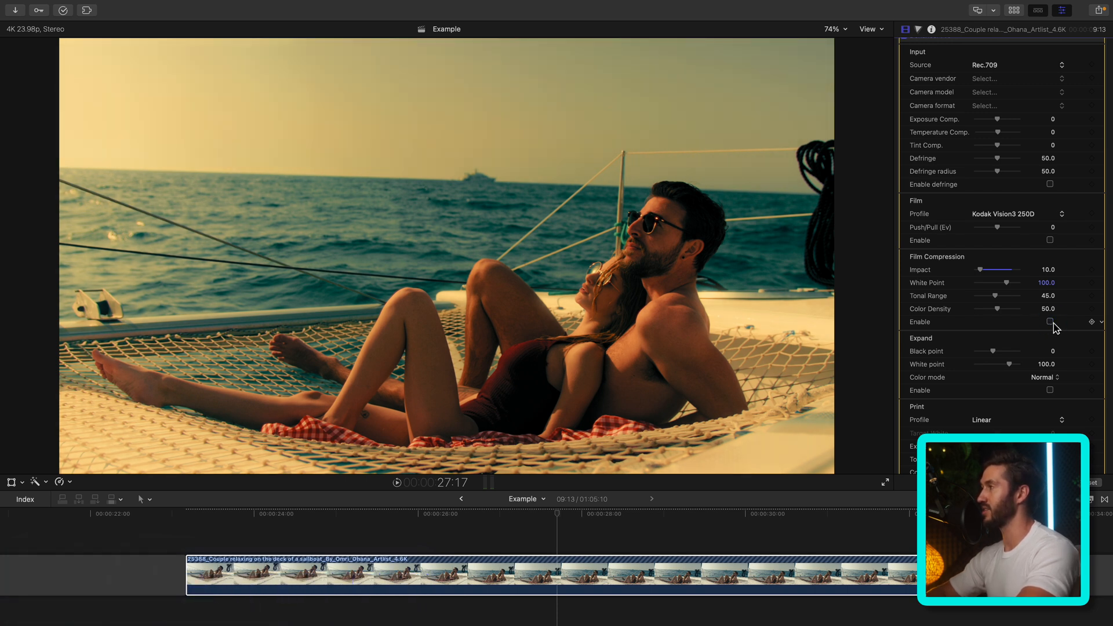
left_click(1050, 322)
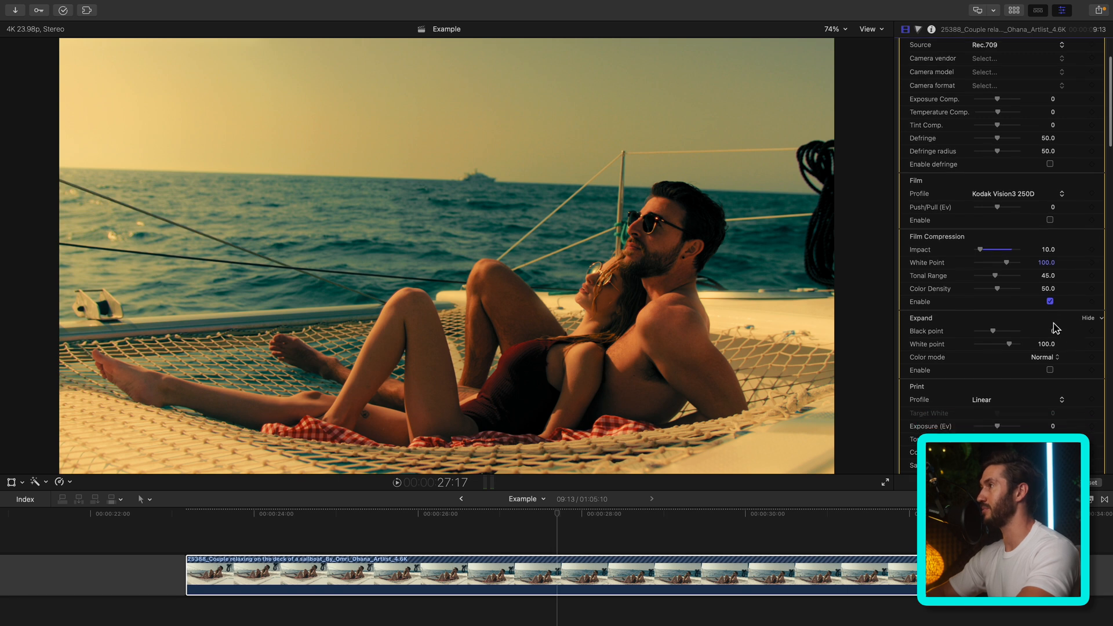
Step: Enable Halation in Dehancer Pro to add highlight glow
scroll("down", 3)
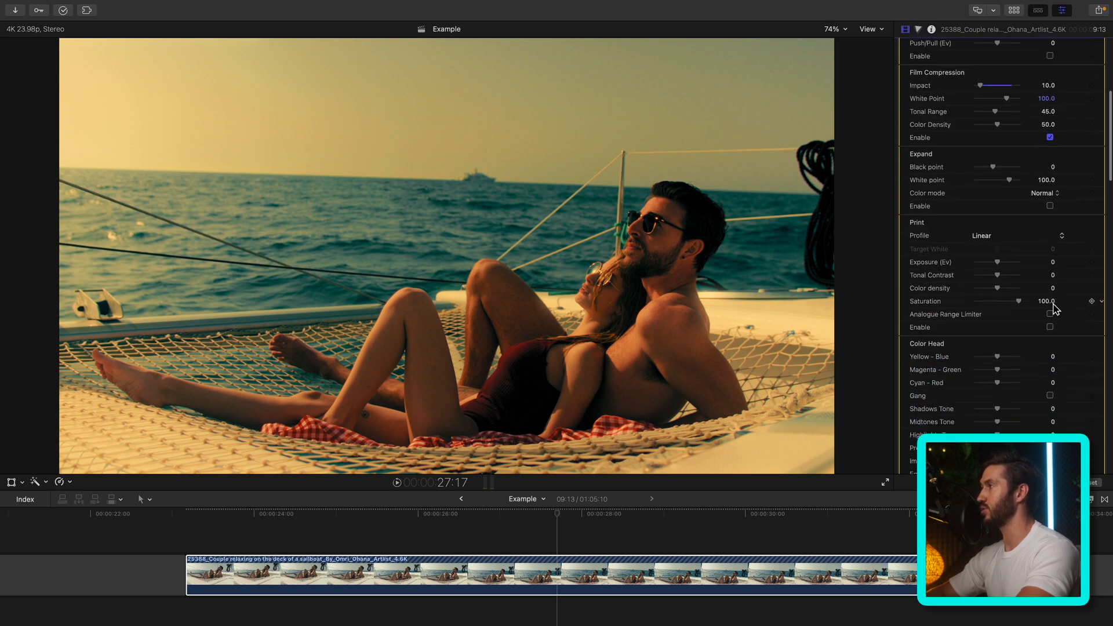
scroll("down", 3)
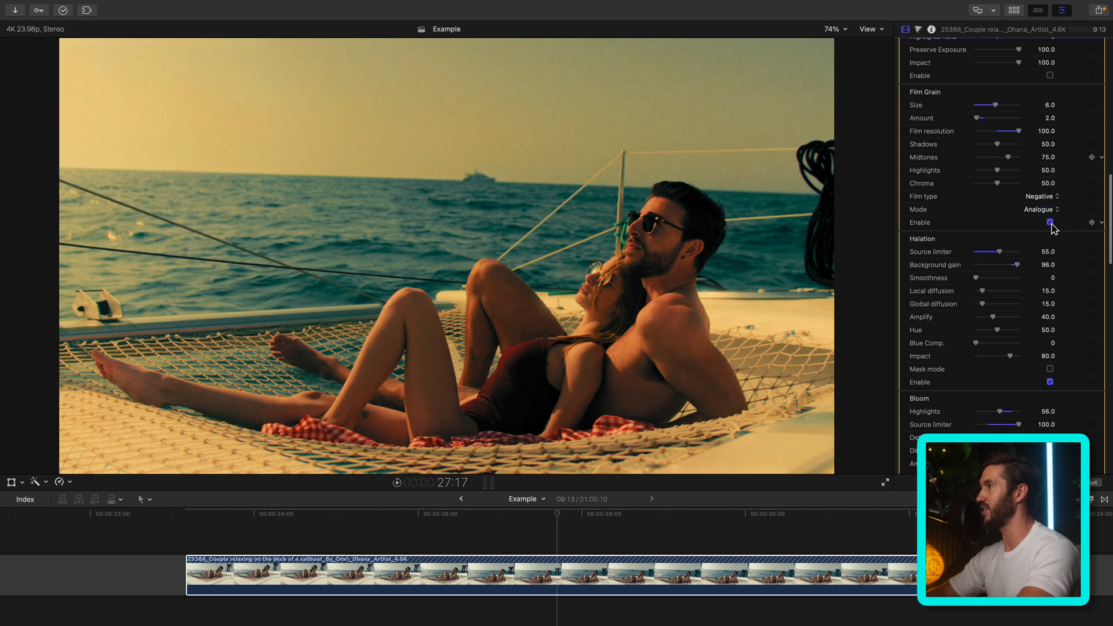
scroll("down", 3)
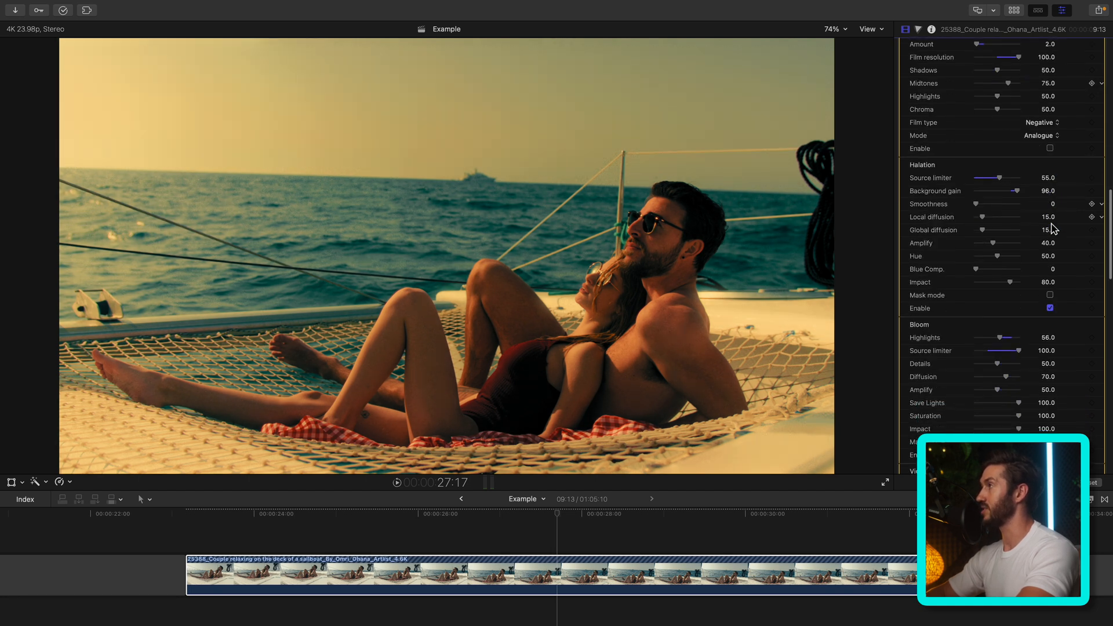
scroll("up", 3)
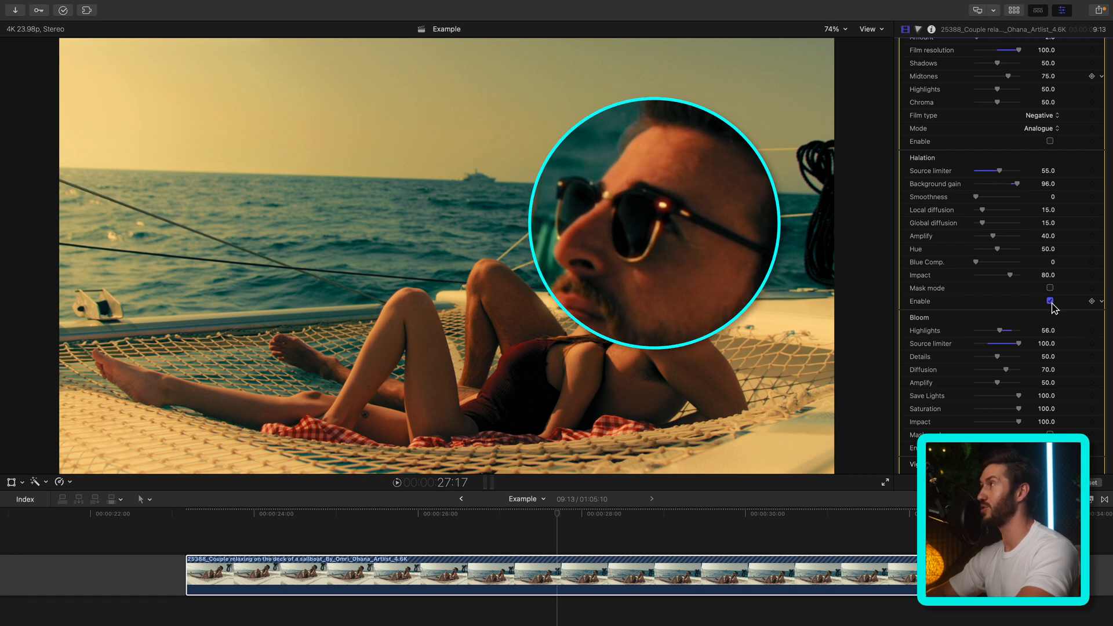
left_click(1051, 301)
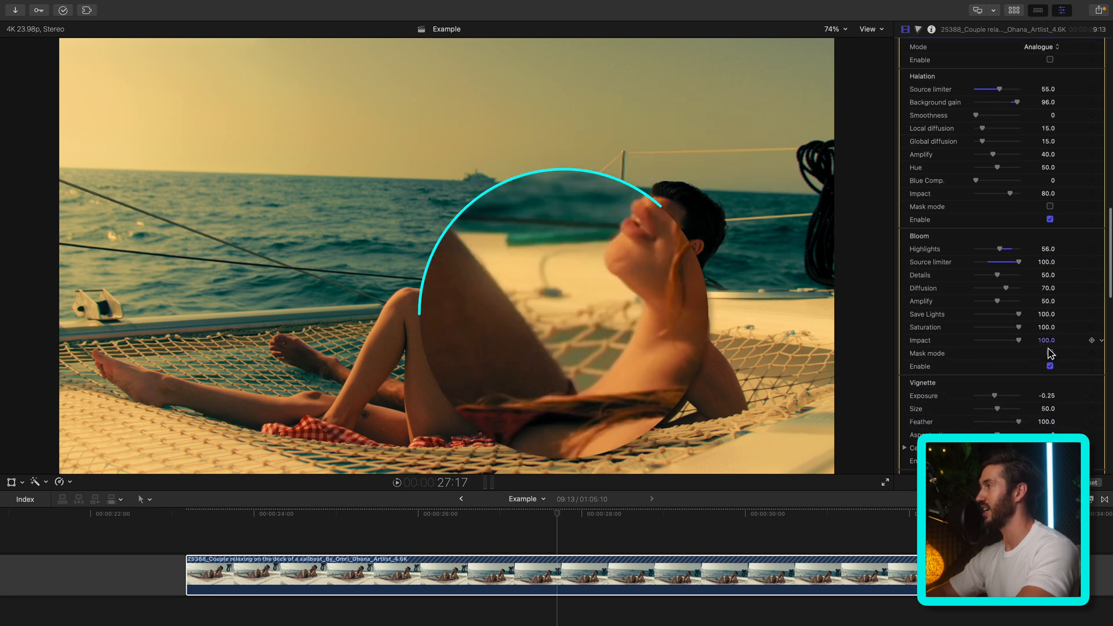
scroll("up", 3)
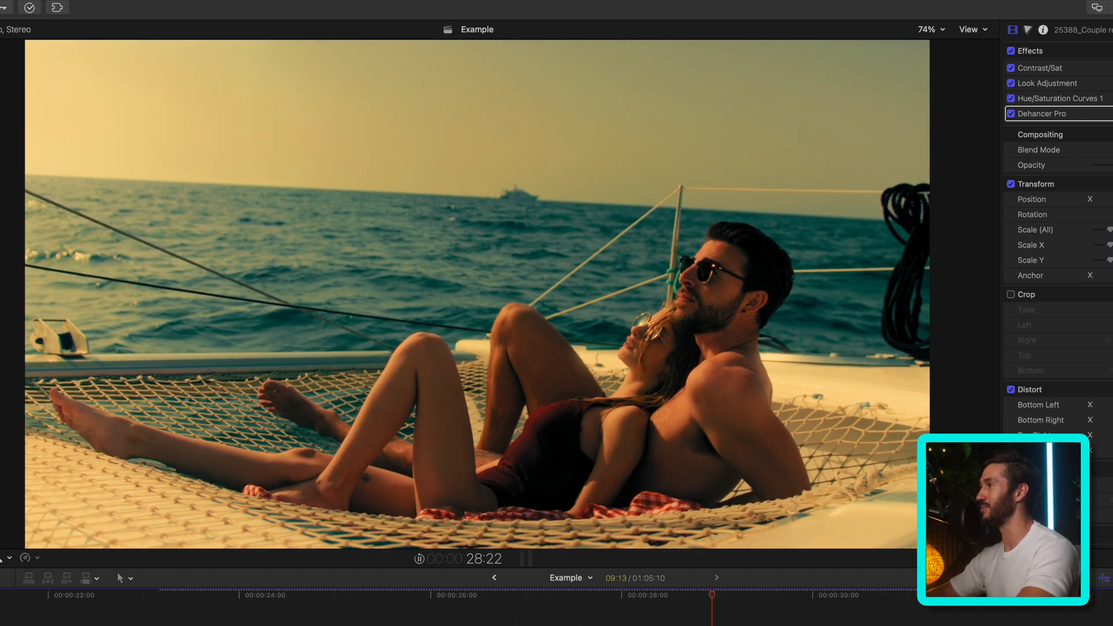
left_click(1011, 114)
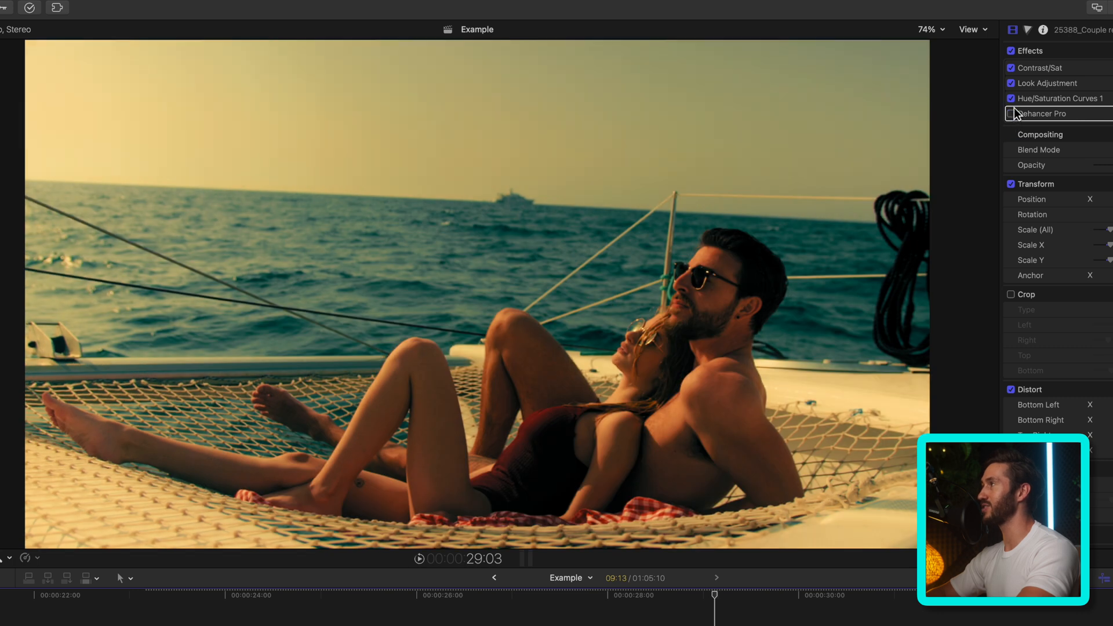
left_click(1010, 82)
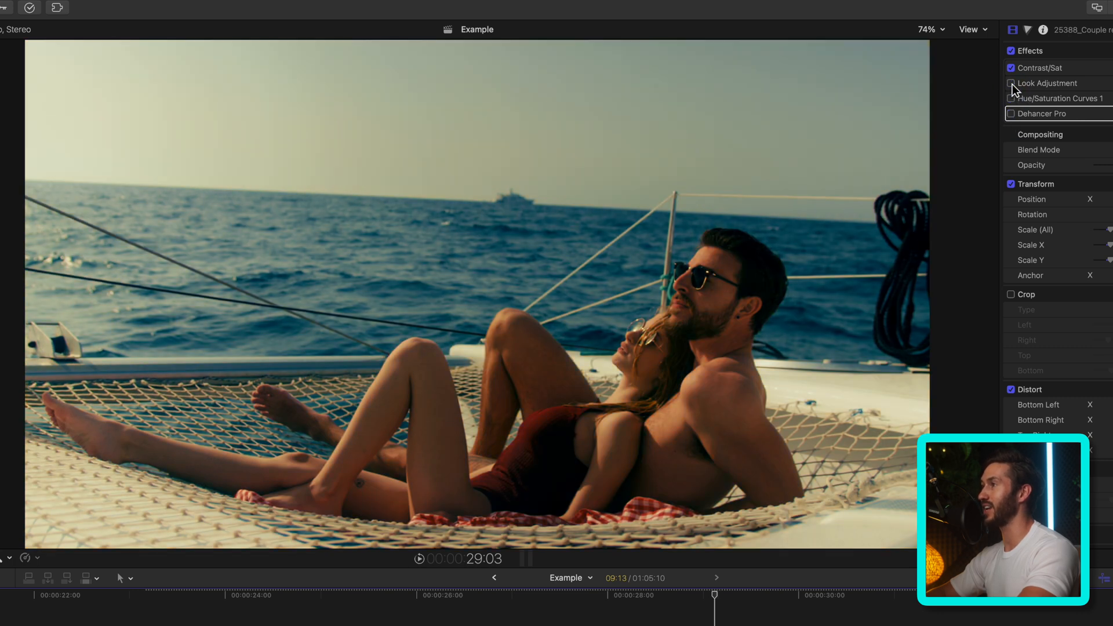
left_click(1011, 67)
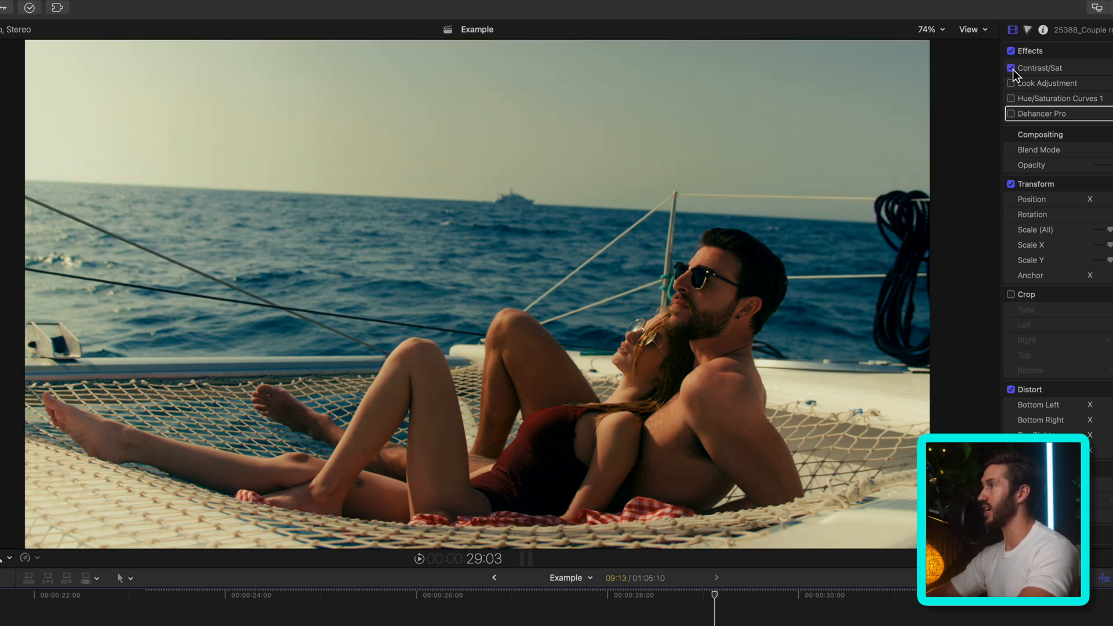
left_click(1012, 83)
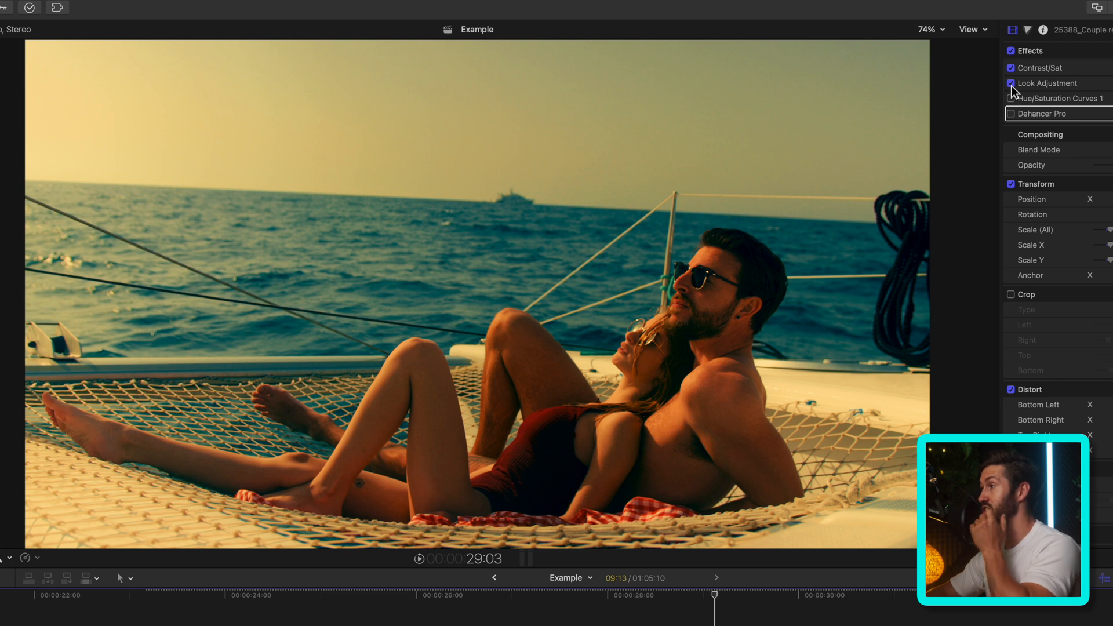
left_click(1010, 98)
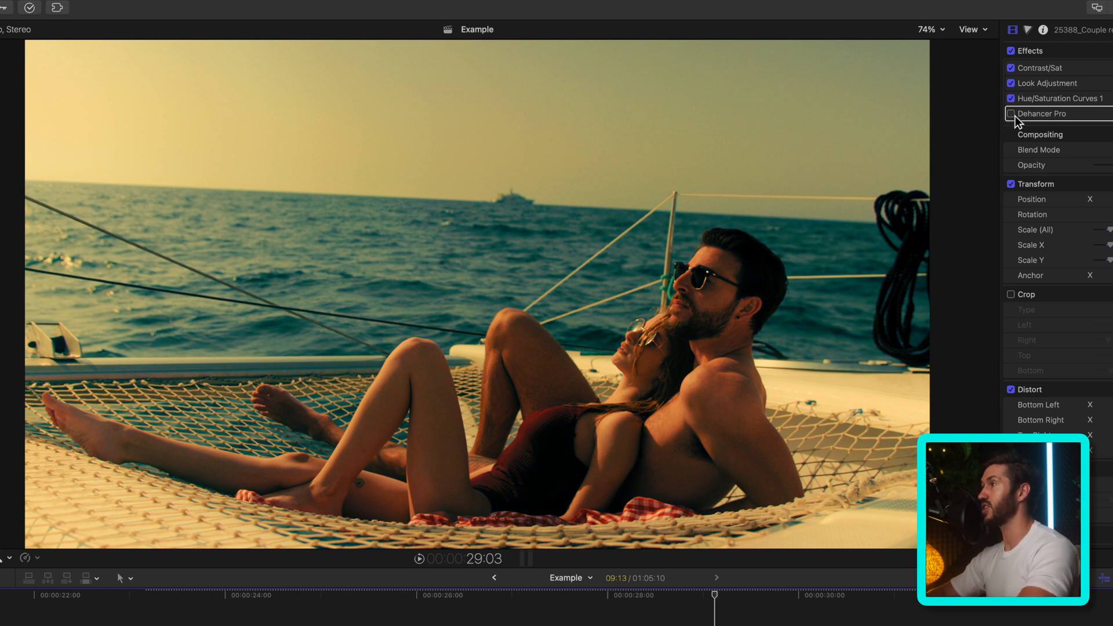
left_click(1011, 114)
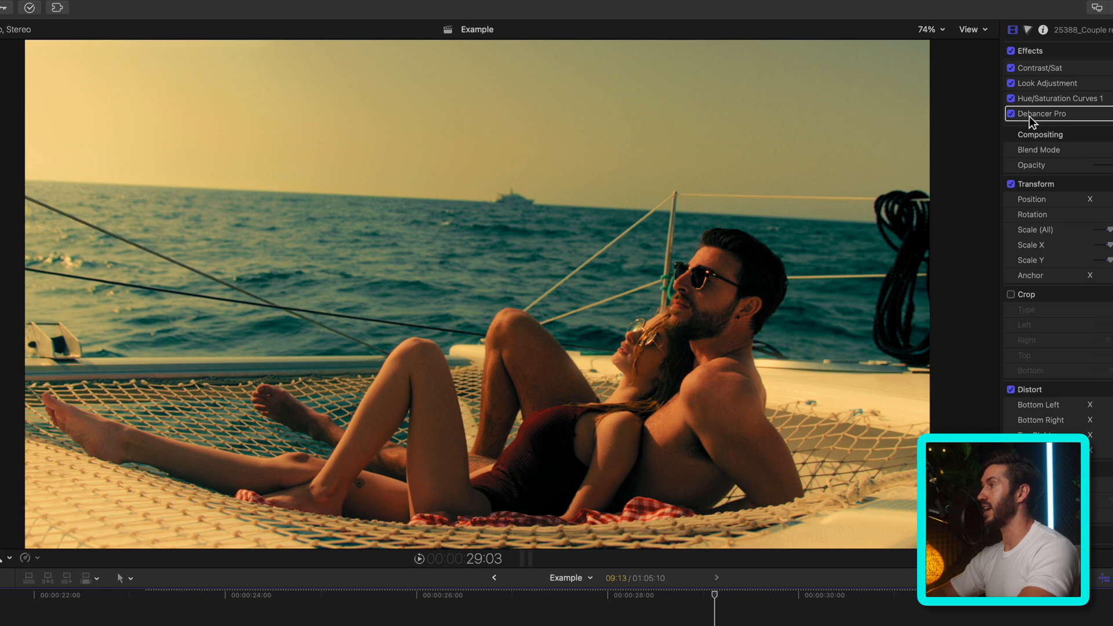